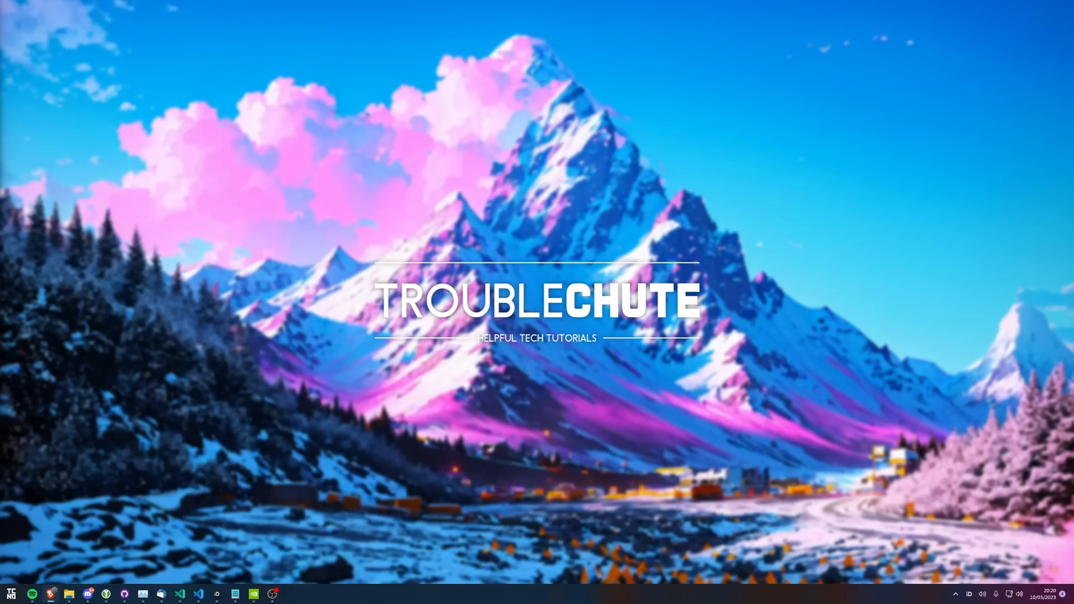
{"action": "mouse_move", "coordinate": [292, 157]}
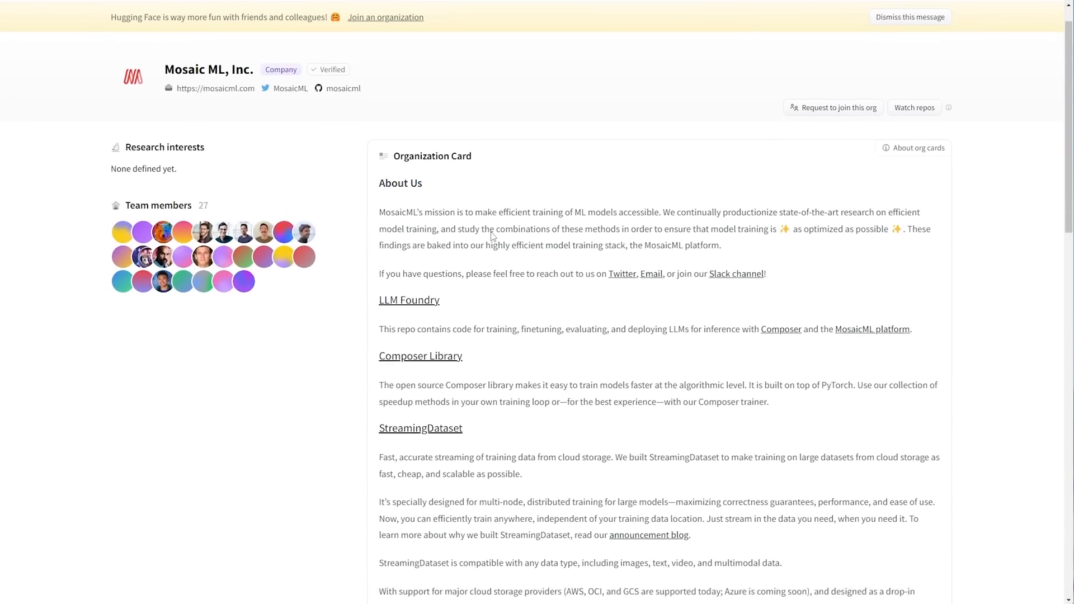
Scroll the MosaicML page to its MPT-7B Spaces, eleven models and Datasets sections
{"action": "scroll", "scroll_direction": "down", "scroll_amount": 3}
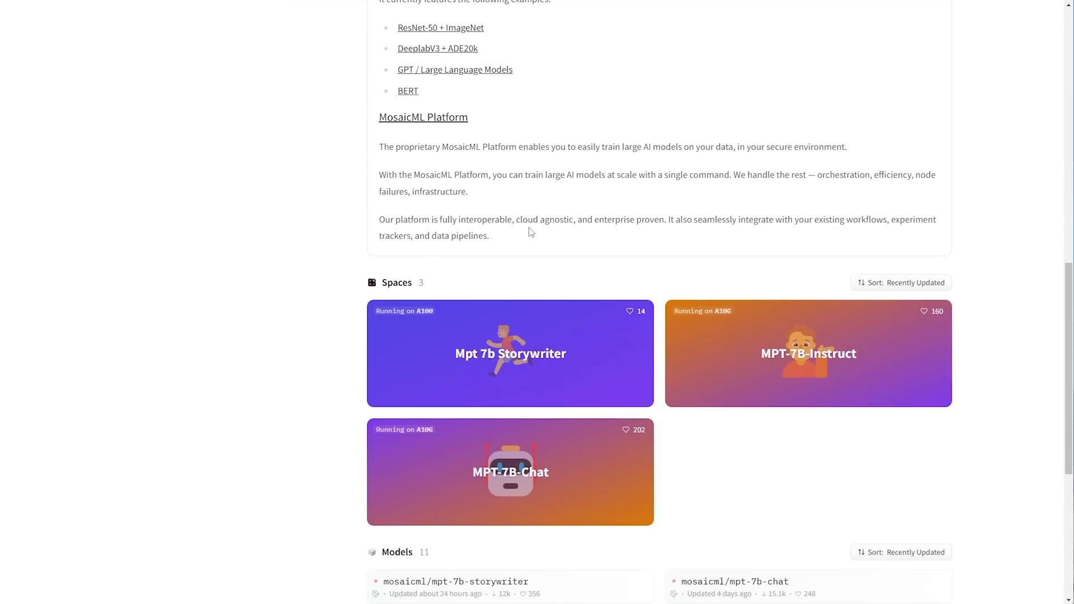
{"action": "scroll", "scroll_direction": "down", "scroll_amount": 3}
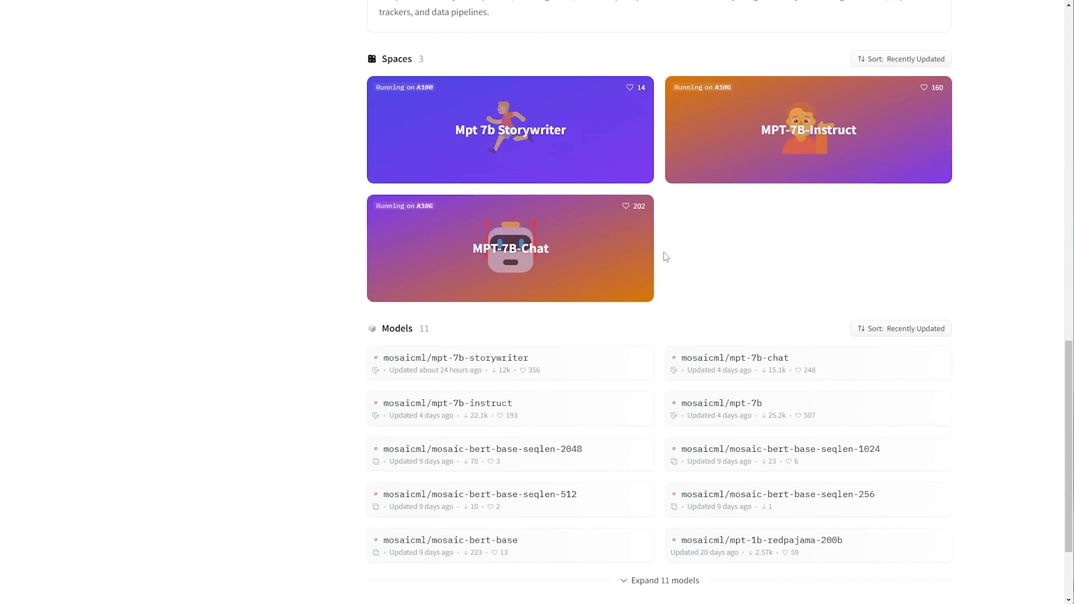
{"action": "scroll", "scroll_direction": "down", "scroll_amount": 3}
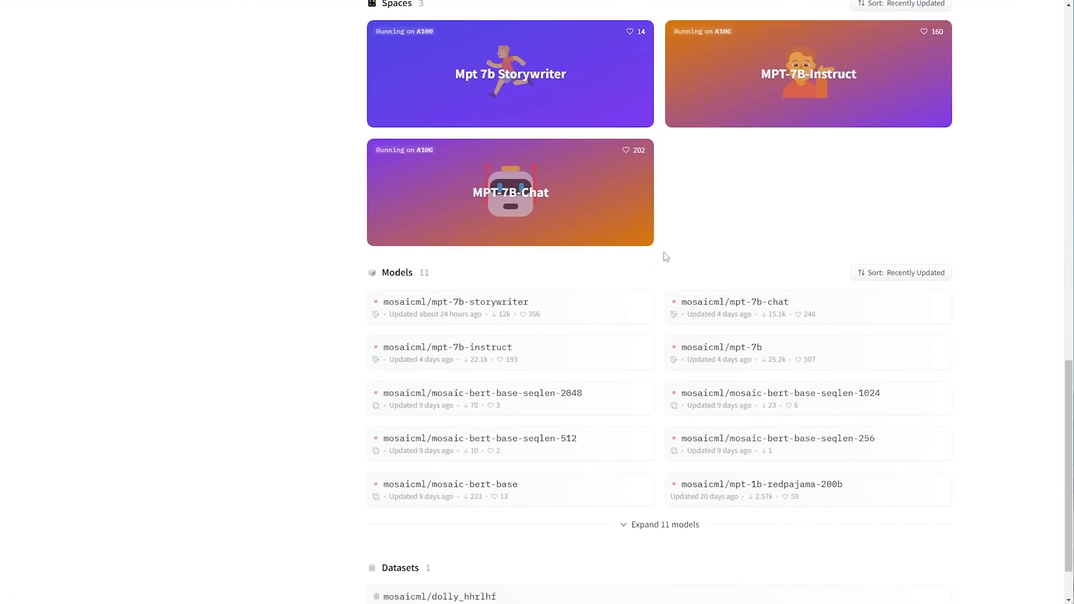
{"action": "mouse_move", "coordinate": [721, 348]}
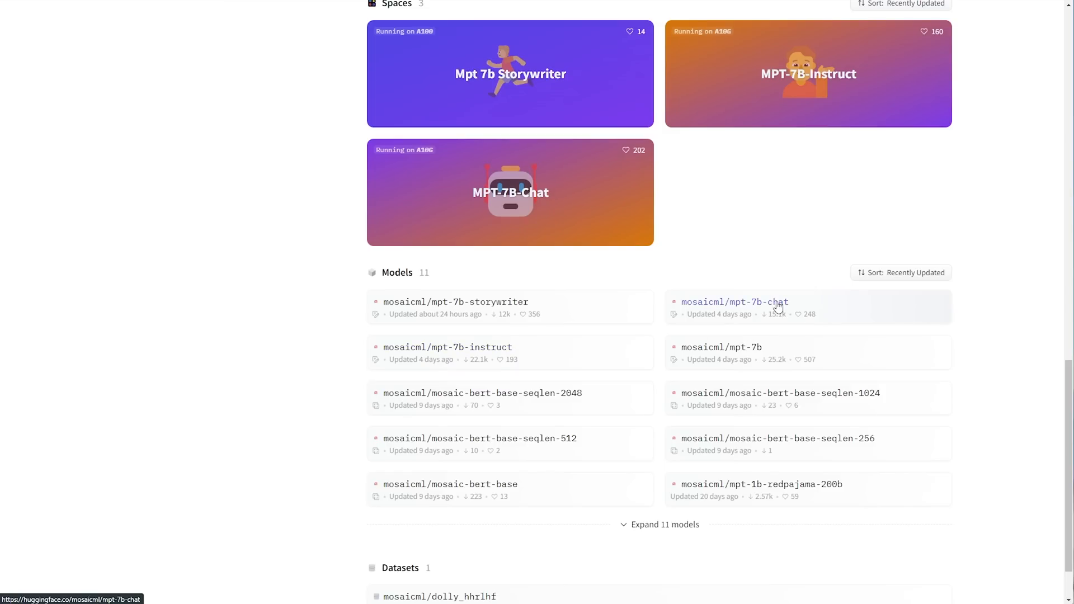
{"action": "mouse_move", "coordinate": [455, 302]}
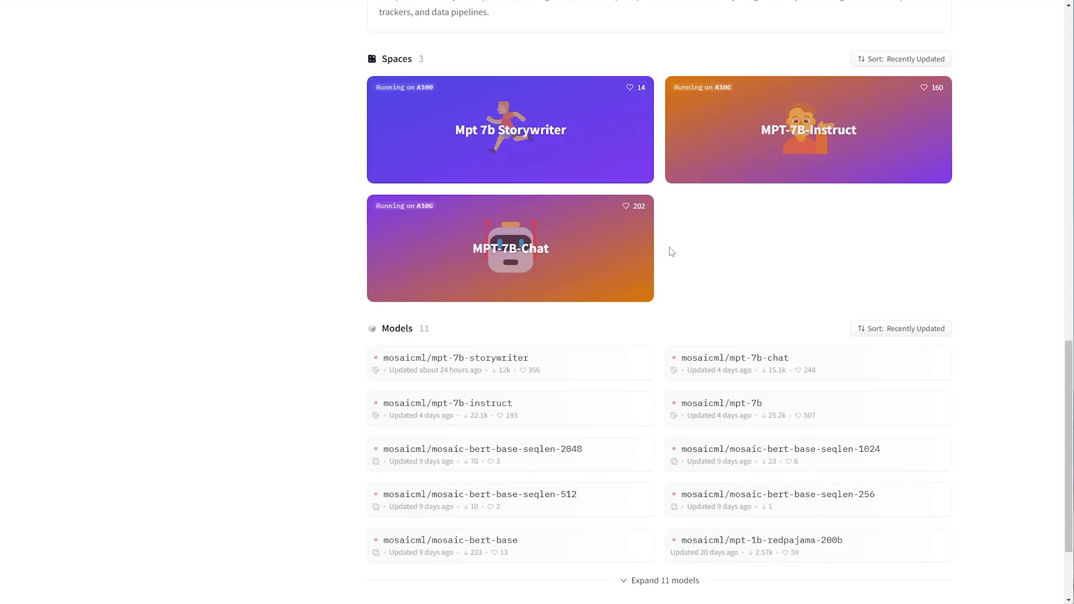
{"action": "mouse_move", "coordinate": [701, 242]}
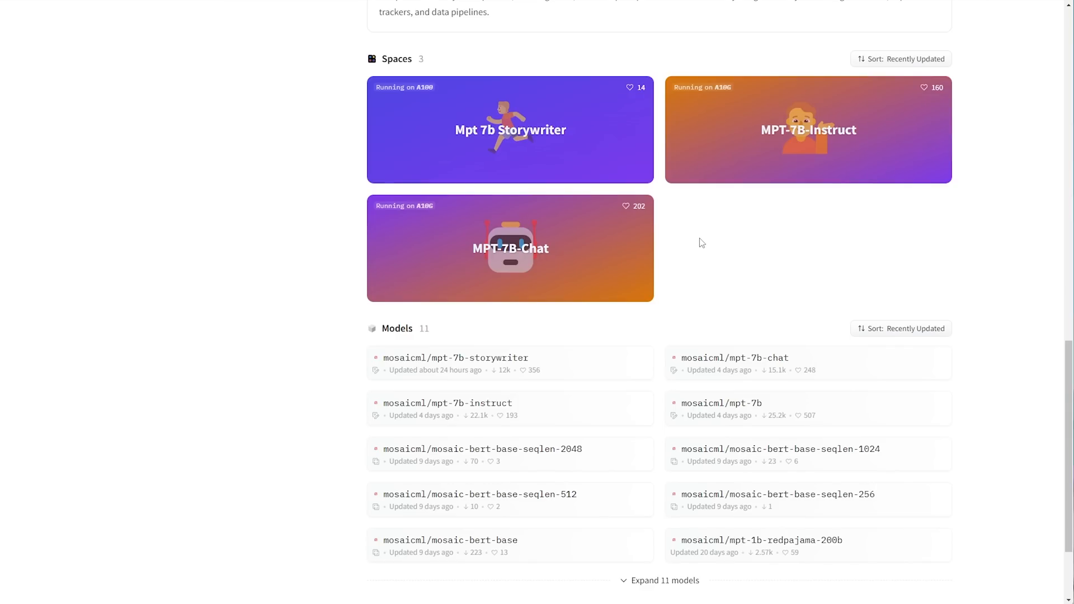
{"action": "mouse_move", "coordinate": [655, 240]}
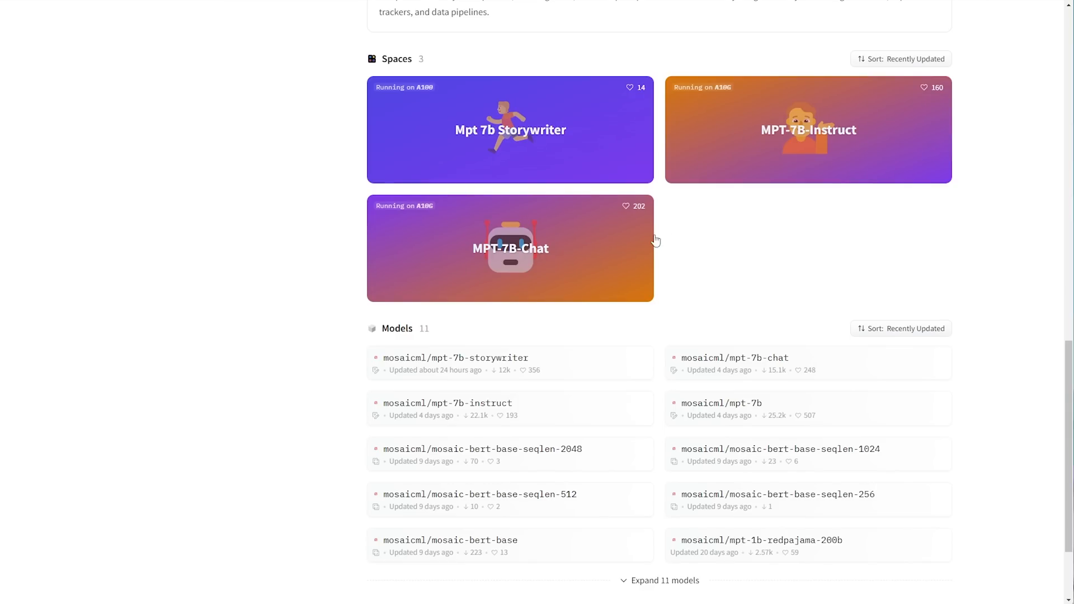
{"action": "mouse_move", "coordinate": [563, 151]}
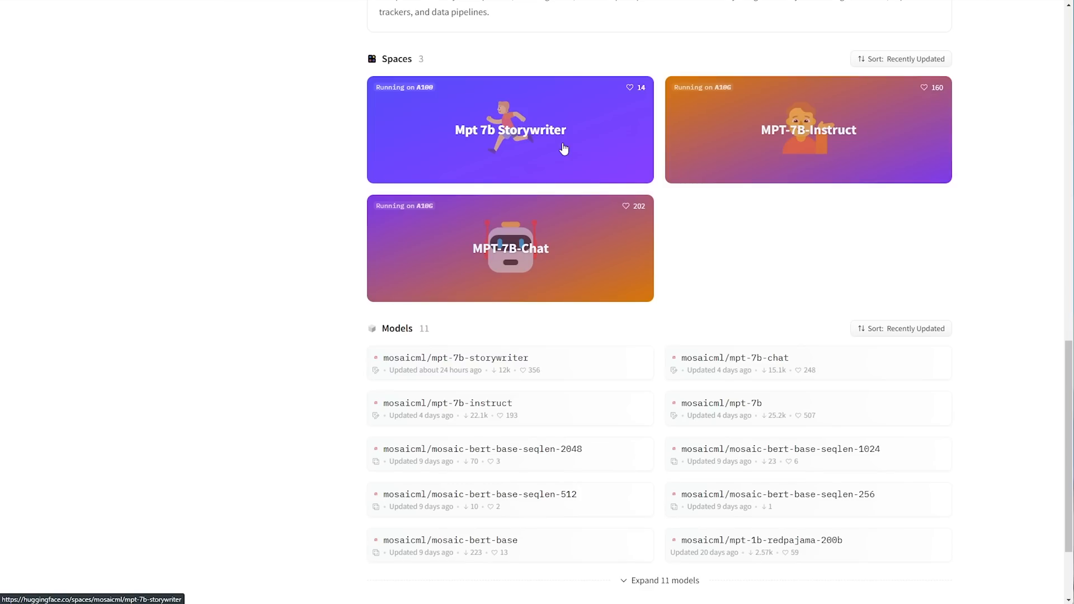
{"action": "mouse_move", "coordinate": [558, 144]}
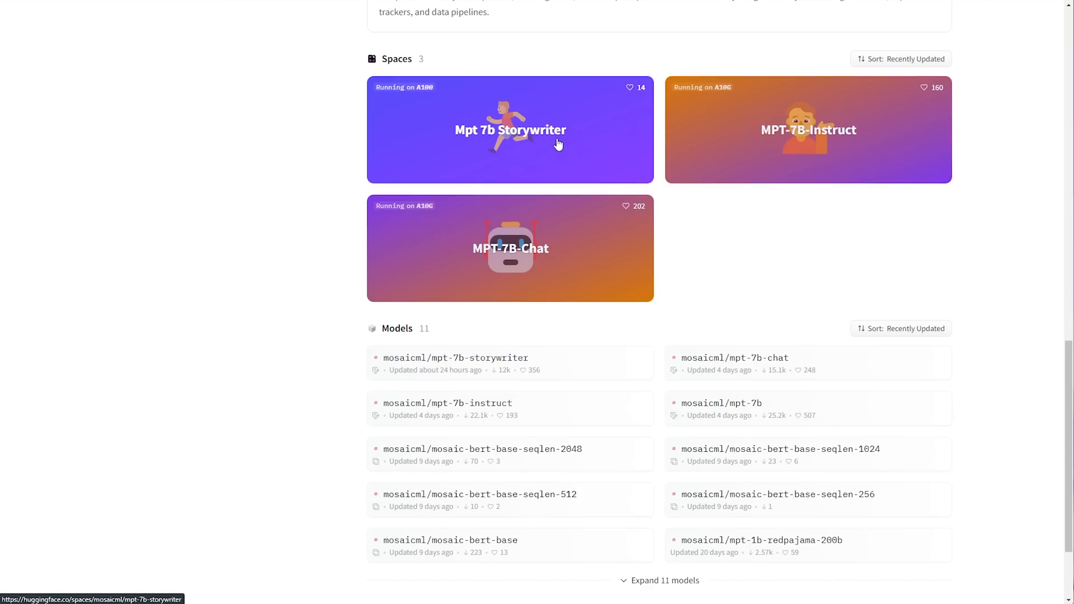
{"action": "mouse_move", "coordinate": [540, 112]}
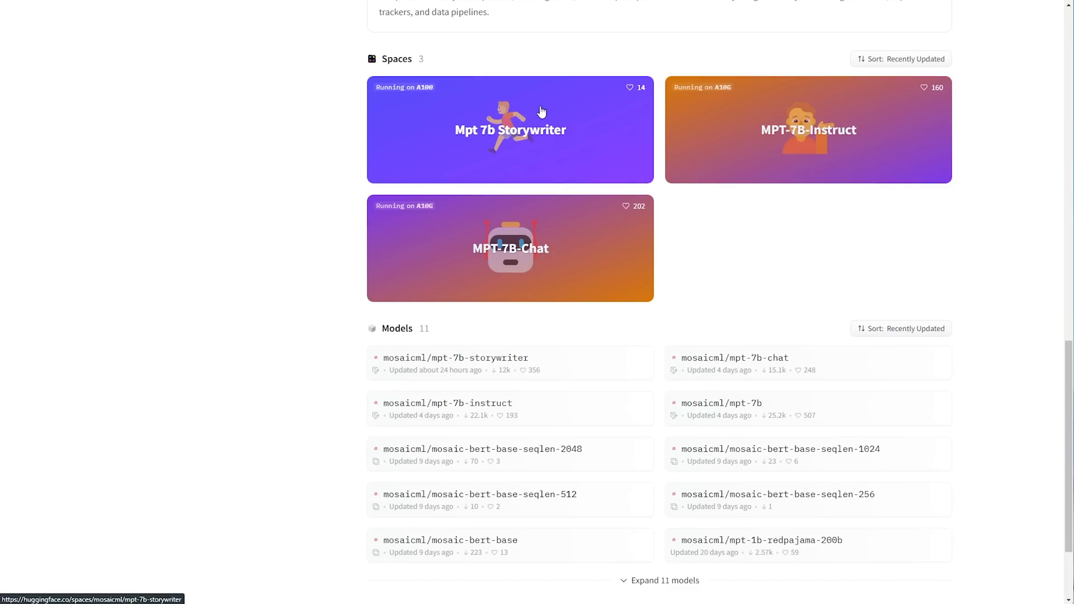
{"action": "mouse_move", "coordinate": [528, 139]}
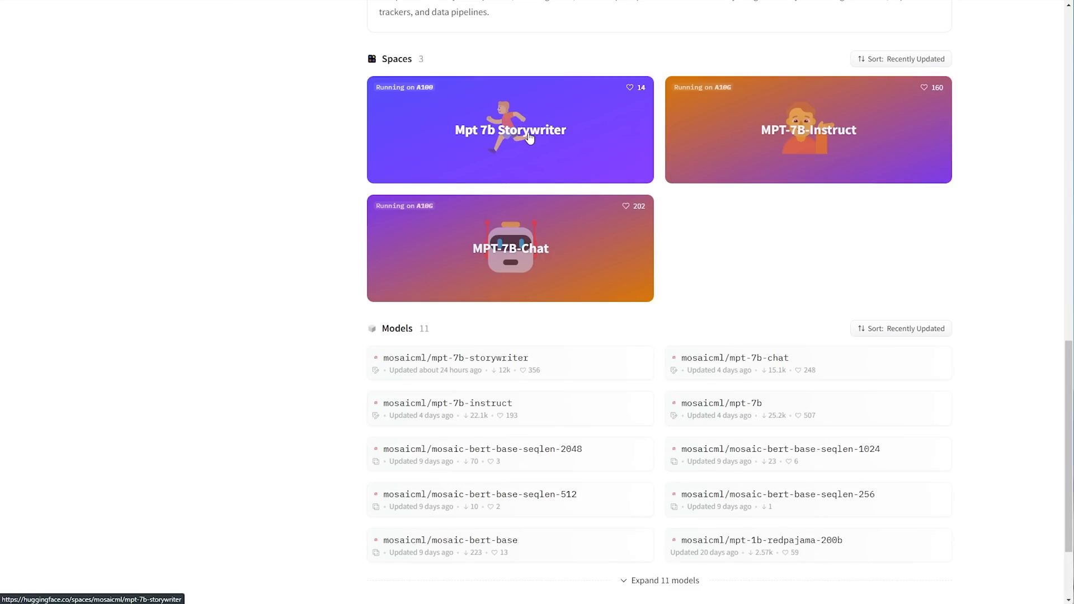
{"action": "mouse_move", "coordinate": [505, 135]}
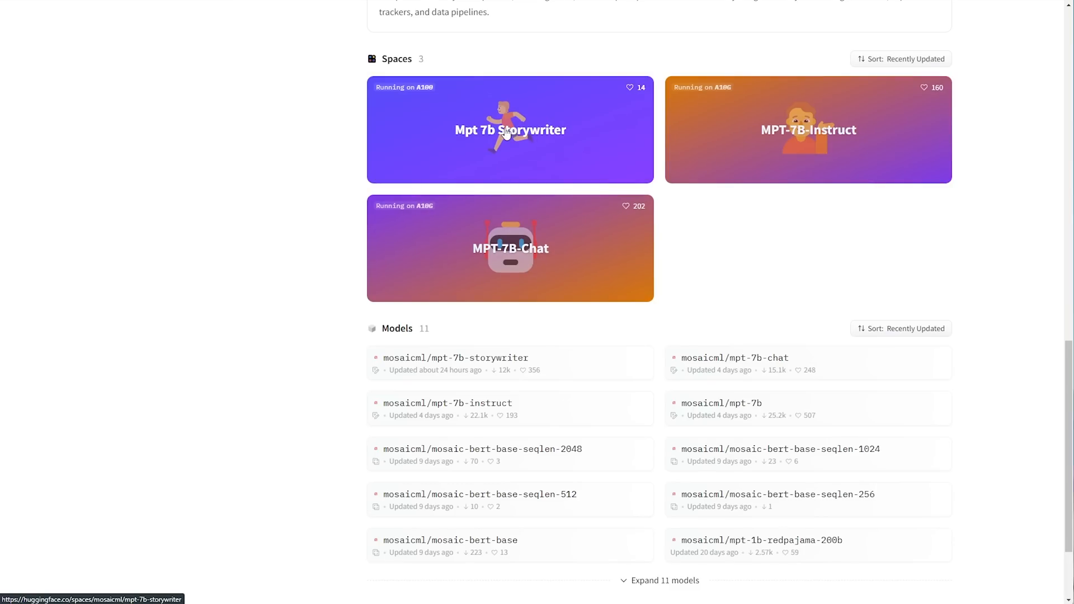
Open the 'Mpt 7b Storywriter' Space demo app
{"action": "left_click", "coordinate": [510, 129]}
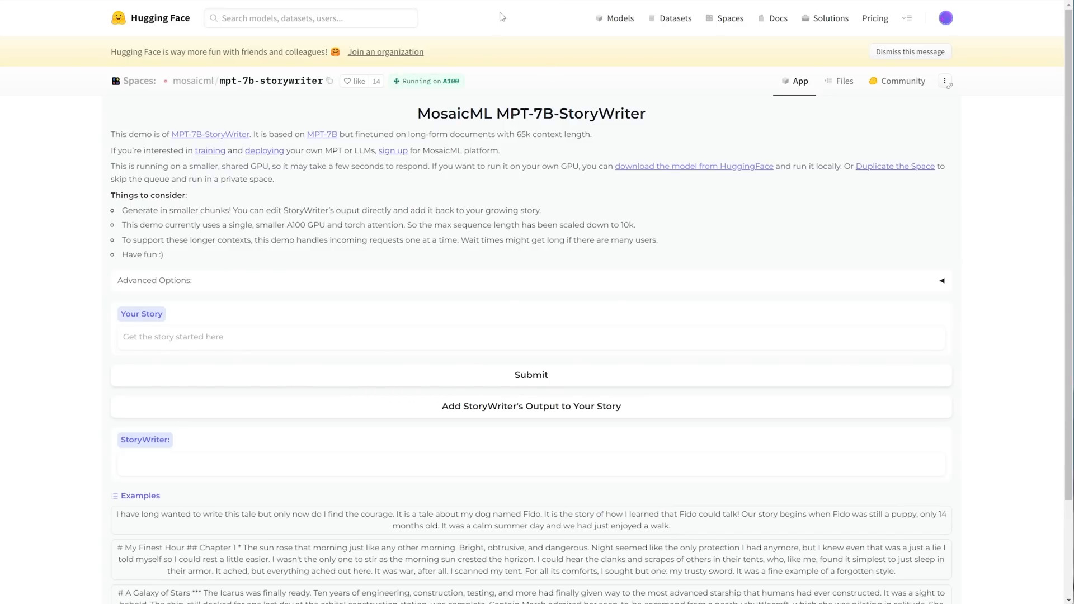
{"action": "mouse_move", "coordinate": [475, 193]}
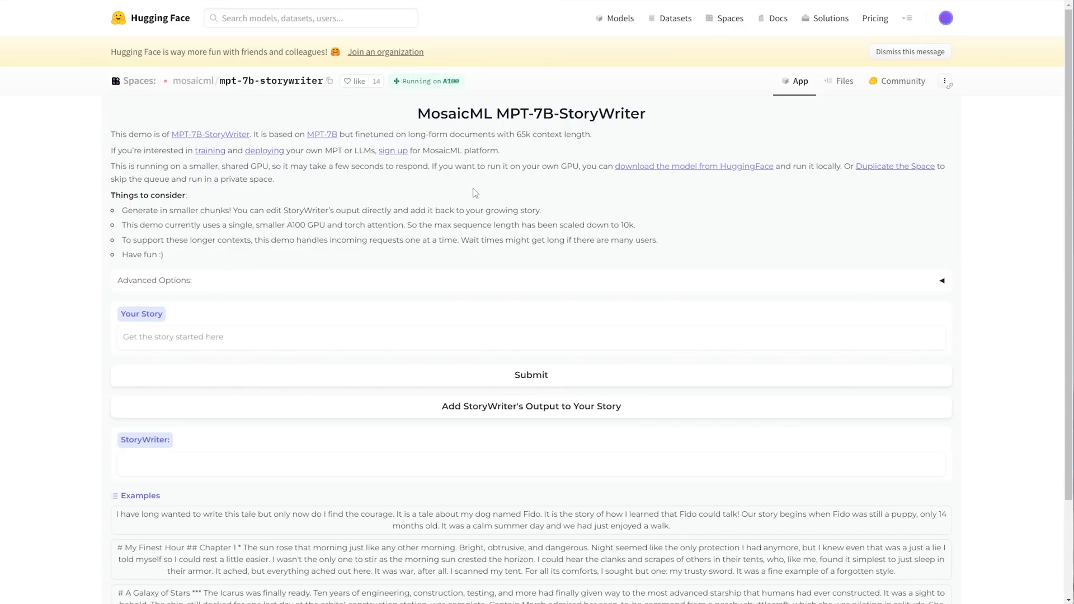
{"action": "mouse_move", "coordinate": [437, 284]}
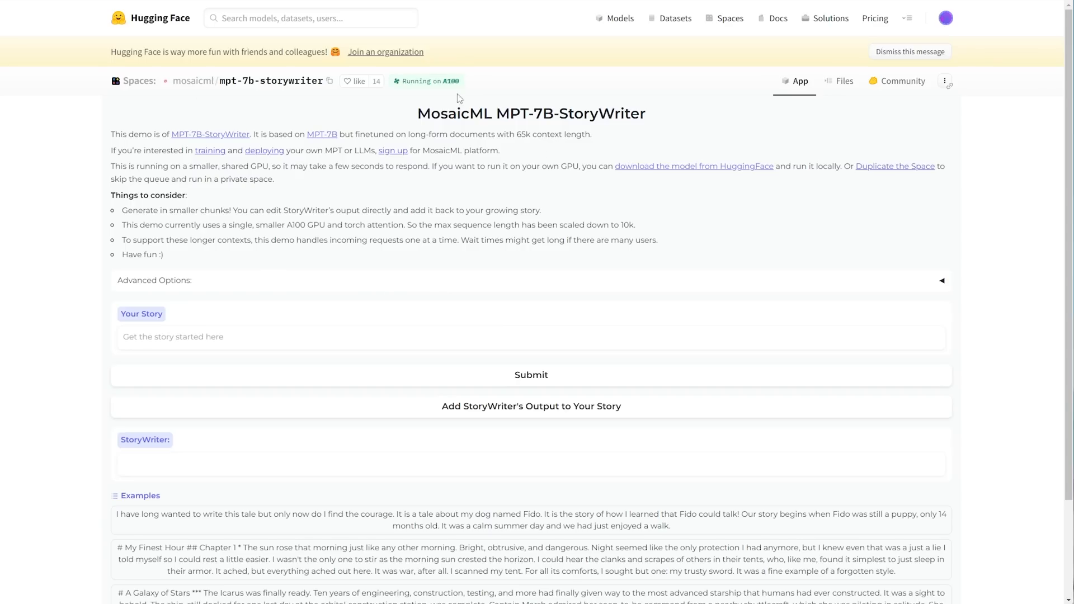
{"action": "mouse_move", "coordinate": [404, 271]}
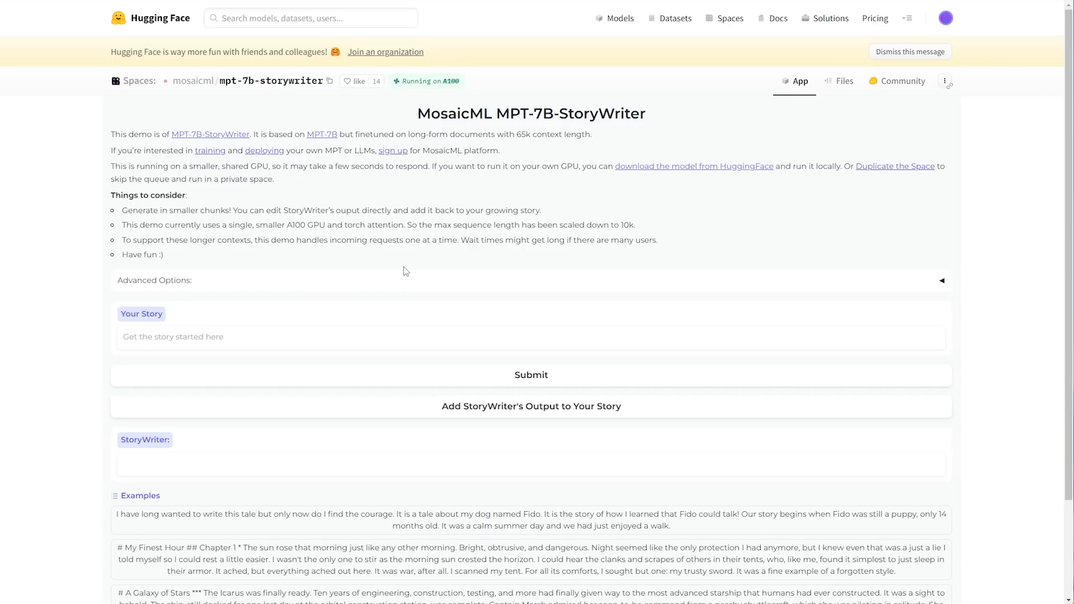
{"action": "mouse_move", "coordinate": [483, 221]}
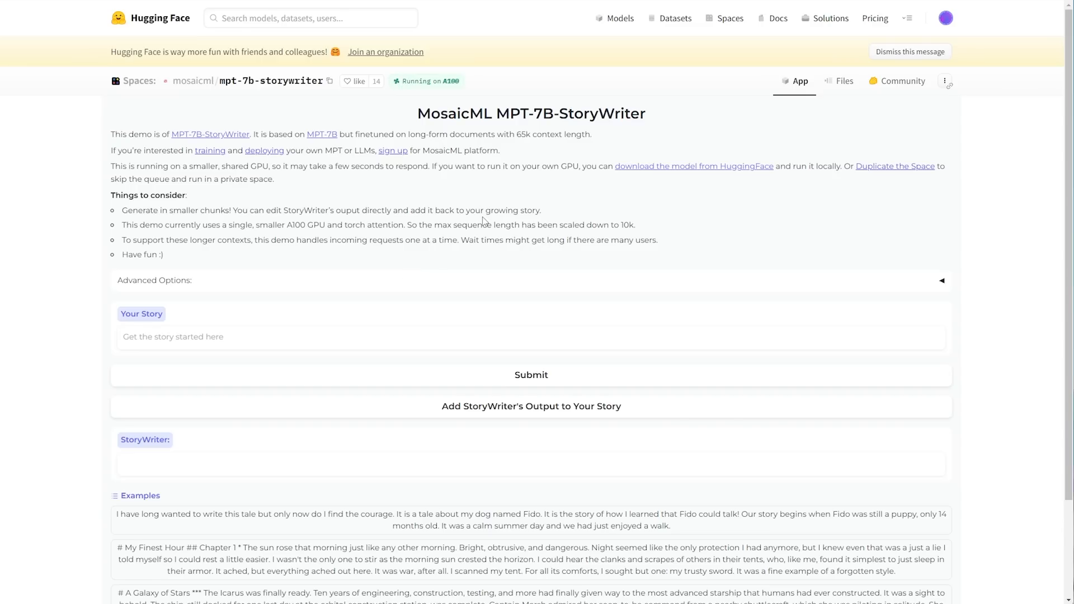
{"action": "mouse_move", "coordinate": [485, 237]}
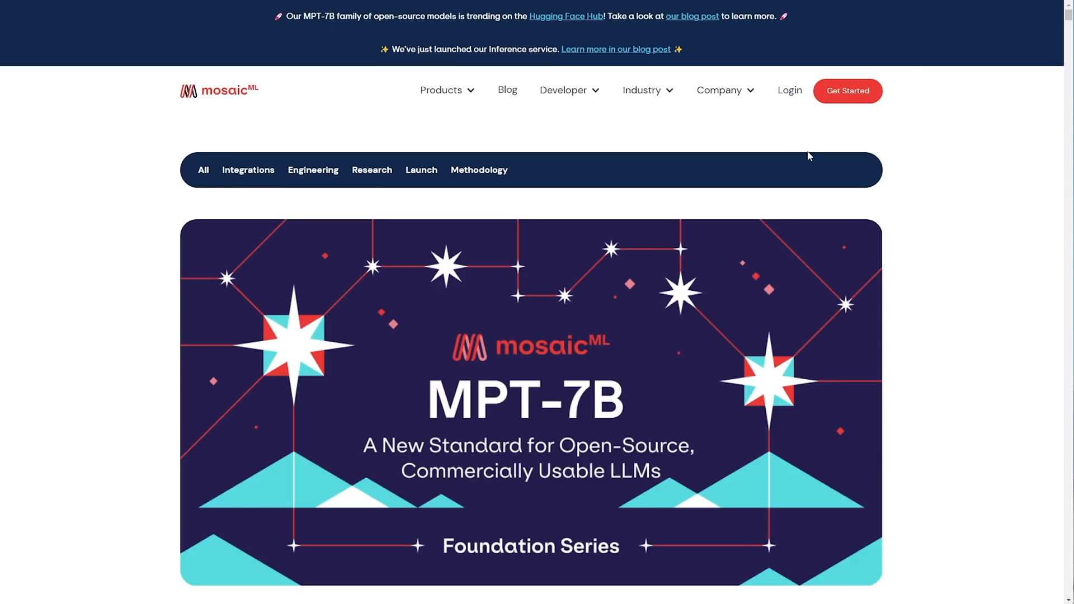
Read the MPT-7B post, highlighting the training code point, down to MPT-7B-Chat
{"action": "scroll", "scroll_direction": "down", "scroll_amount": 3}
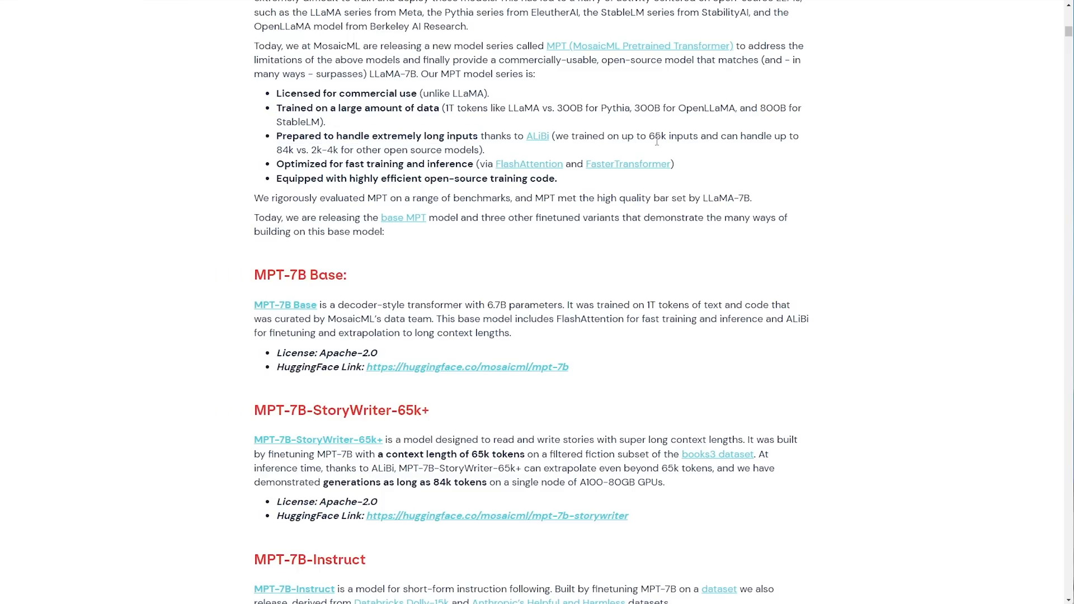
{"action": "double_click", "coordinate": [658, 135]}
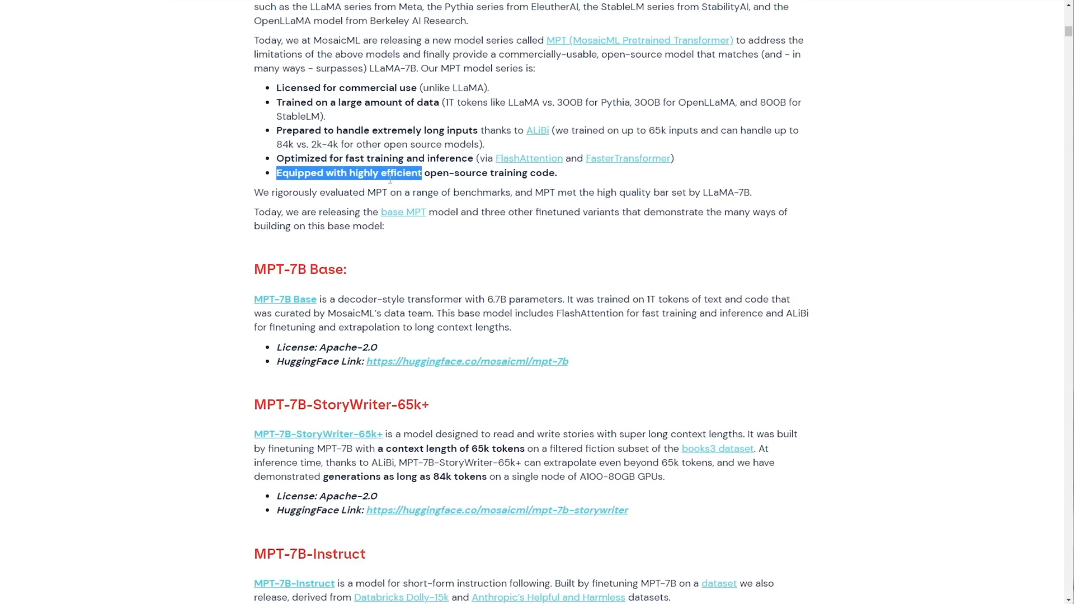
{"action": "scroll", "scroll_direction": "down", "scroll_amount": 3}
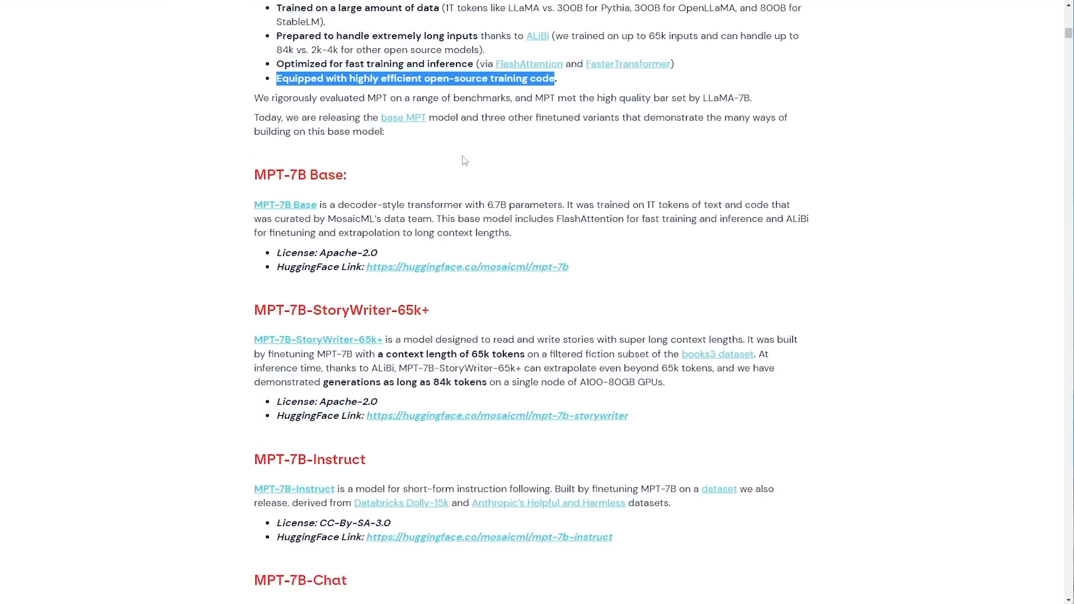
{"action": "scroll", "scroll_direction": "down", "scroll_amount": 3}
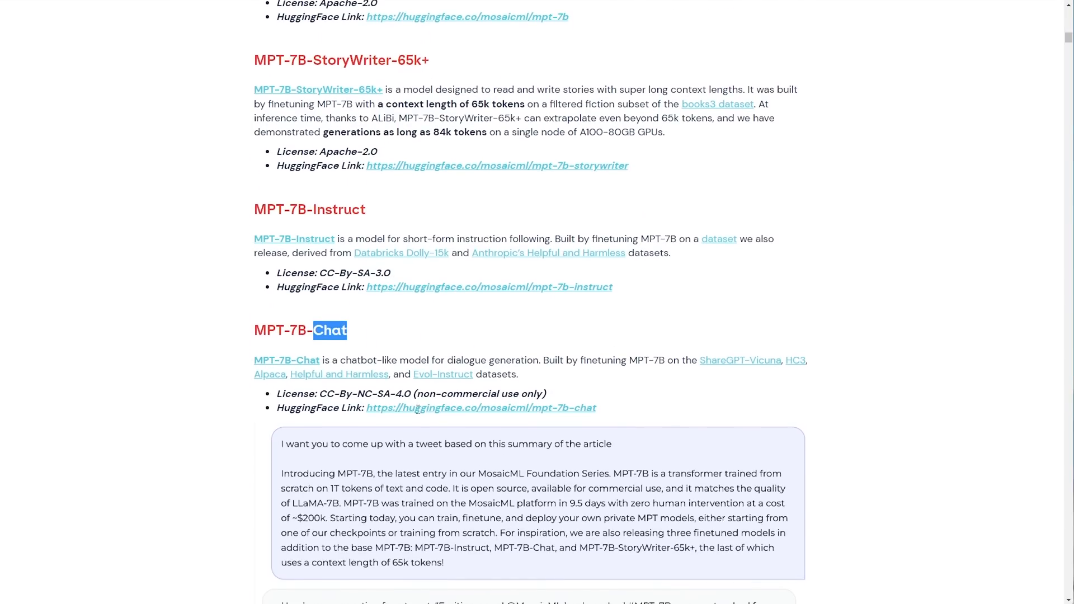
{"action": "scroll", "scroll_direction": "down", "scroll_amount": 3}
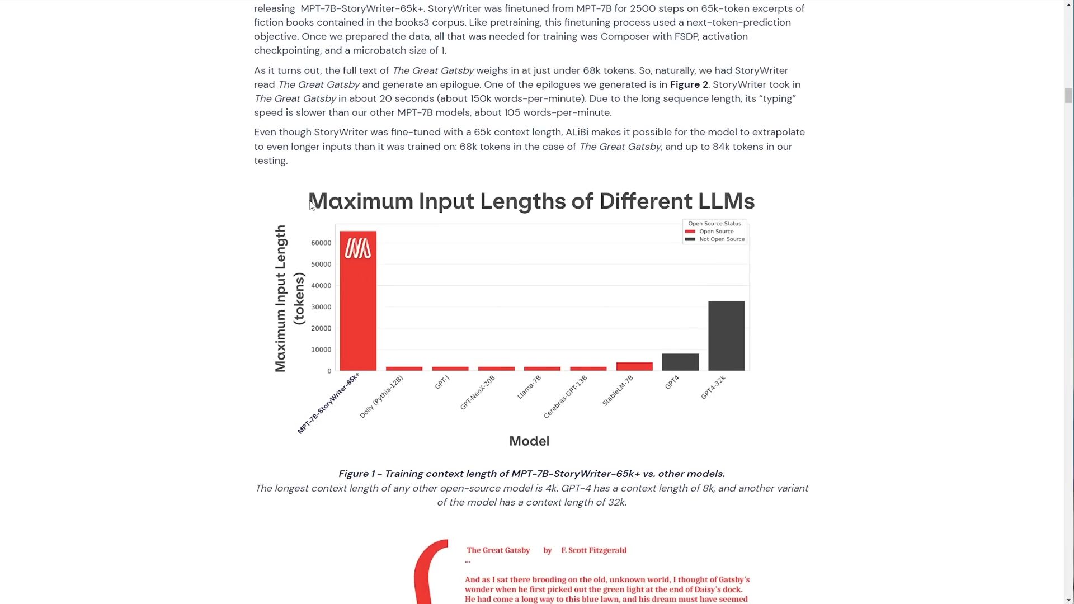
{"action": "scroll", "scroll_direction": "down", "scroll_amount": 3}
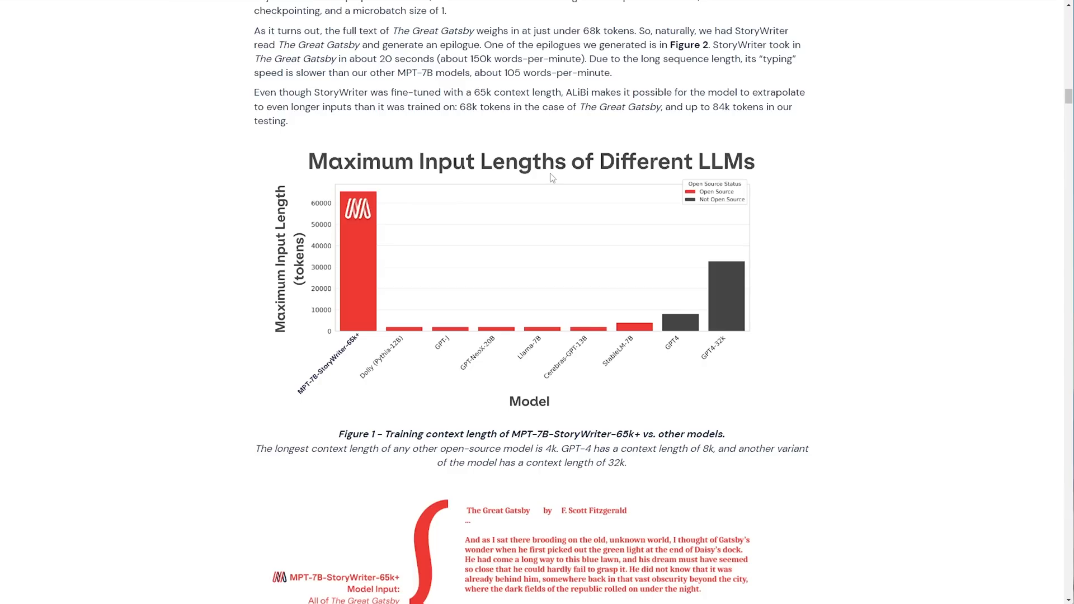
{"action": "mouse_move", "coordinate": [699, 211]}
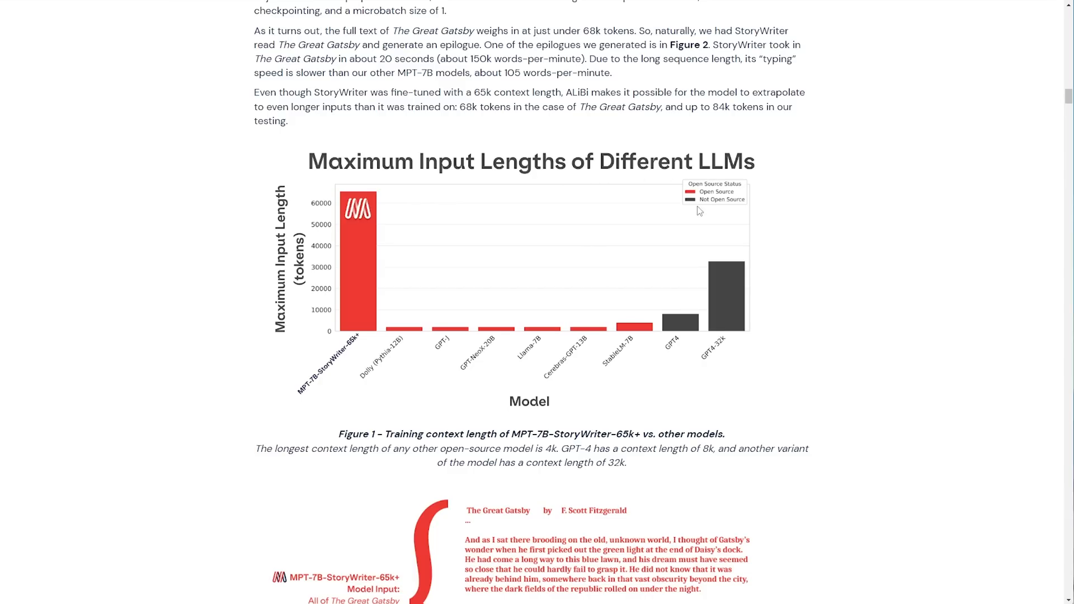
{"action": "mouse_move", "coordinate": [546, 350]}
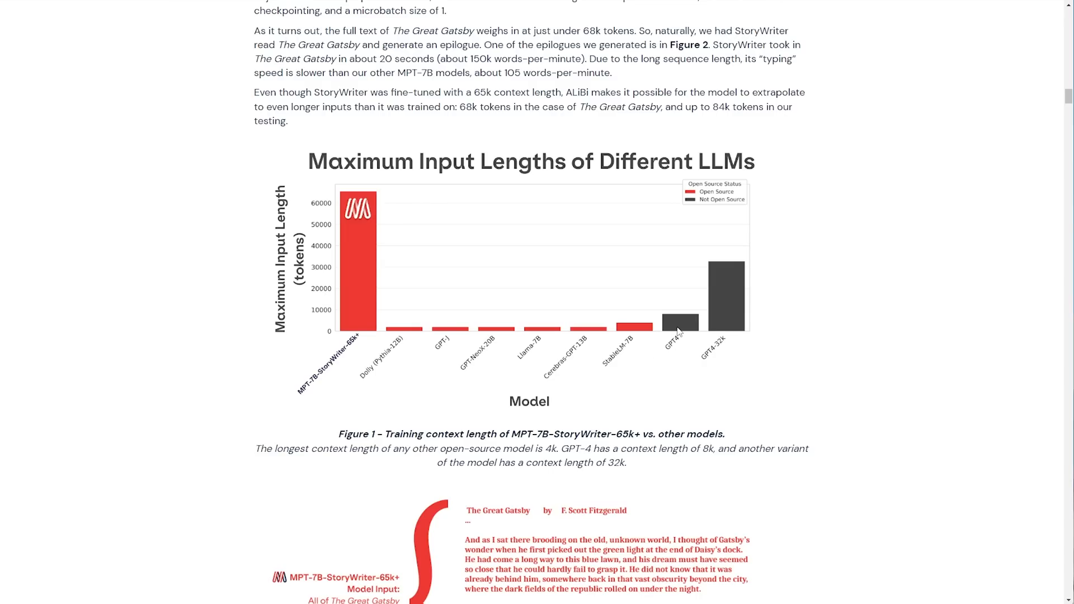
{"action": "mouse_move", "coordinate": [725, 296]}
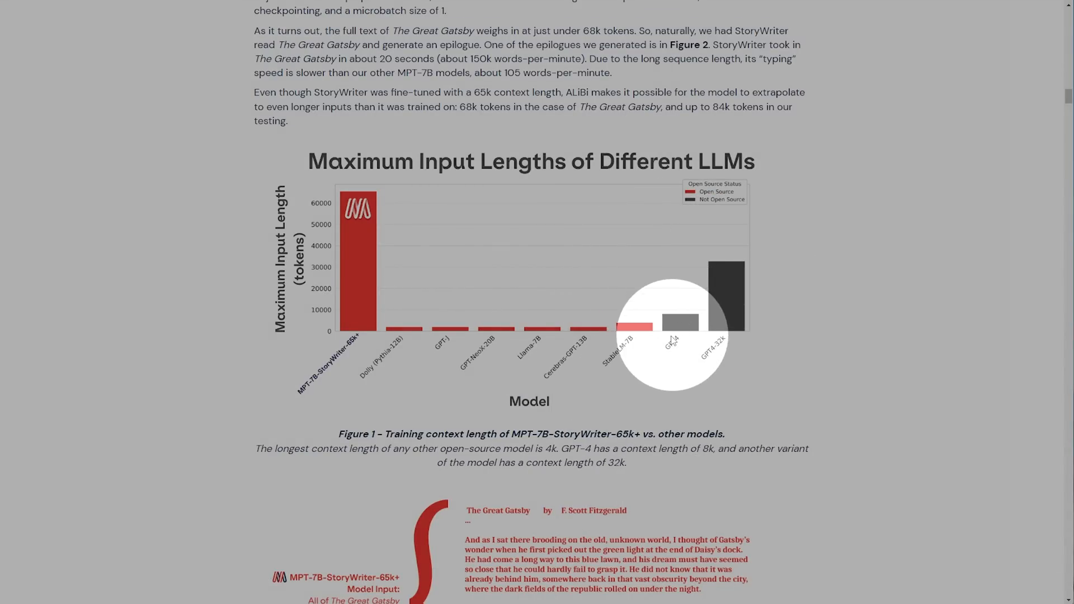
{"action": "mouse_move", "coordinate": [309, 329]}
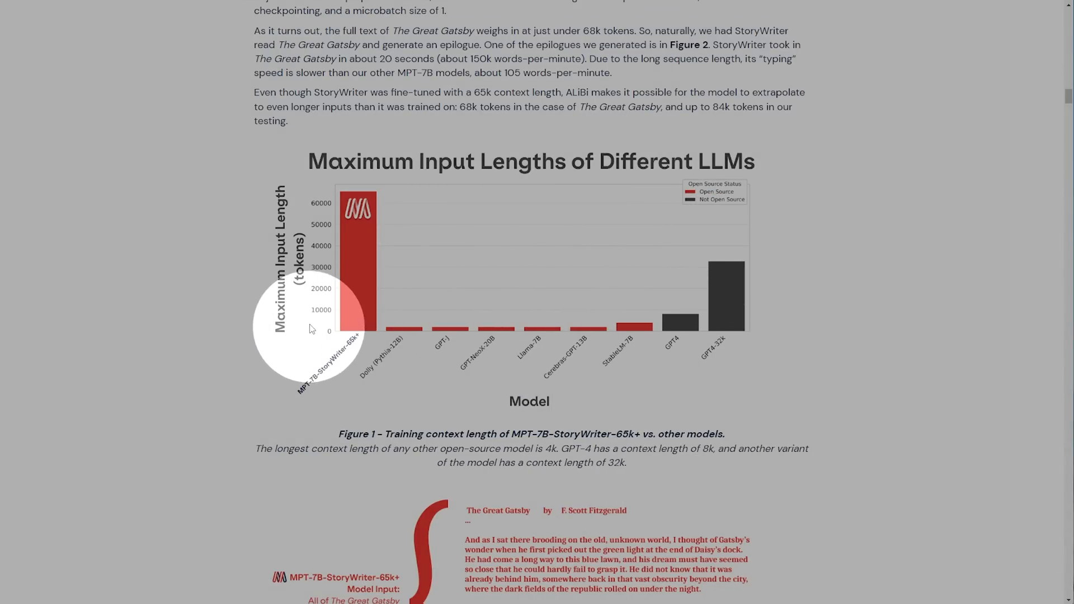
{"action": "mouse_move", "coordinate": [317, 323]}
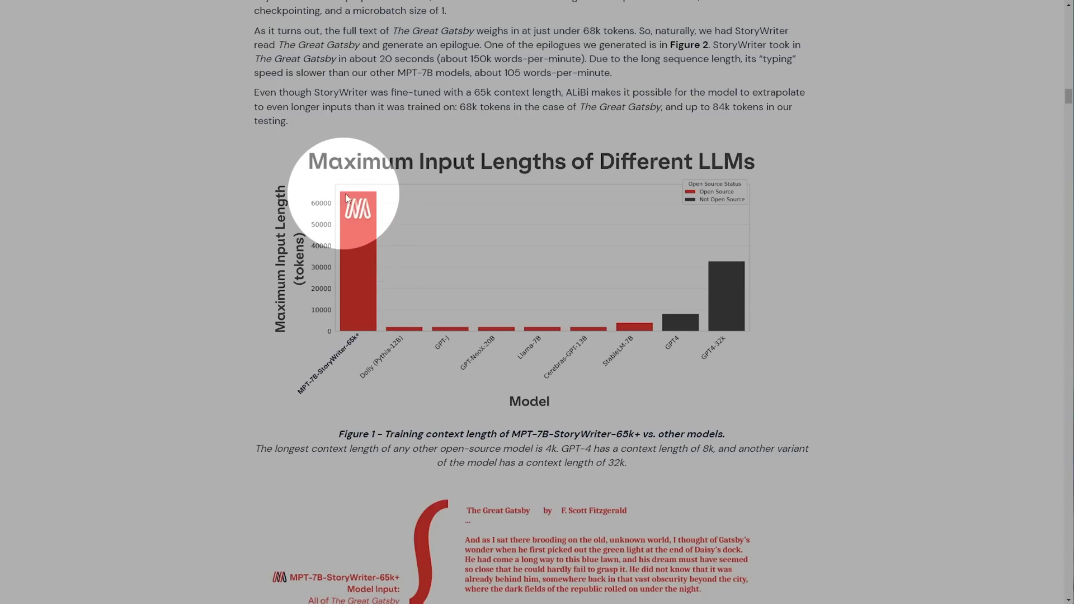
{"action": "scroll", "scroll_direction": "down", "scroll_amount": 3}
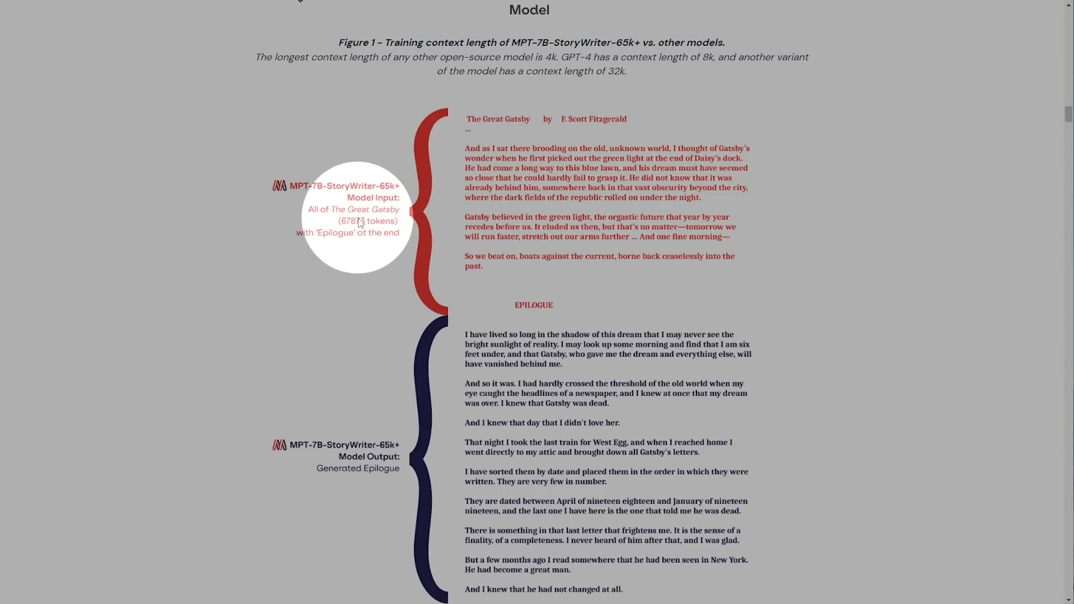
{"action": "mouse_move", "coordinate": [637, 480]}
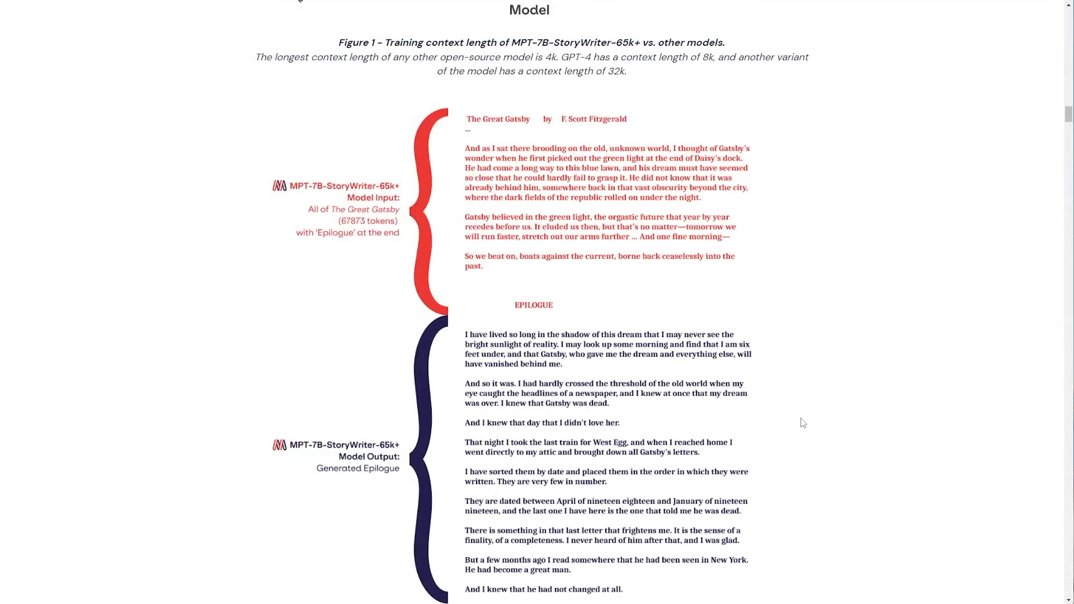
{"action": "scroll", "scroll_direction": "down", "scroll_amount": 3}
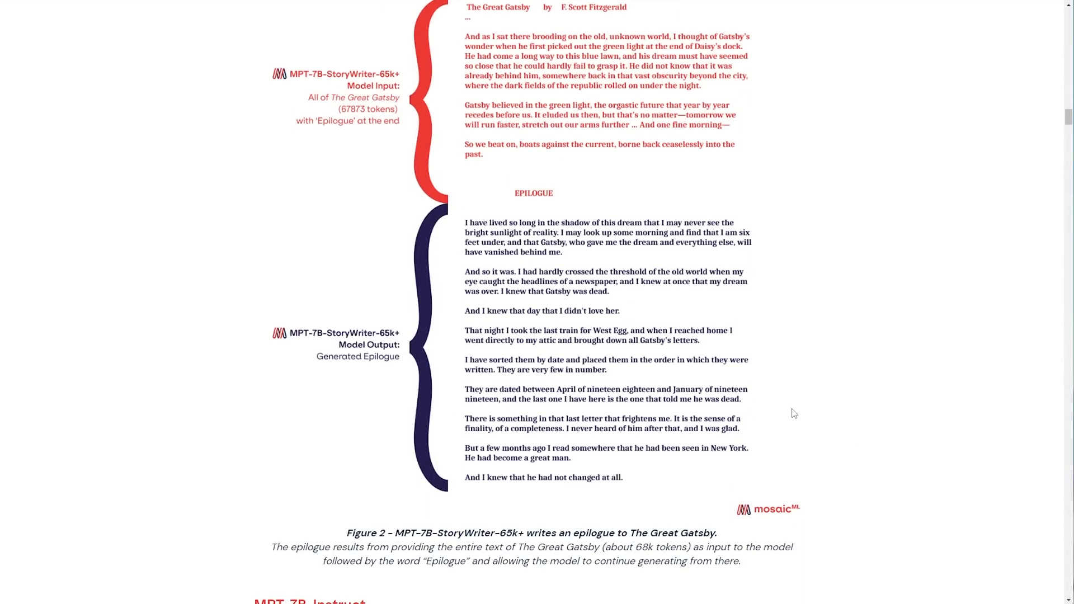
{"action": "scroll", "scroll_direction": "down", "scroll_amount": 3}
{"action": "type", "text": "gpu"}
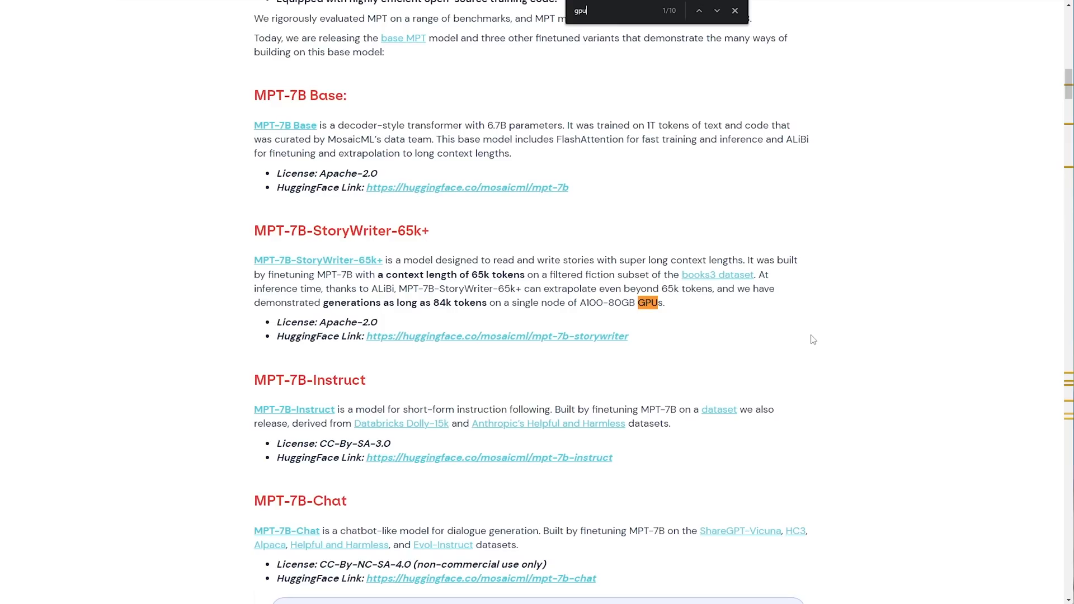
{"action": "mouse_move", "coordinate": [593, 308]}
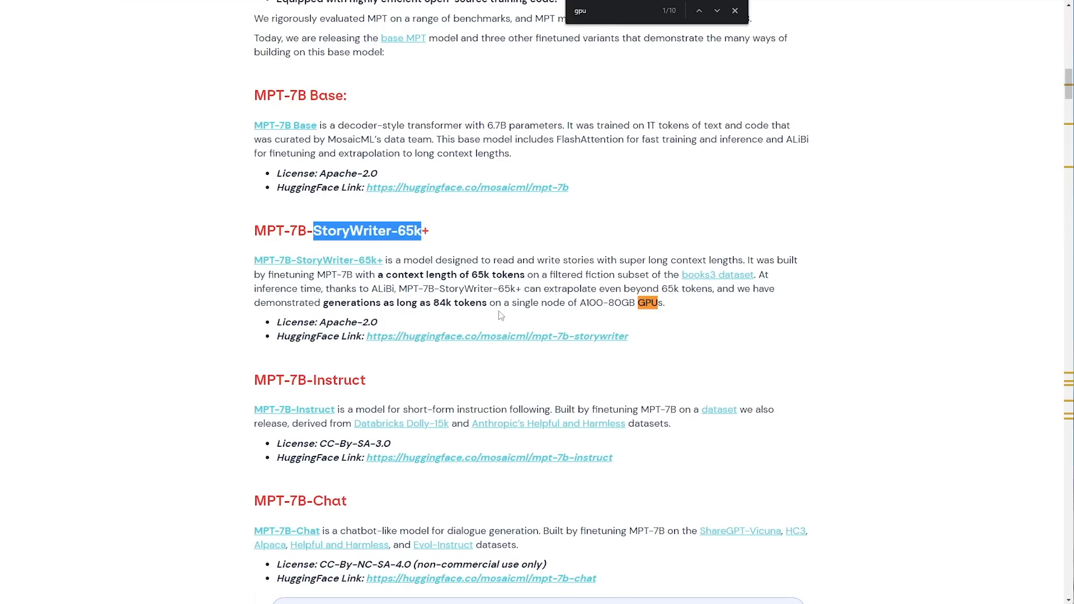
{"action": "mouse_move", "coordinate": [500, 286]}
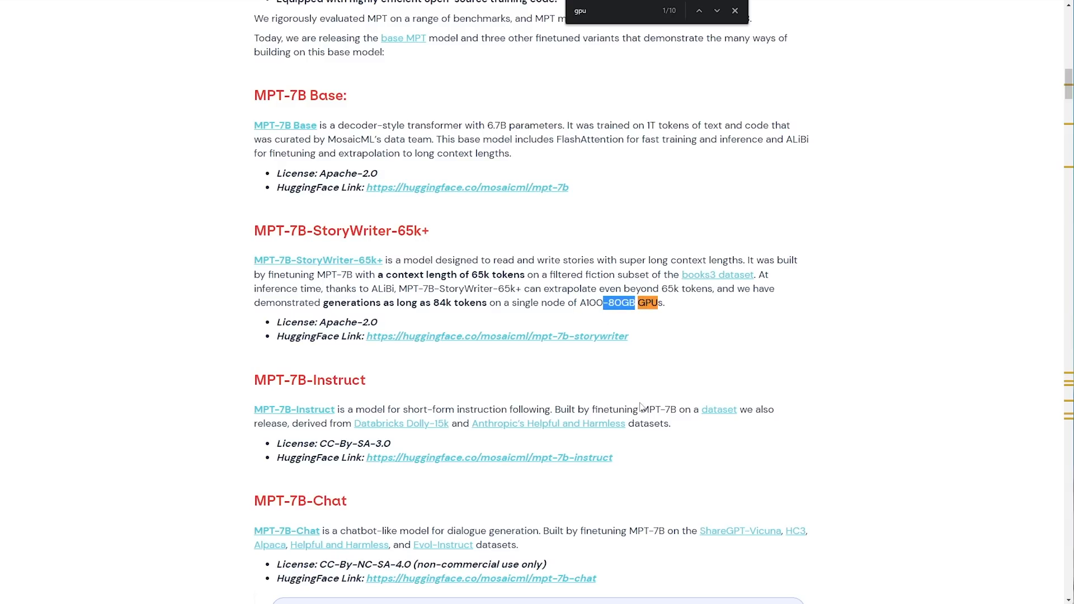
Close the find bar after viewing the StoryWriter A100-80GB GPU match
{"action": "left_click", "coordinate": [715, 10]}
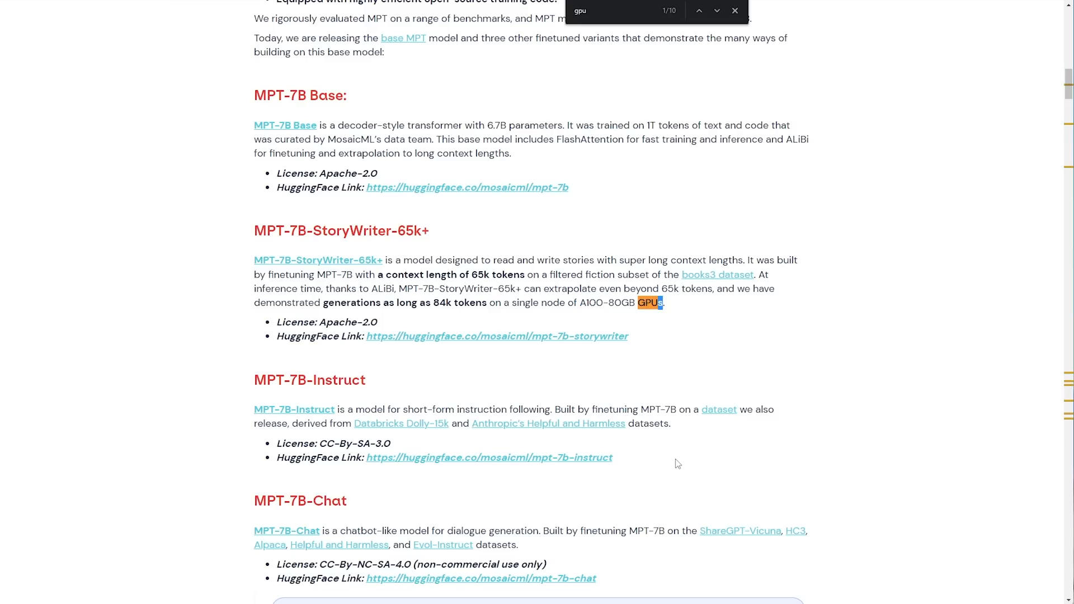
{"action": "mouse_move", "coordinate": [802, 387]}
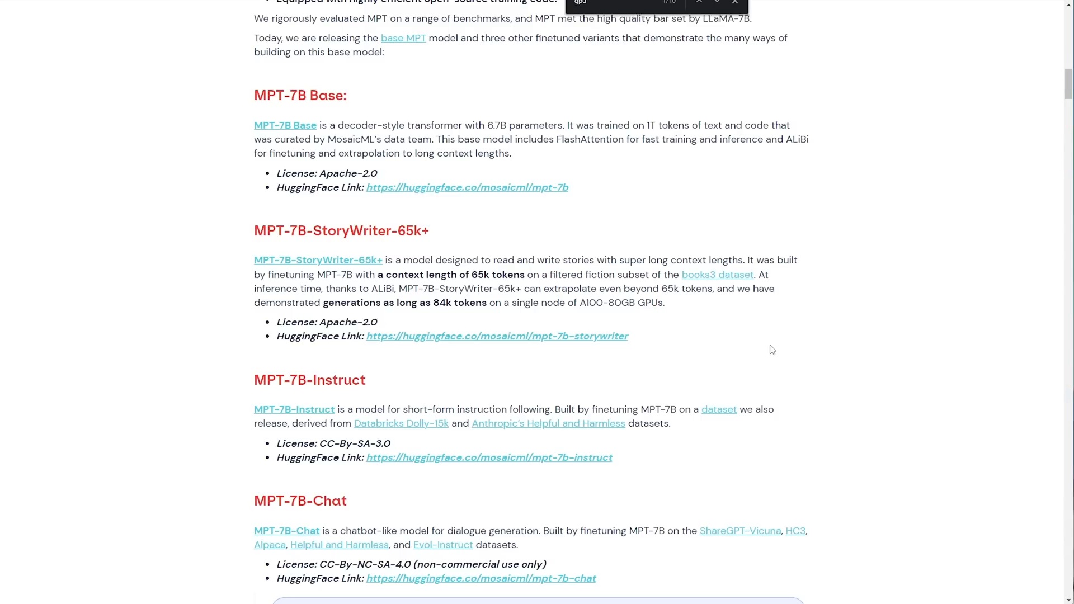
{"action": "scroll", "scroll_direction": "up", "scroll_amount": 3}
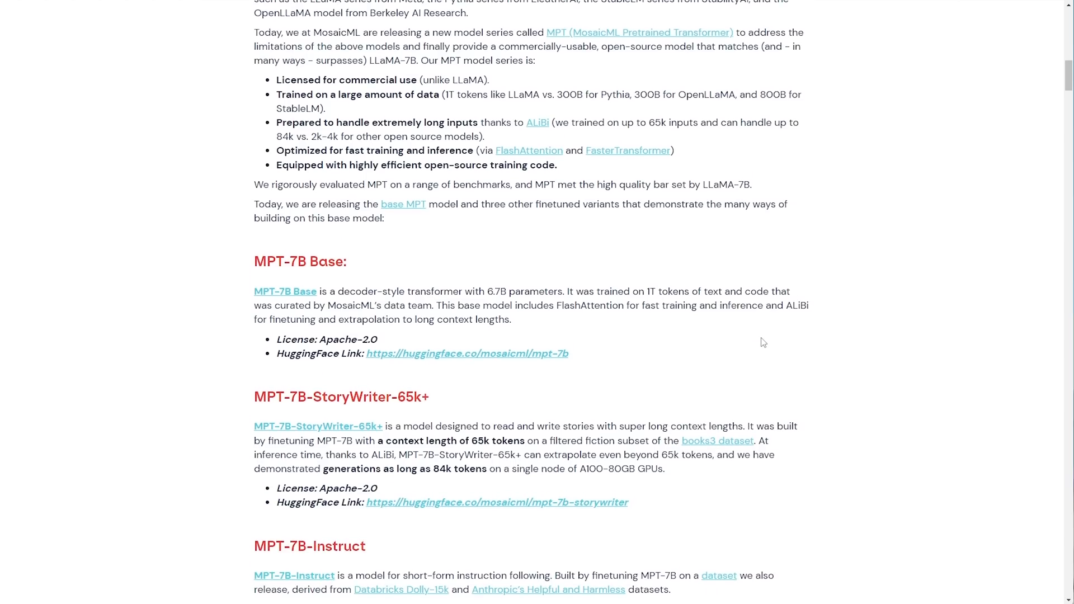
{"action": "scroll", "scroll_direction": "down", "scroll_amount": 3}
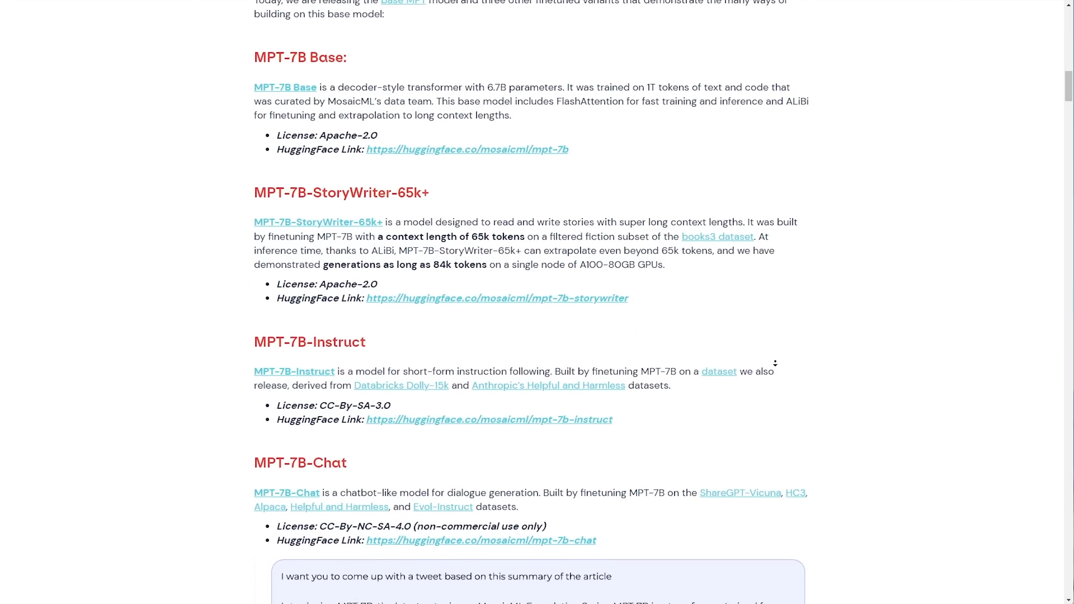
{"action": "scroll", "scroll_direction": "down", "scroll_amount": 3}
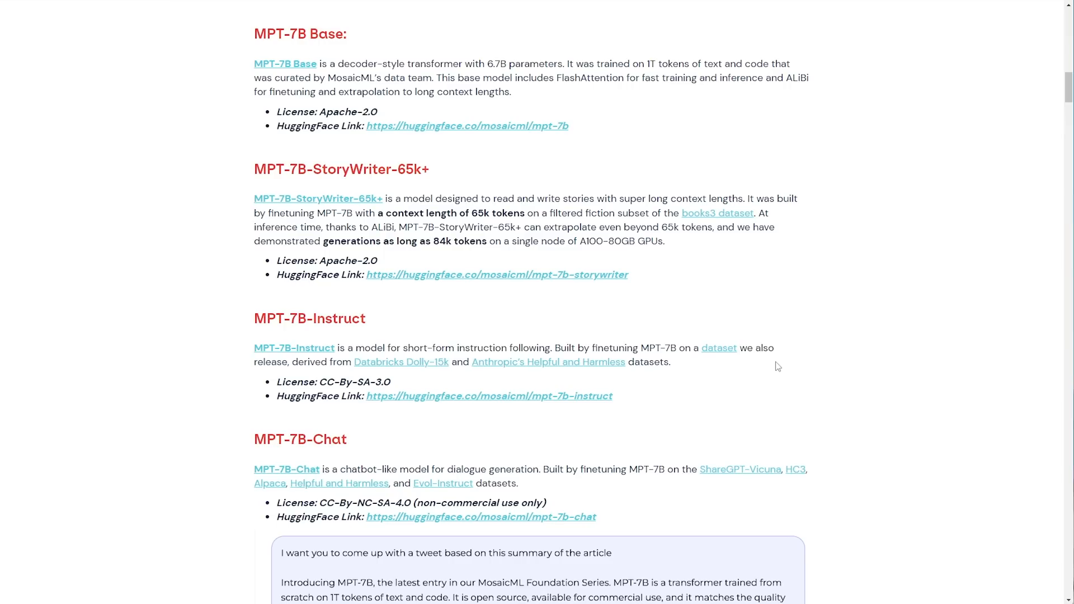
{"action": "mouse_move", "coordinate": [775, 366]}
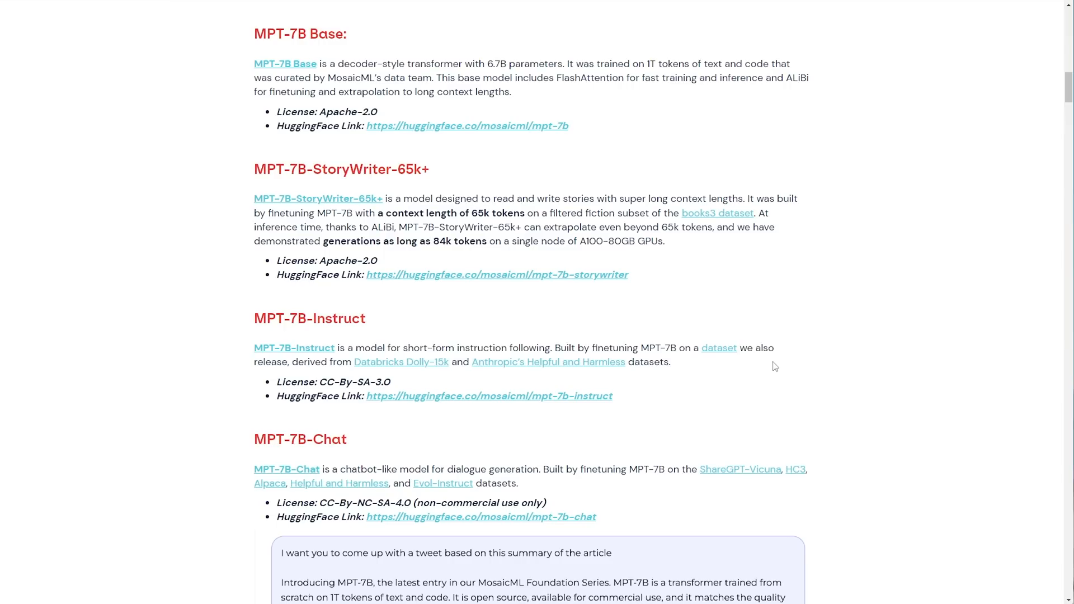
{"action": "mouse_move", "coordinate": [792, 248]}
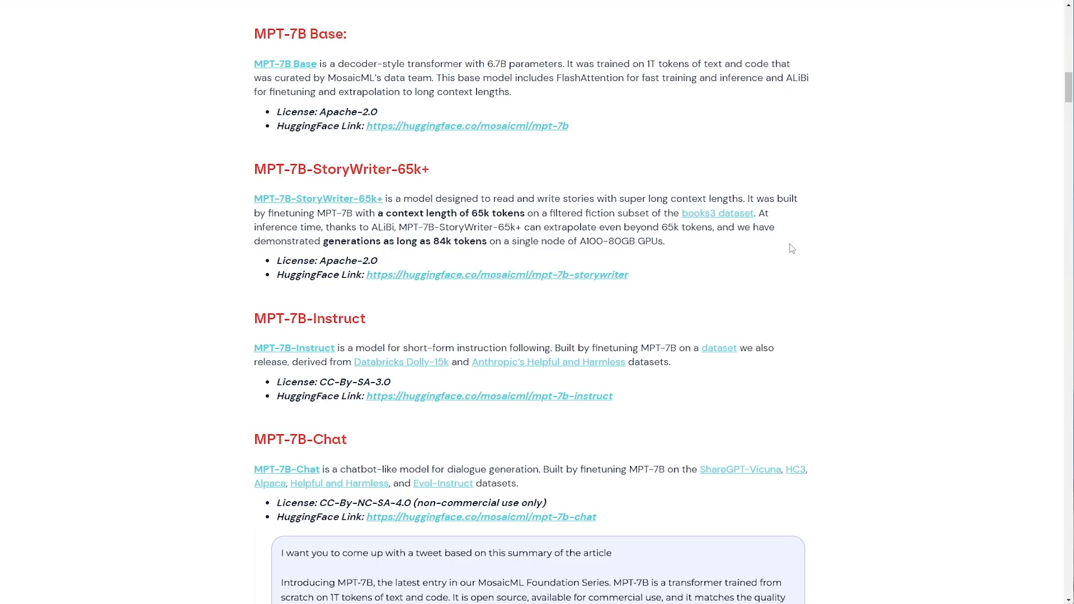
{"action": "mouse_move", "coordinate": [712, 171]}
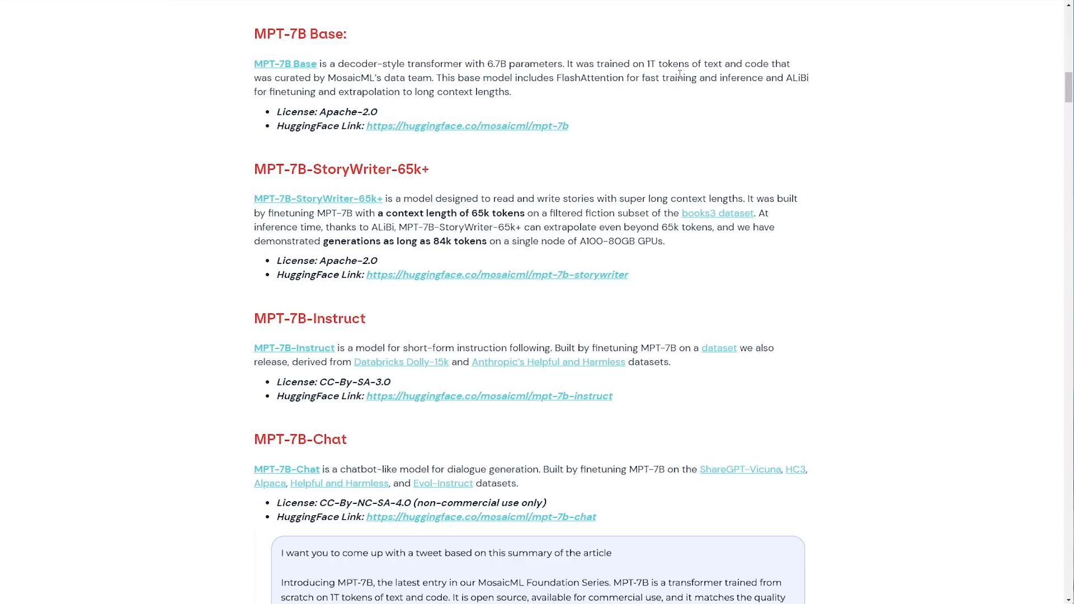
{"action": "mouse_move", "coordinate": [667, 111]}
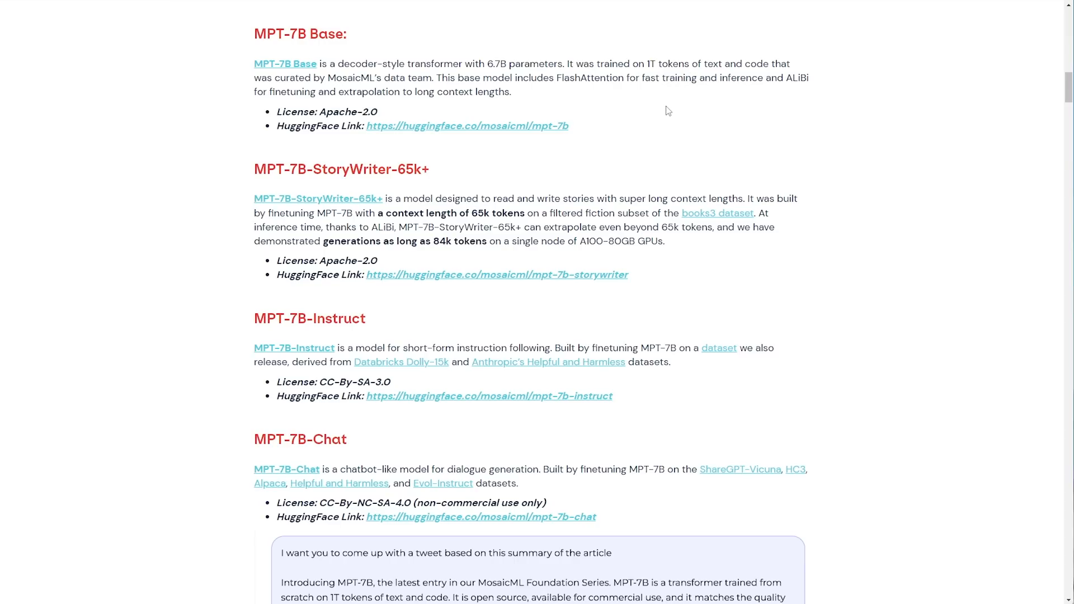
{"action": "mouse_move", "coordinate": [647, 121]}
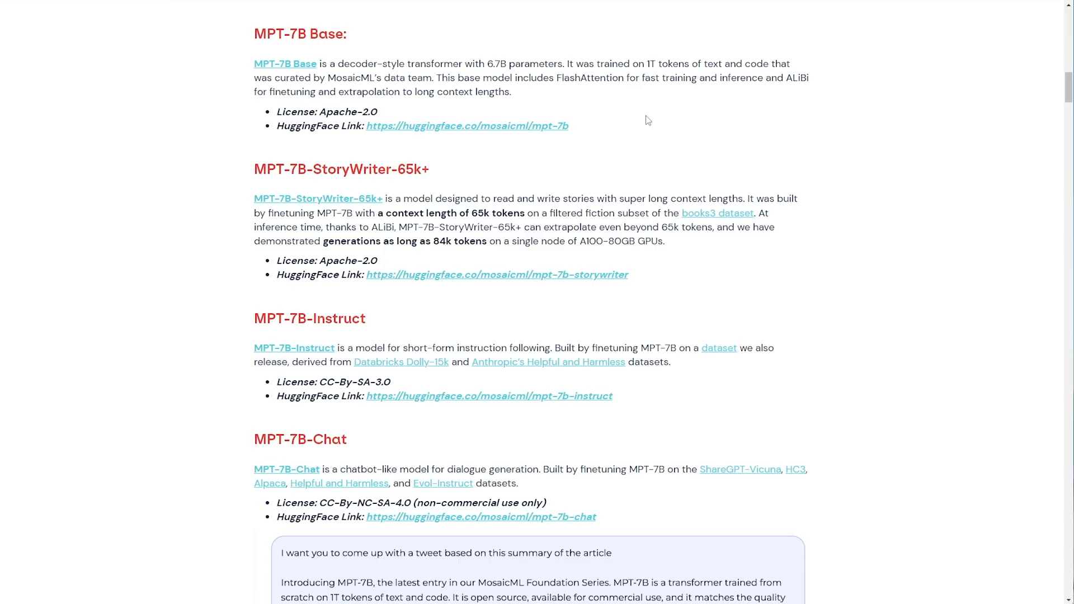
{"action": "mouse_move", "coordinate": [624, 125]}
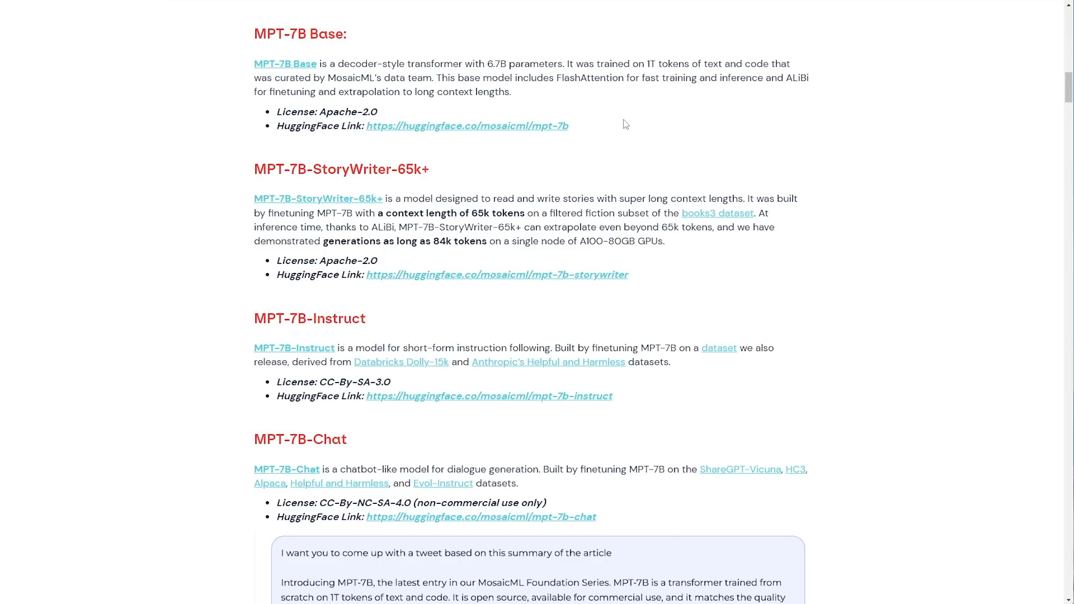
{"action": "mouse_move", "coordinate": [608, 137]}
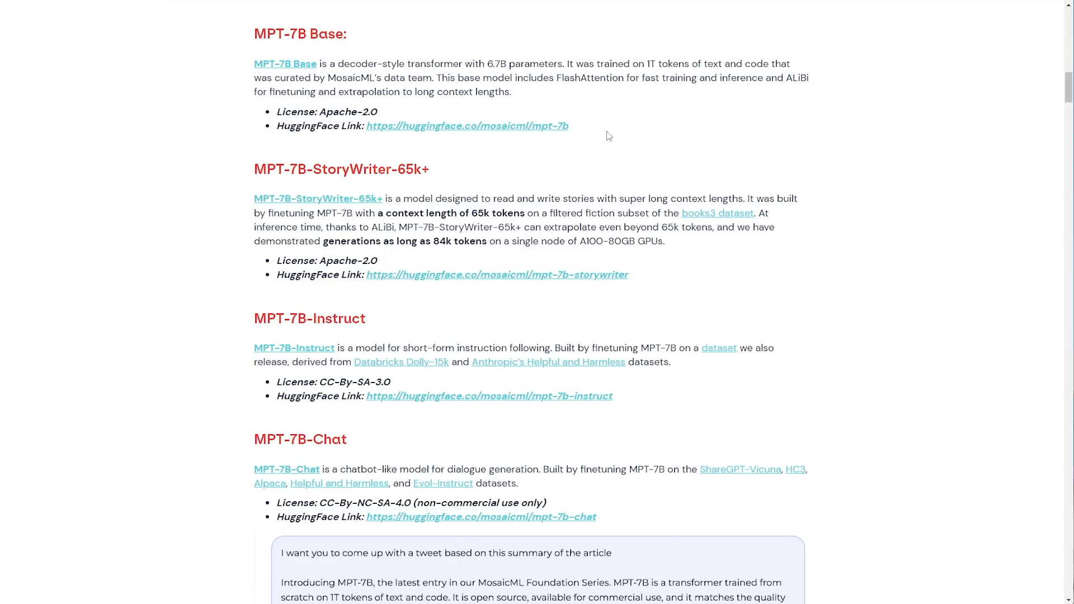
{"action": "mouse_move", "coordinate": [600, 267]}
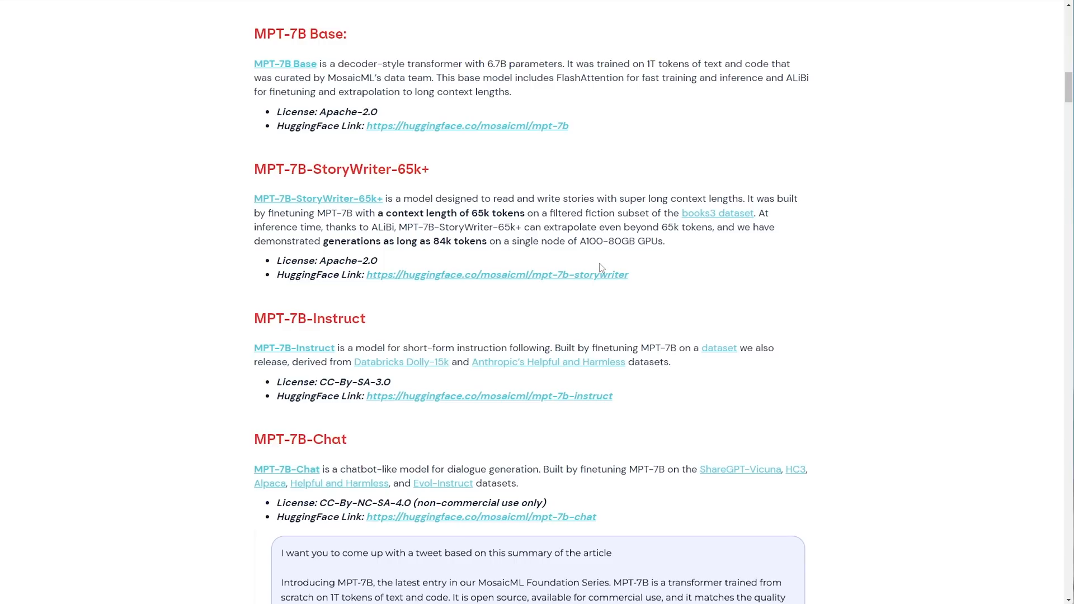
{"action": "mouse_move", "coordinate": [601, 258]}
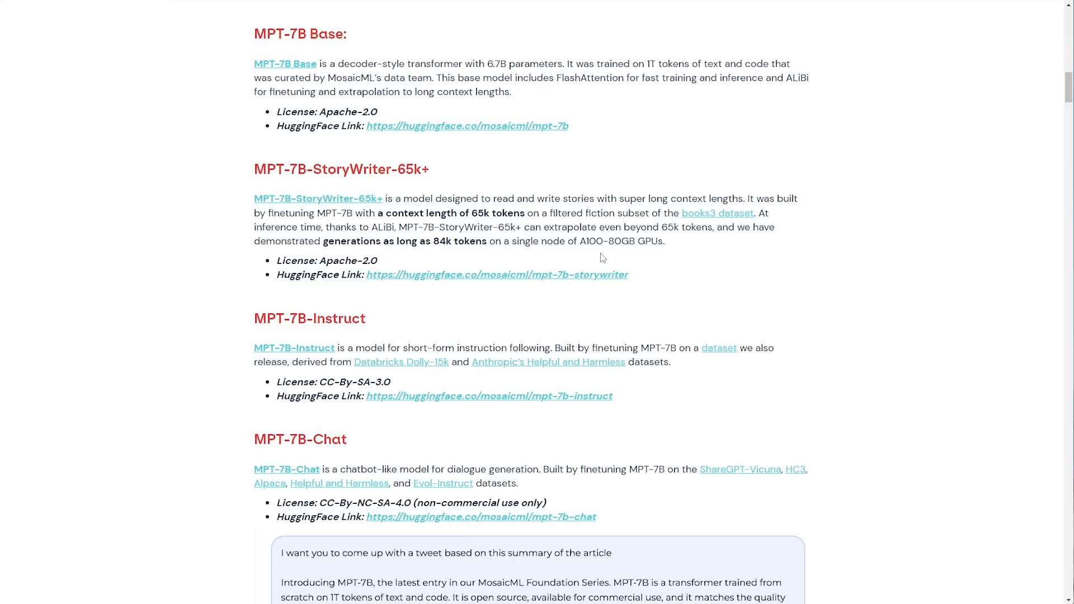
{"action": "mouse_move", "coordinate": [691, 193]}
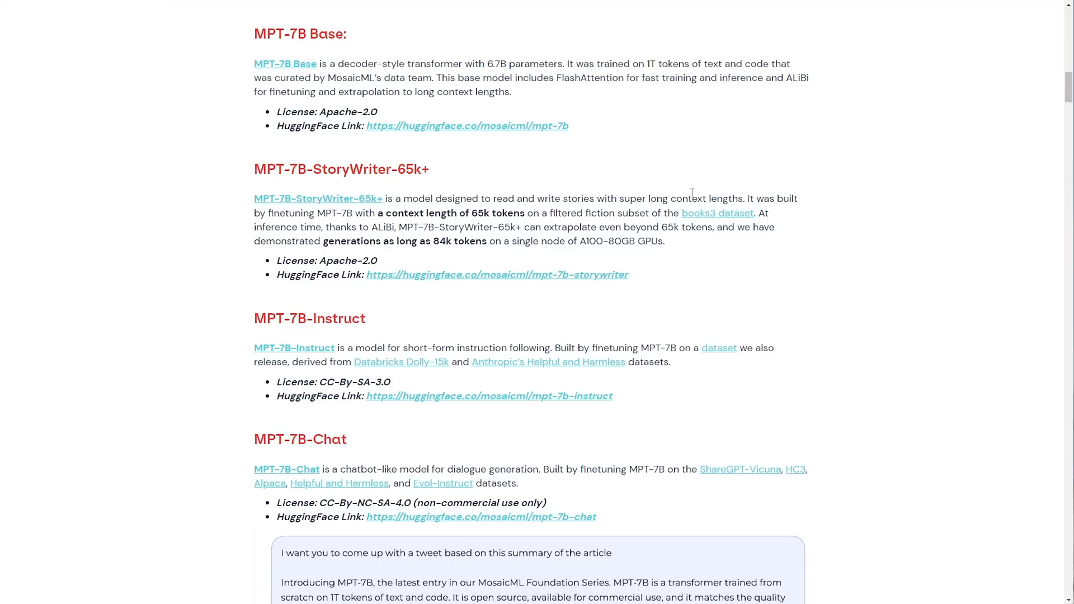
{"action": "mouse_move", "coordinate": [691, 193]}
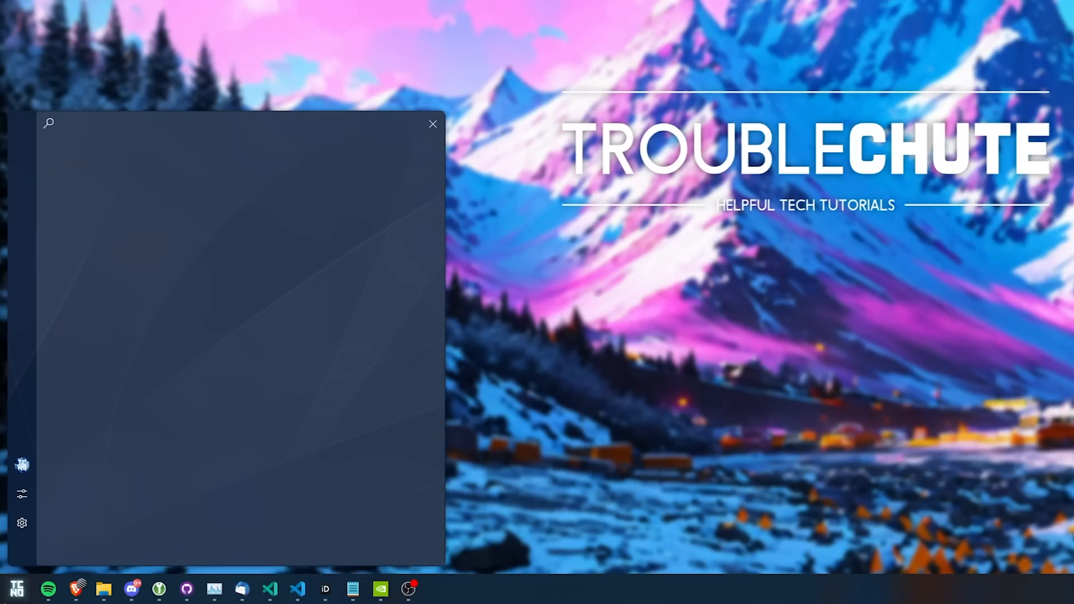
Enter the installer command iex (irm mpt.tc.ht) at the elevated PowerShell prompt
{"action": "type", "text": "terminal"}
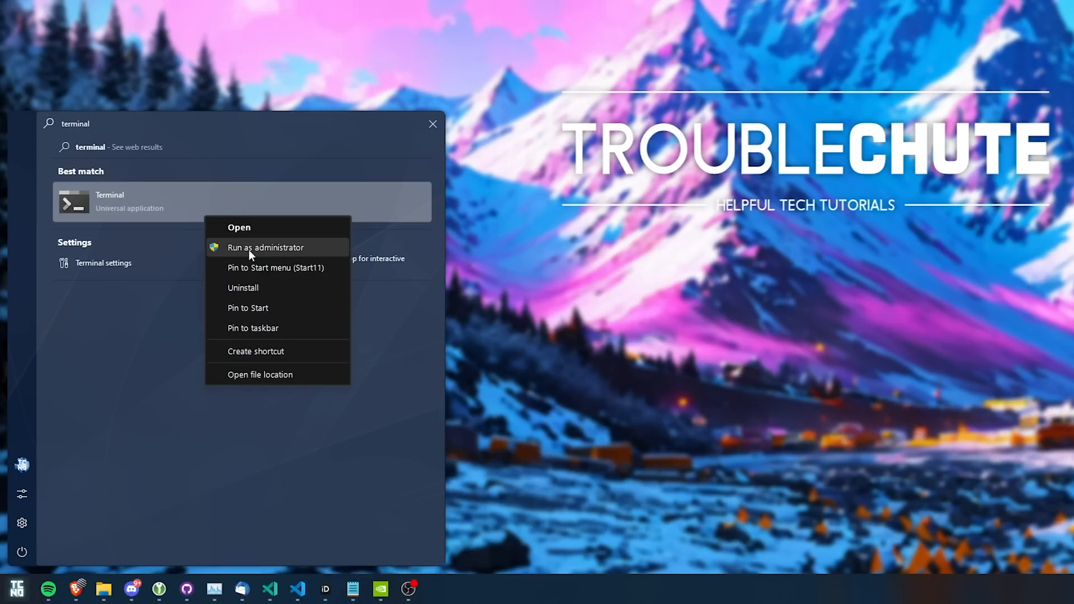
{"action": "left_click", "coordinate": [266, 247]}
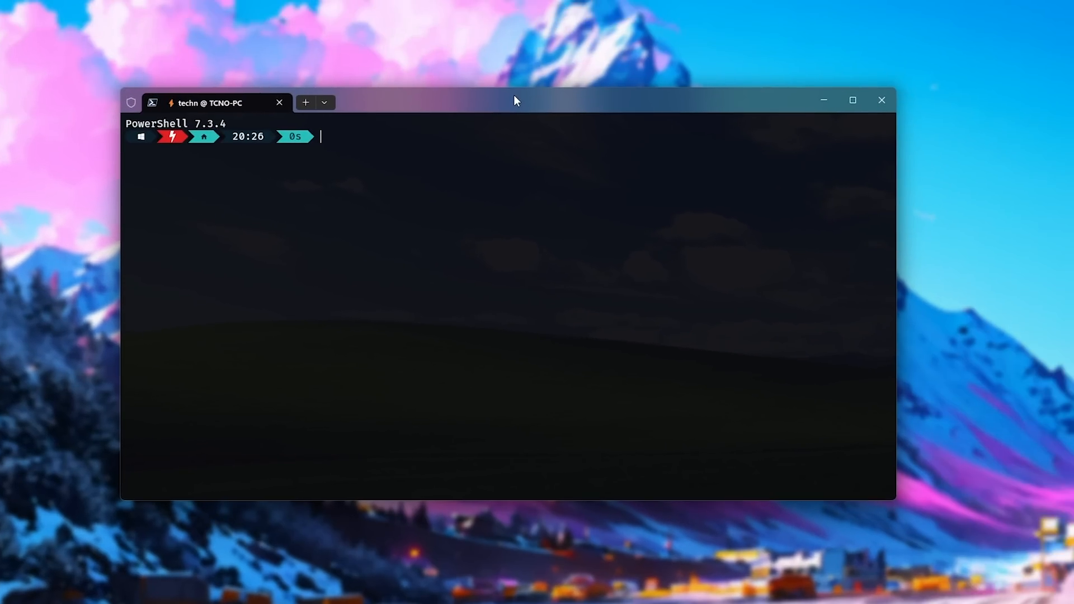
{"action": "mouse_move", "coordinate": [144, 127]}
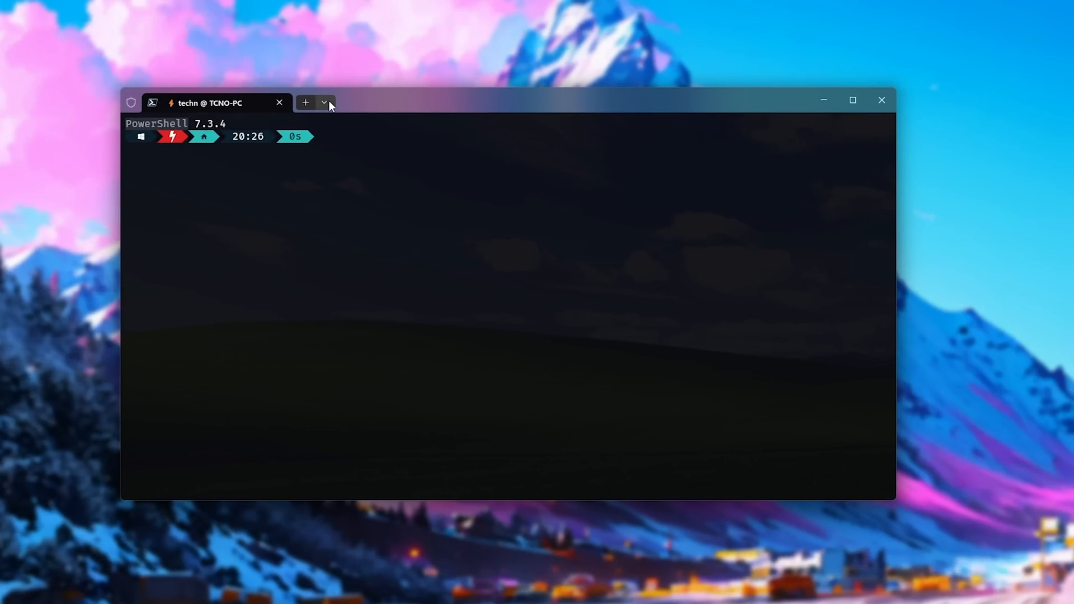
{"action": "left_click", "coordinate": [323, 103]}
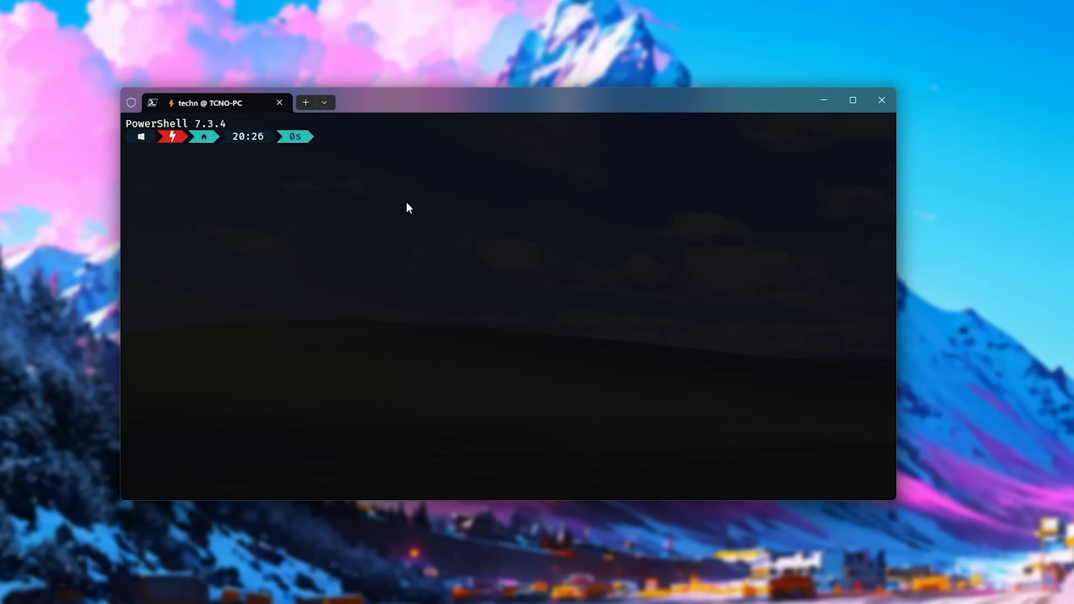
{"action": "type", "text": "iex (irm mpt-wip.tc.ht)"}
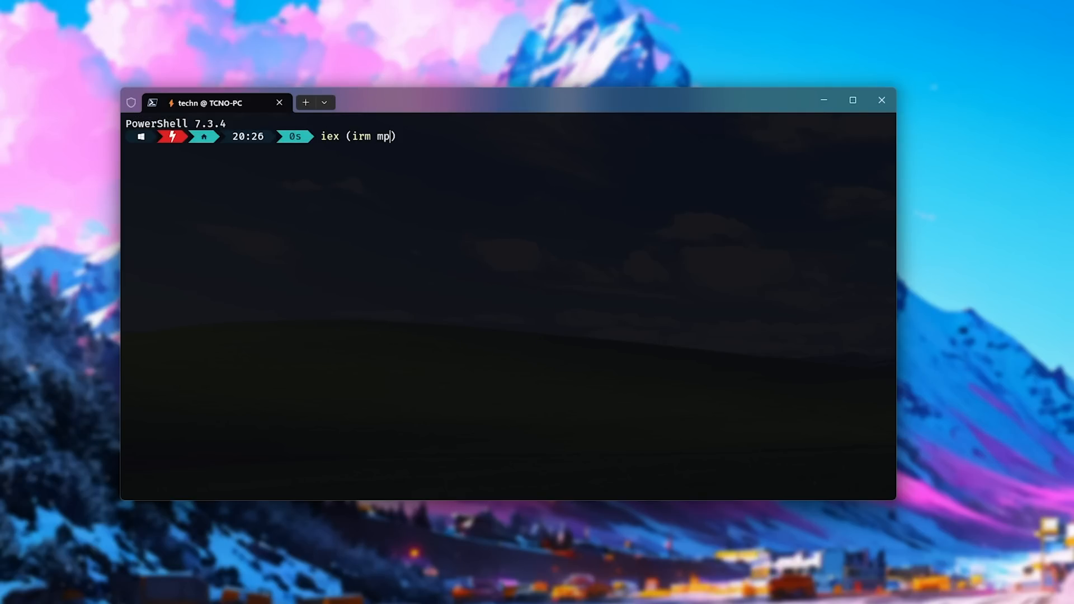
{"action": "type", "text": "t.tc.ht"}
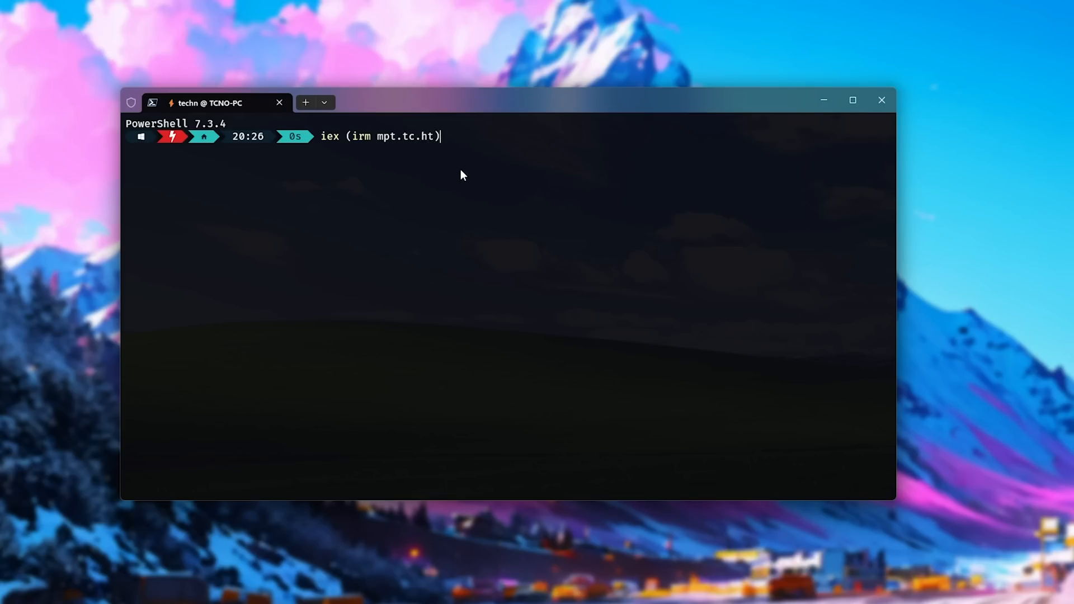
Run the installer, confirm C:\TCHT\oobabooga_windows exists, and answer n to re-downloading
{"action": "key", "text": "enter"}
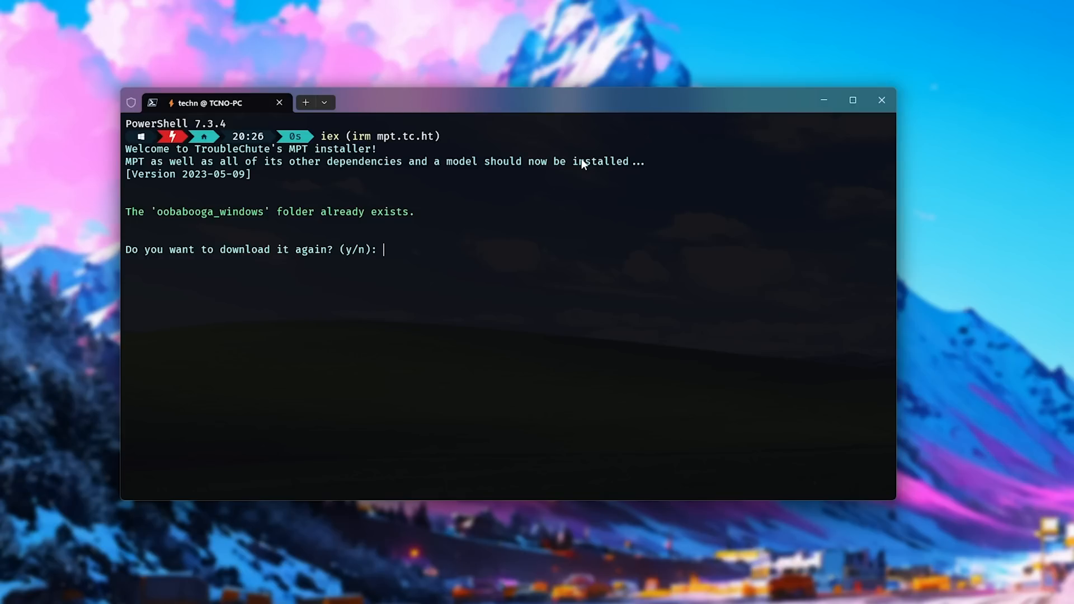
{"action": "mouse_move", "coordinate": [404, 299]}
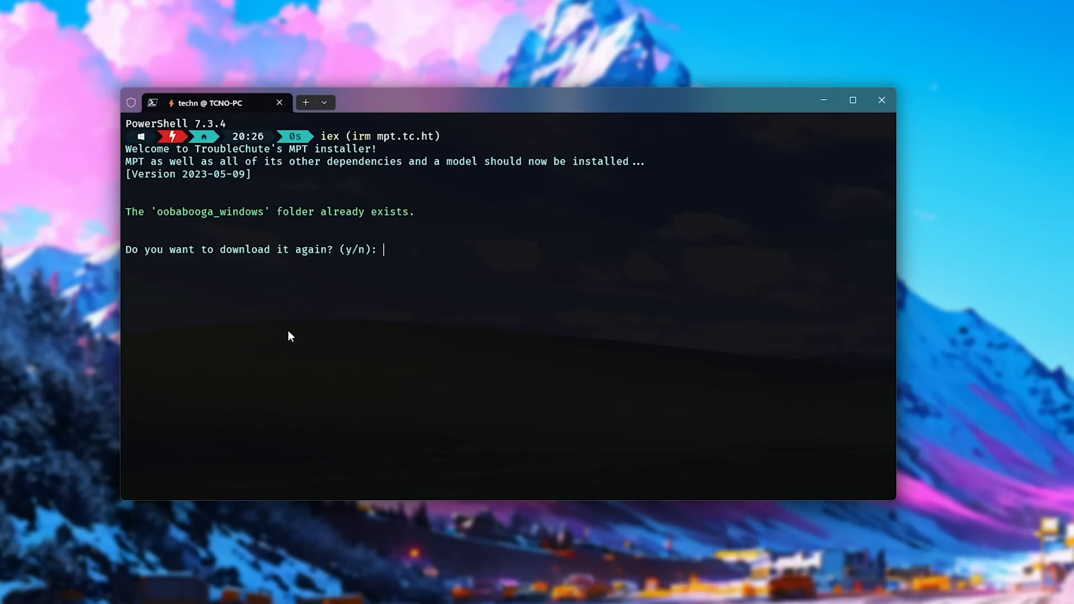
{"action": "double_click", "coordinate": [209, 211]}
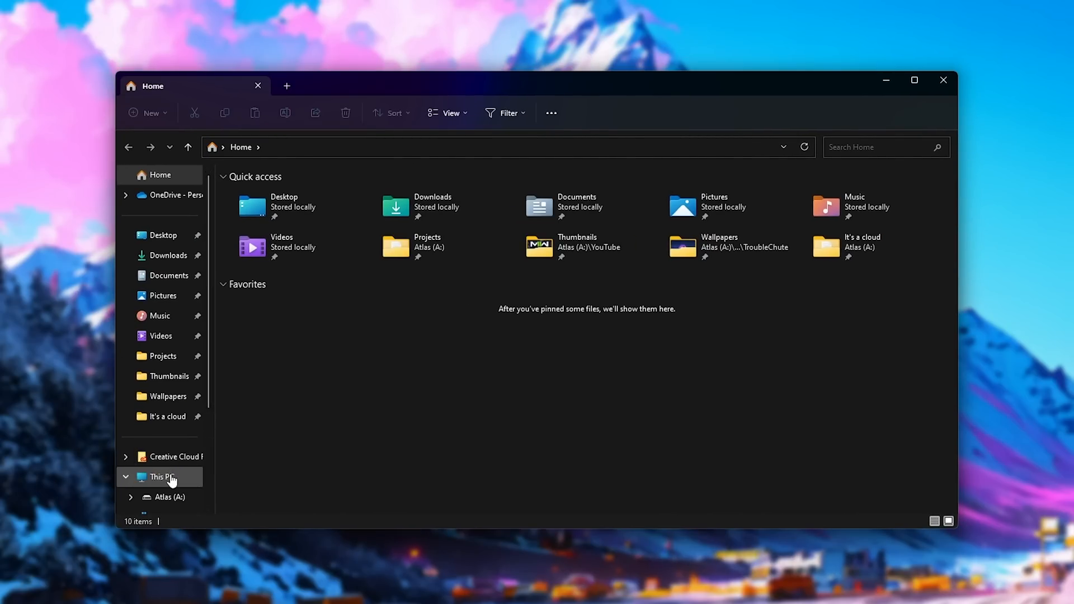
{"action": "left_click", "coordinate": [163, 476]}
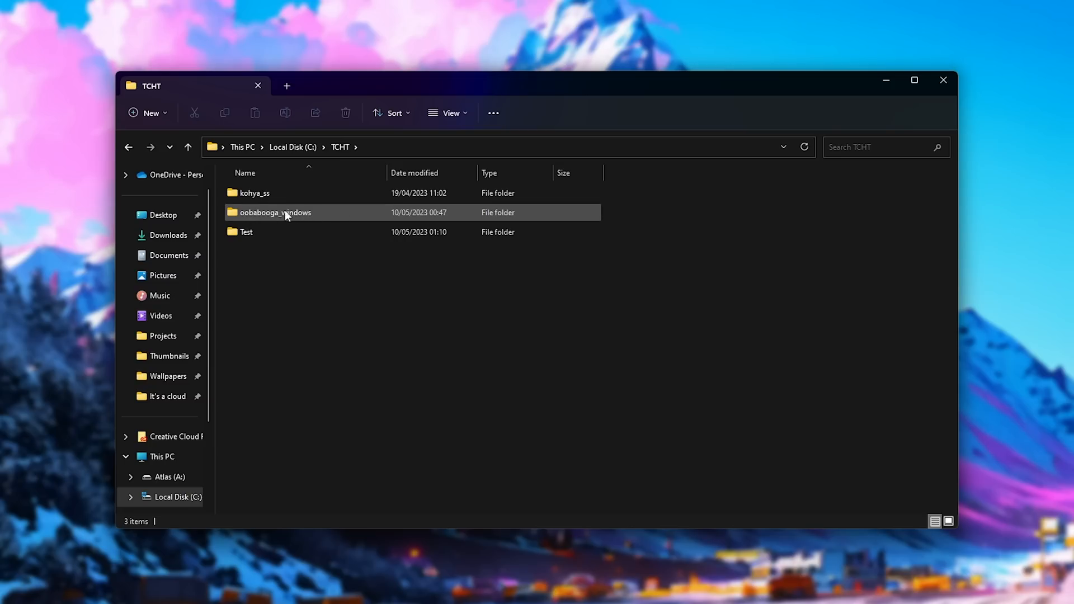
{"action": "double_click", "coordinate": [275, 213]}
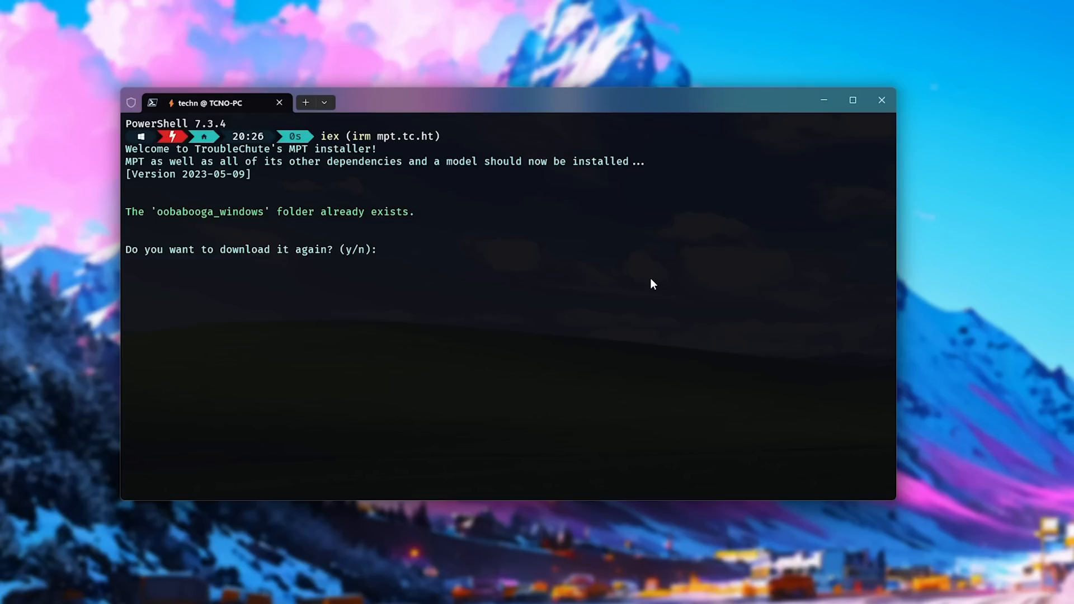
{"action": "type", "text": "n"}
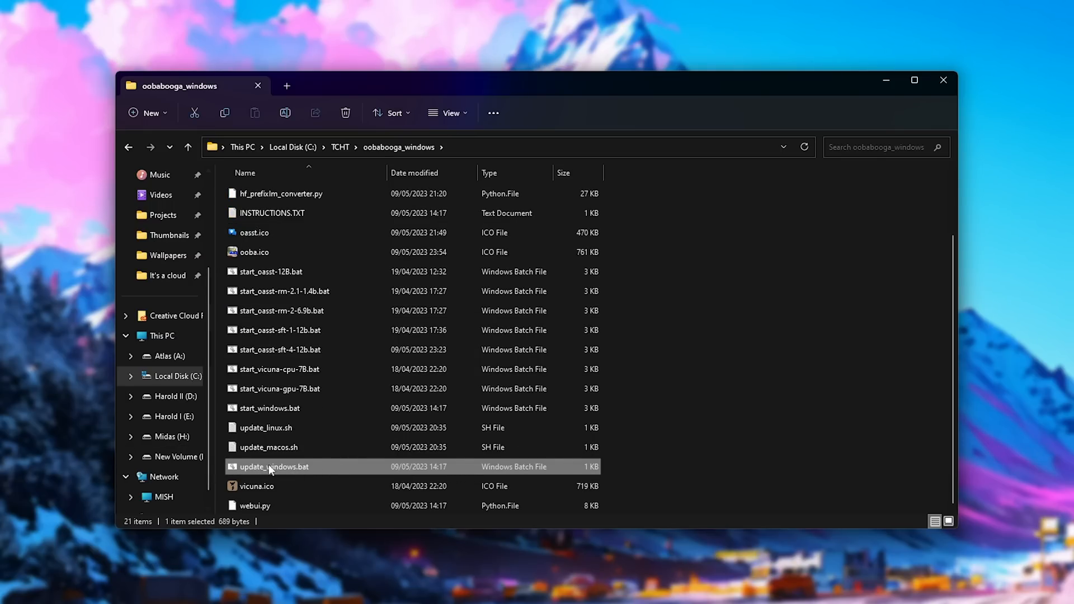
Run update_windows.bat to update Oobabooga and install extension requirements
{"action": "double_click", "coordinate": [274, 466]}
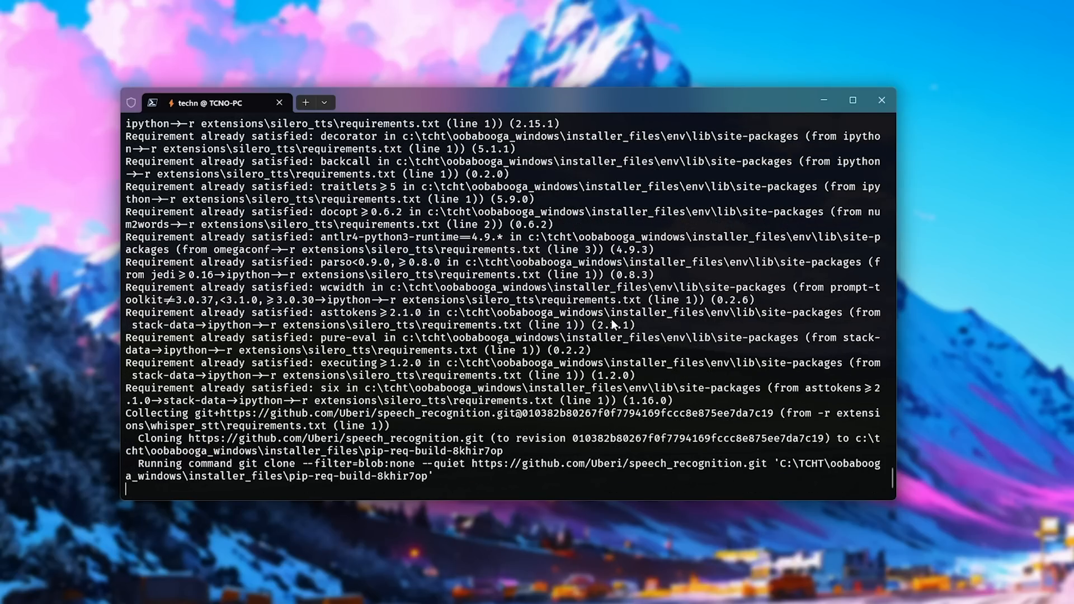
{"action": "mouse_move", "coordinate": [165, 284]}
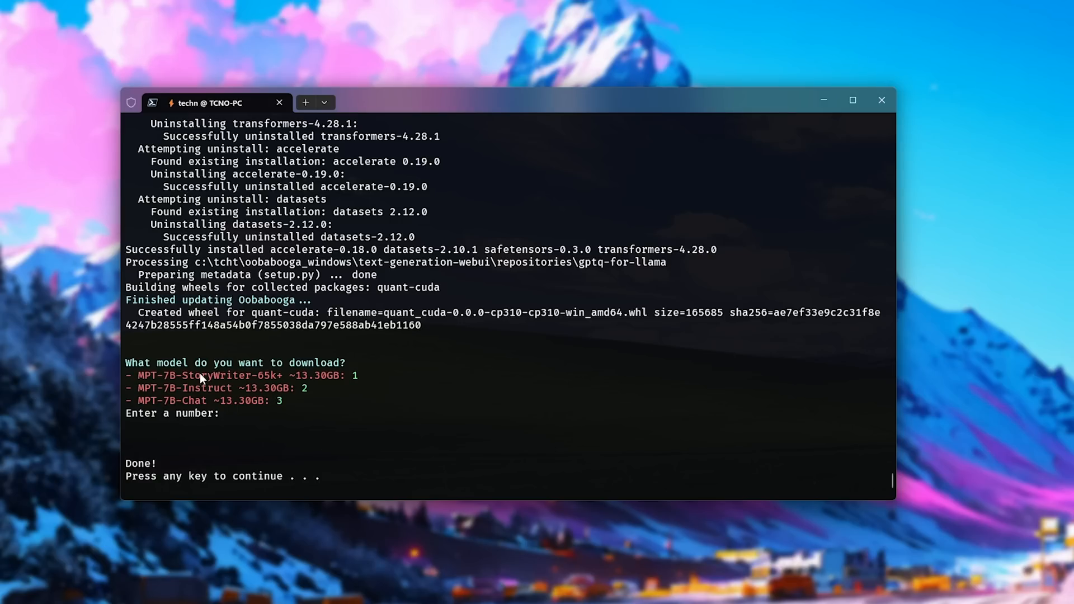
{"action": "mouse_move", "coordinate": [182, 397]}
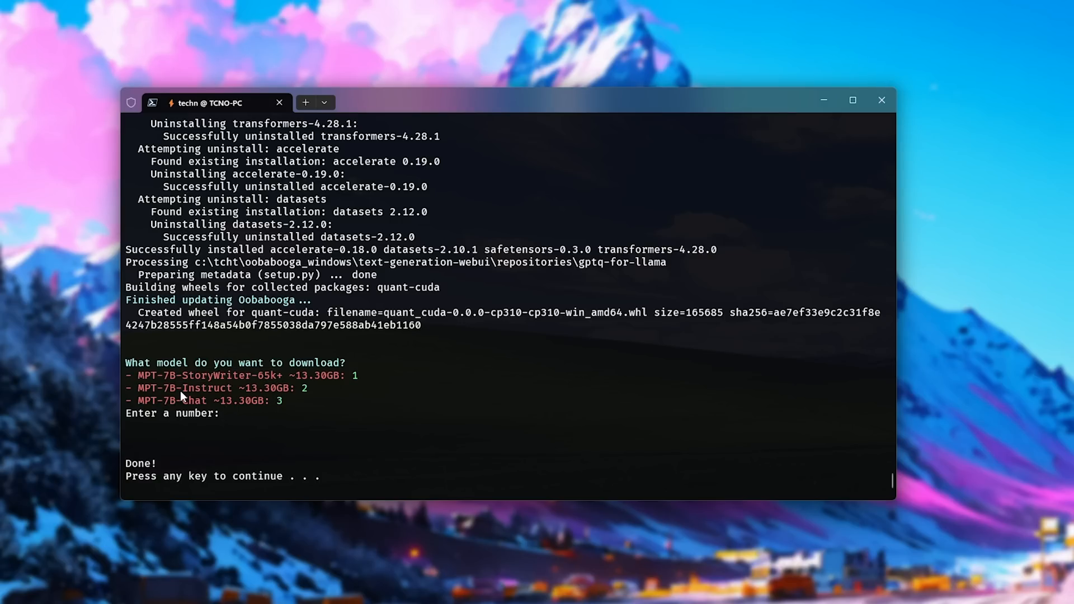
Choose option 1 to download MPT-7B-StoryWriter-65k+
{"action": "double_click", "coordinate": [195, 400]}
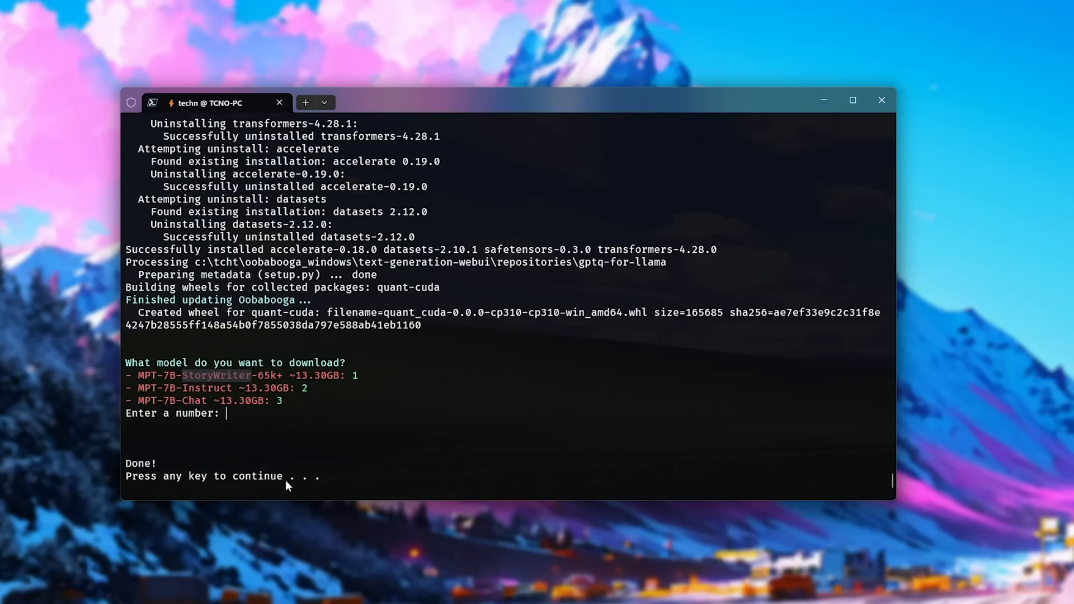
{"action": "mouse_move", "coordinate": [362, 438]}
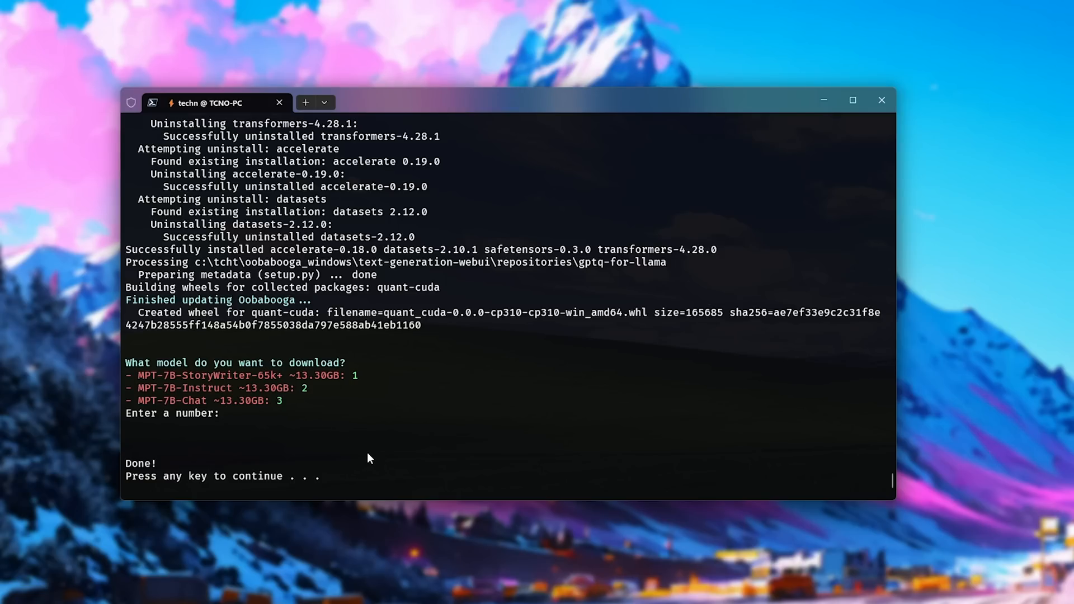
{"action": "mouse_move", "coordinate": [372, 434]}
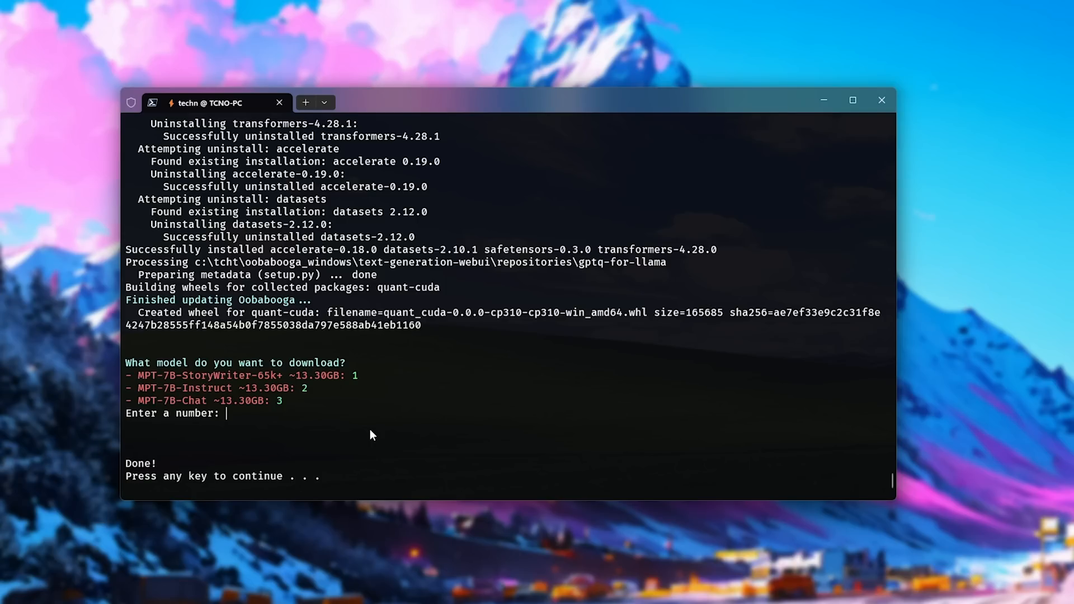
{"action": "type", "text": "1"}
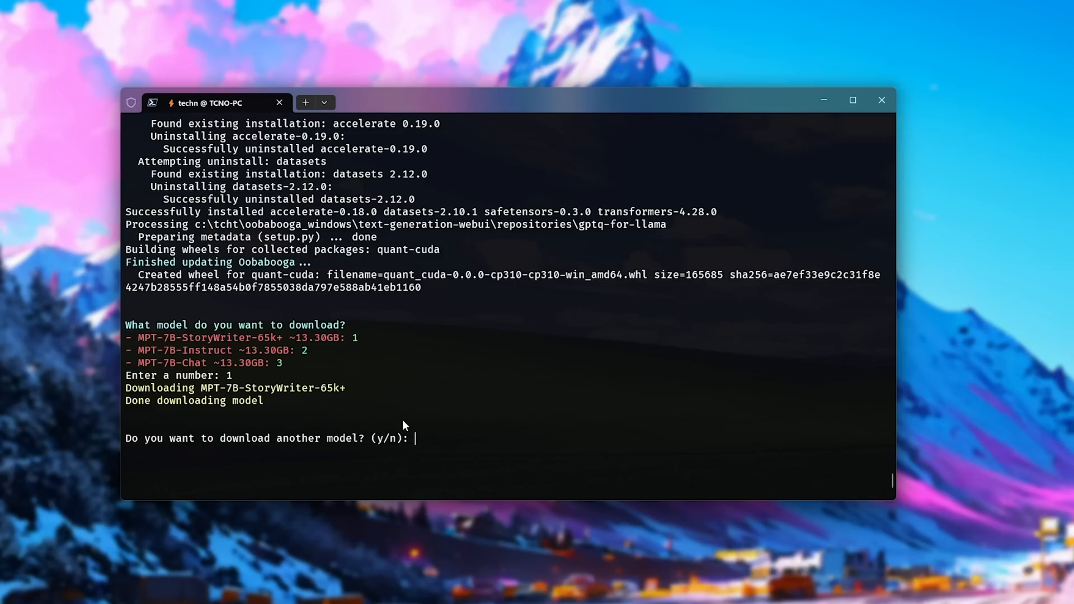
Download MPT-7B-Instruct (option 2), then start downloading MPT-7B-Chat (option 3)
{"action": "type", "text": "y"}
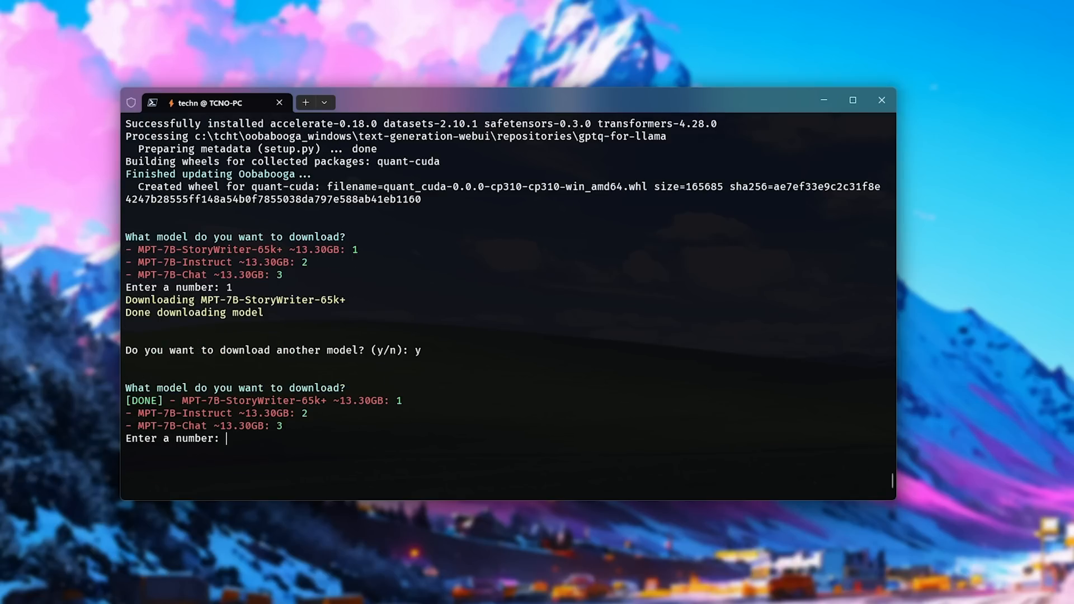
{"action": "type", "text": "2"}
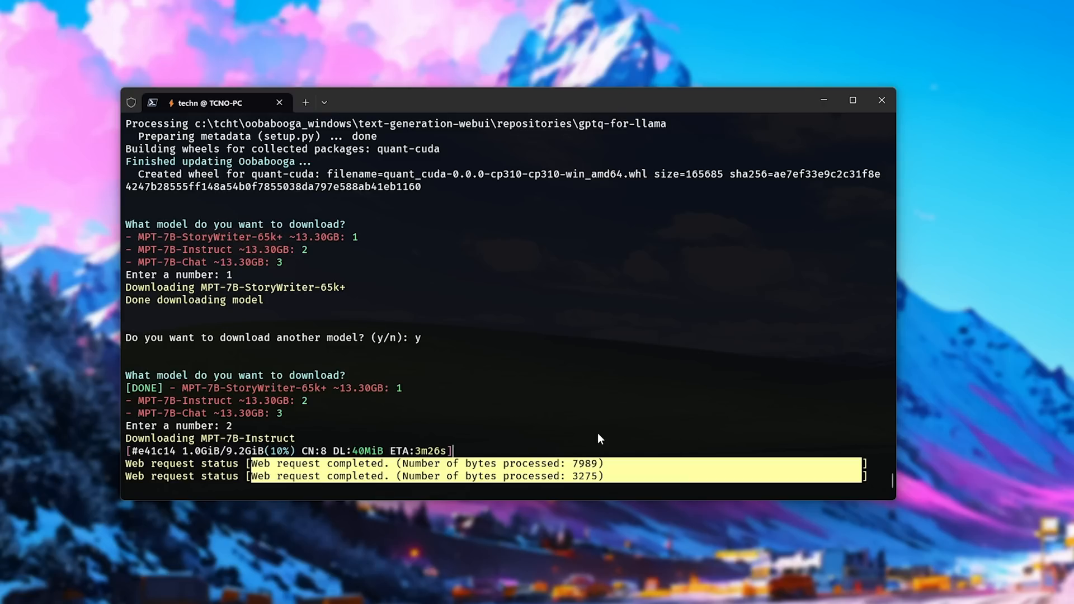
{"action": "mouse_move", "coordinate": [634, 391]}
{"action": "type", "text": "y"}
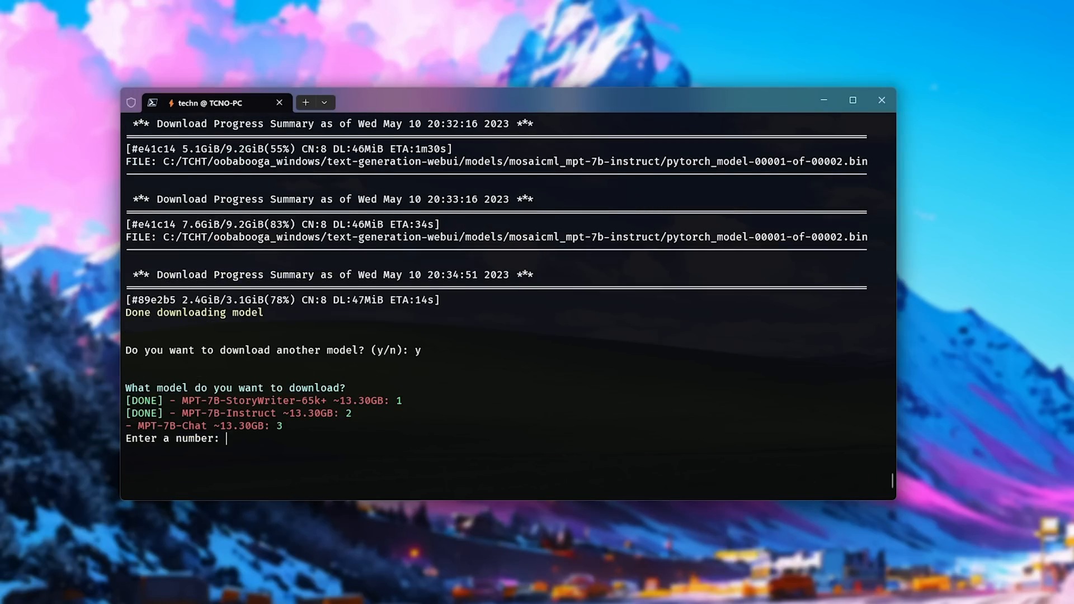
{"action": "type", "text": "3"}
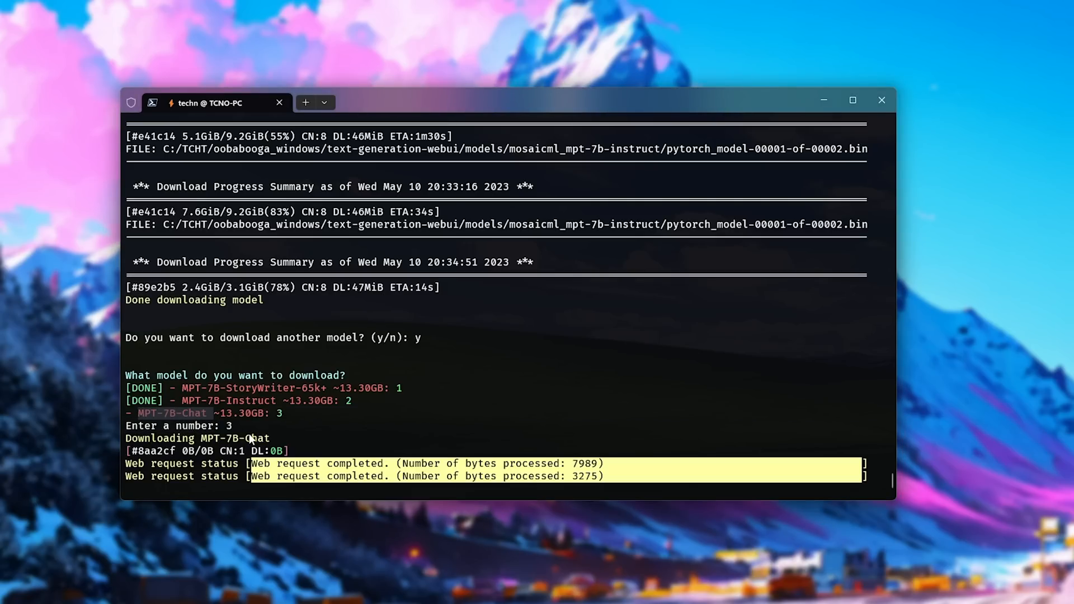
{"action": "mouse_move", "coordinate": [297, 443]}
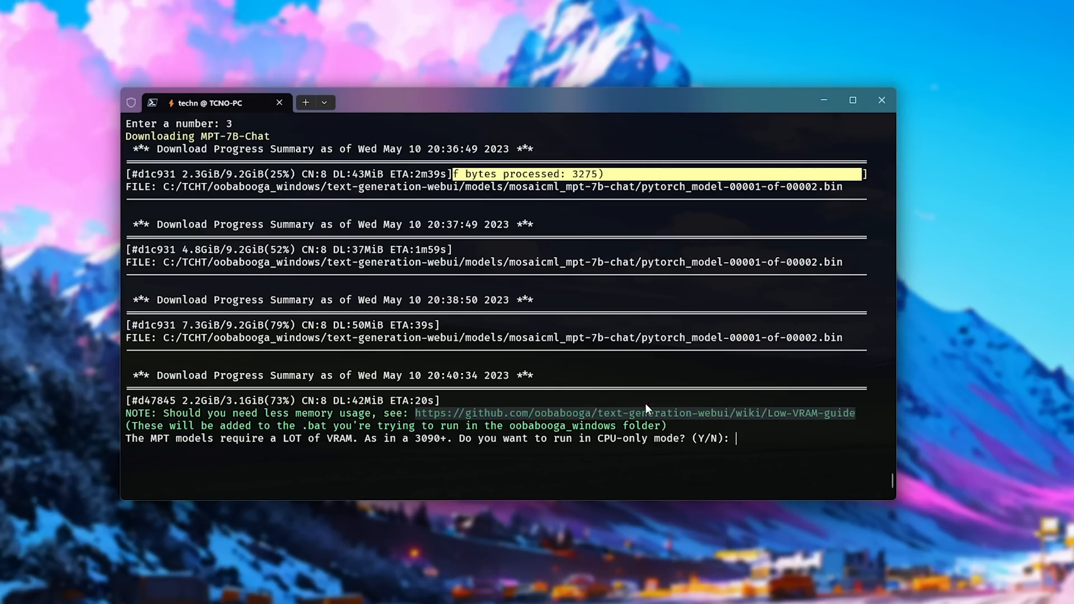
{"action": "mouse_move", "coordinate": [178, 446]}
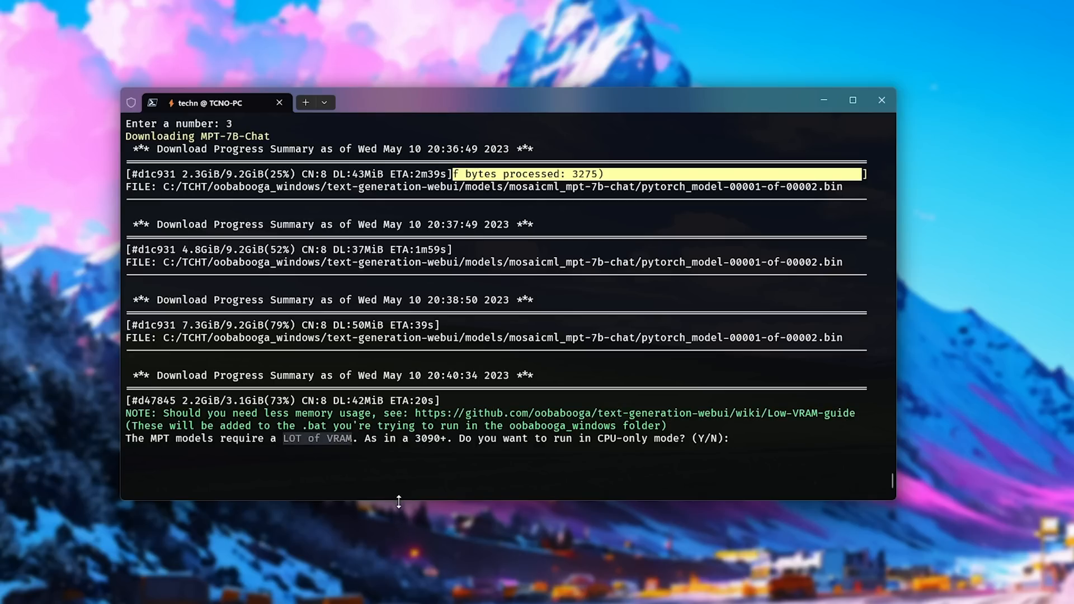
{"action": "mouse_move", "coordinate": [413, 494]}
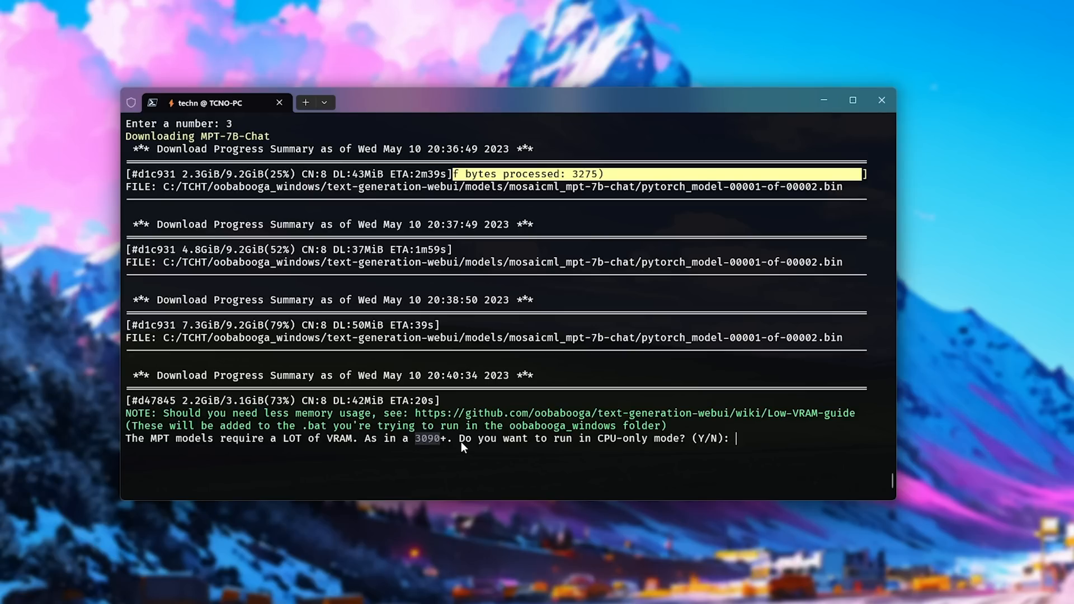
Accept CPU-only mode despite the VRAM warning and create the three desktop shortcuts
{"action": "left_click_drag", "start_coordinate": [449, 438], "coordinate": [653, 438]}
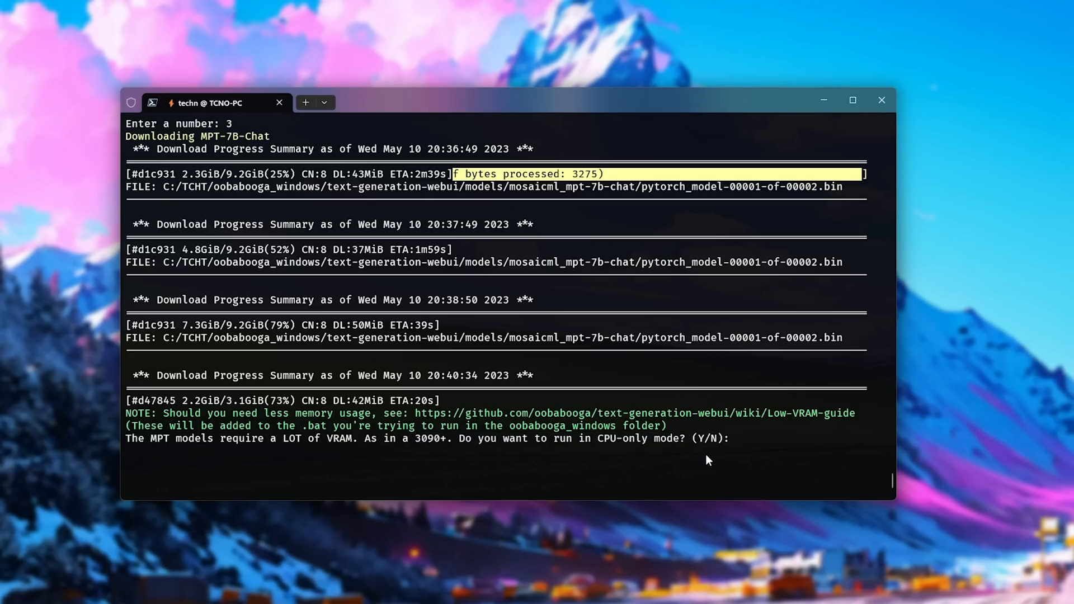
{"action": "mouse_move", "coordinate": [712, 459]}
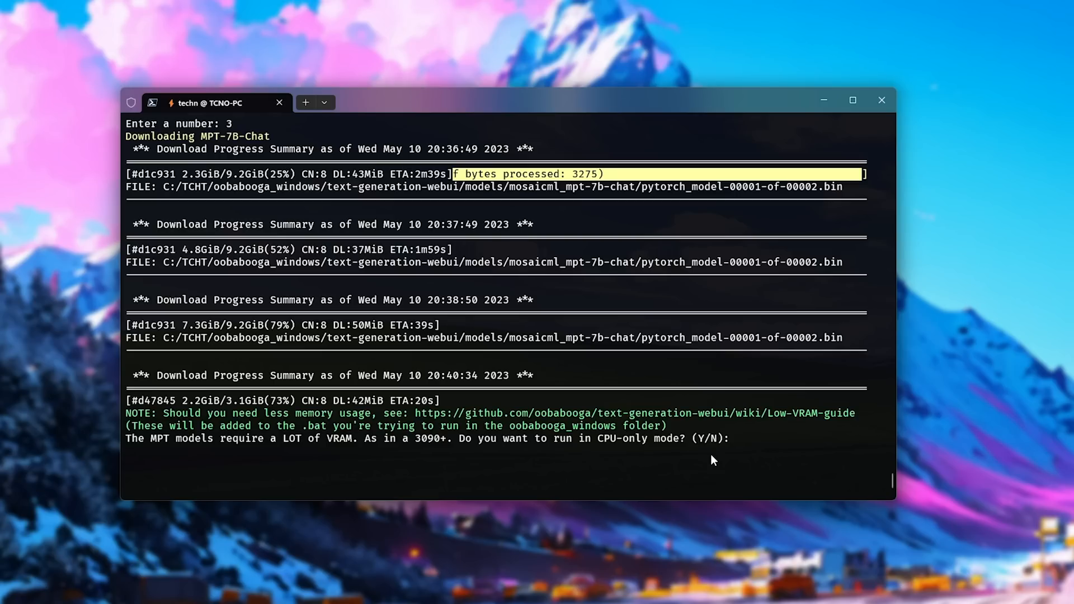
{"action": "type", "text": "y"}
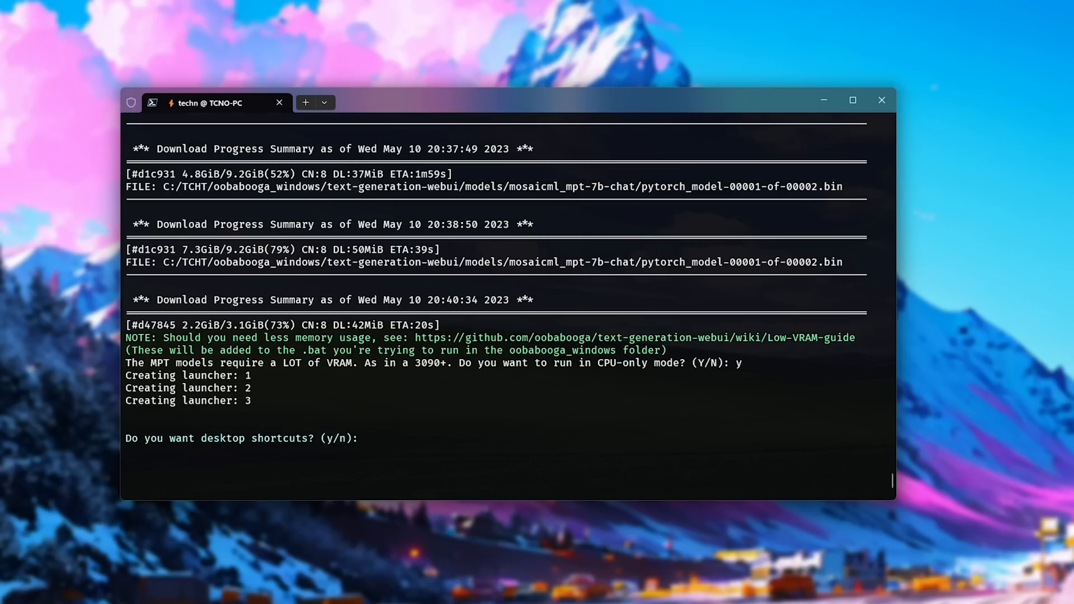
{"action": "mouse_move", "coordinate": [533, 481]}
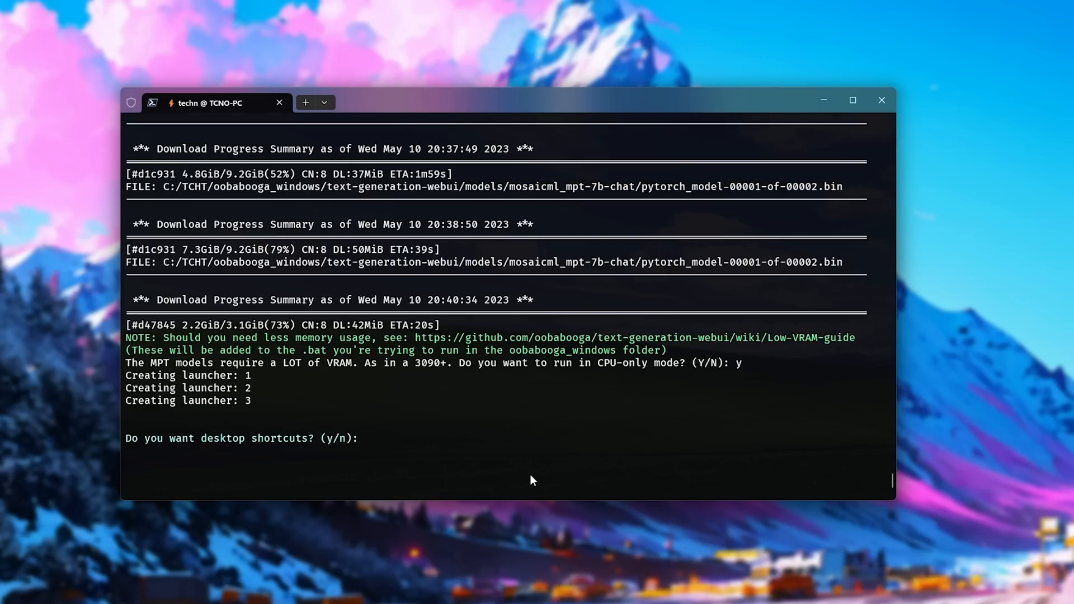
{"action": "type", "text": "y"}
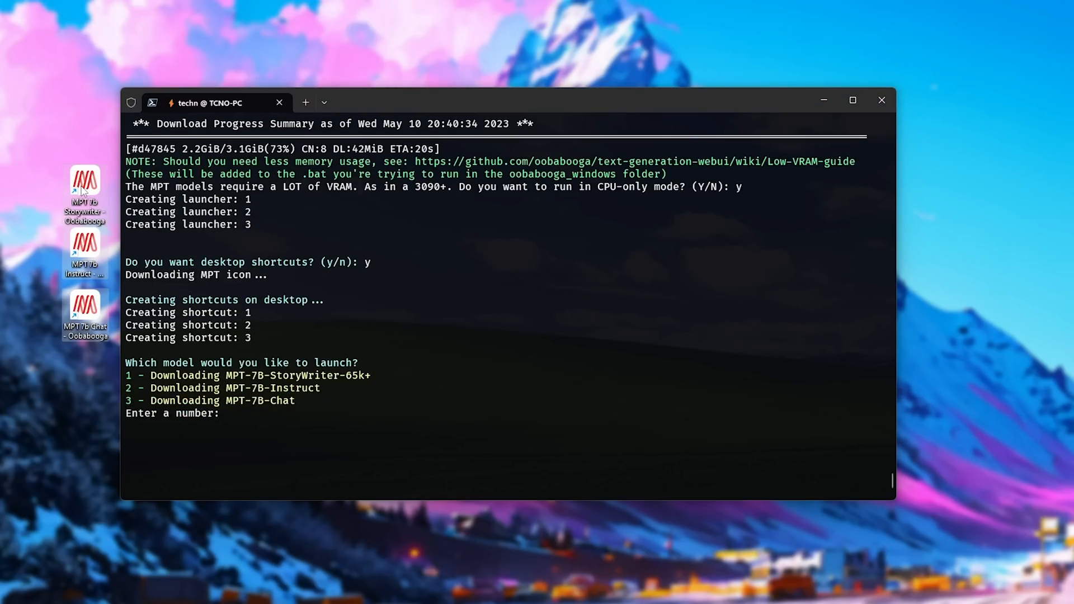
{"action": "mouse_move", "coordinate": [269, 367]}
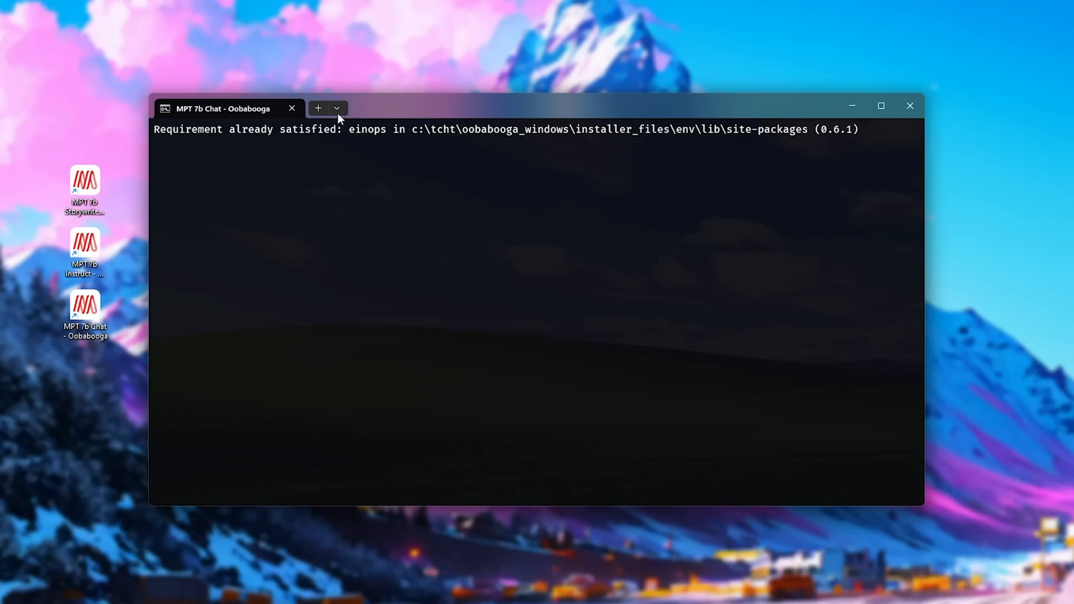
{"action": "mouse_move", "coordinate": [542, 237]}
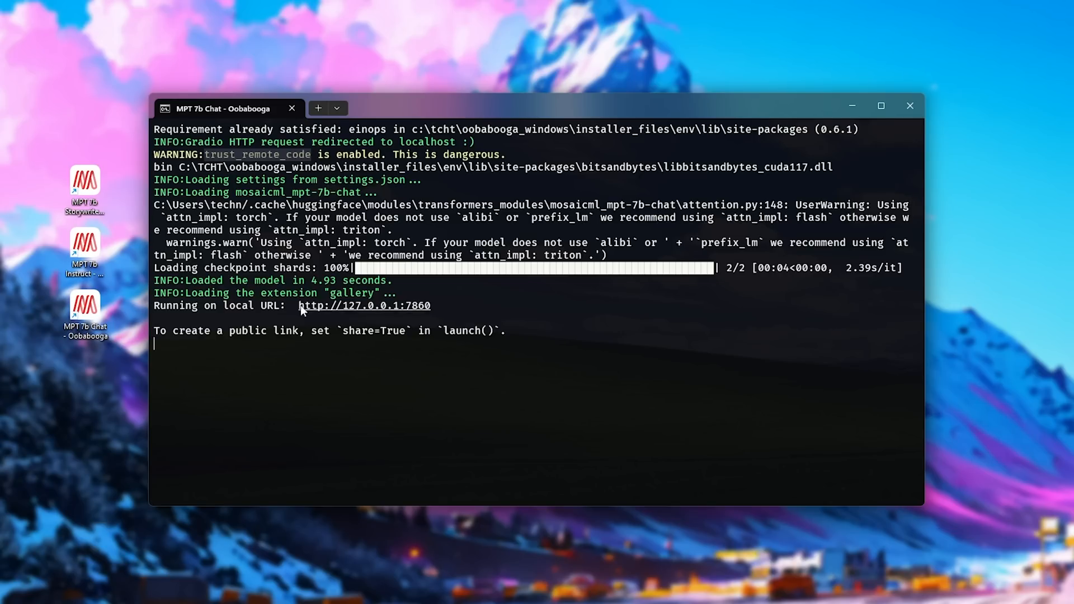
{"action": "left_click", "coordinate": [364, 305]}
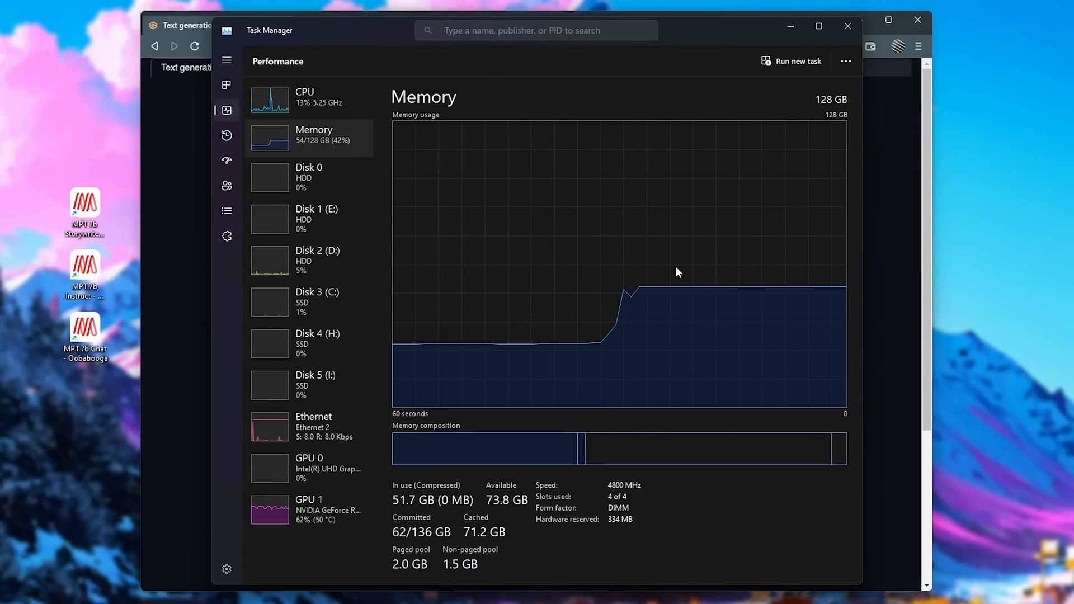
Limit python.exe to selected CPU cores through Set affinity on the Details page
{"action": "left_click", "coordinate": [227, 85]}
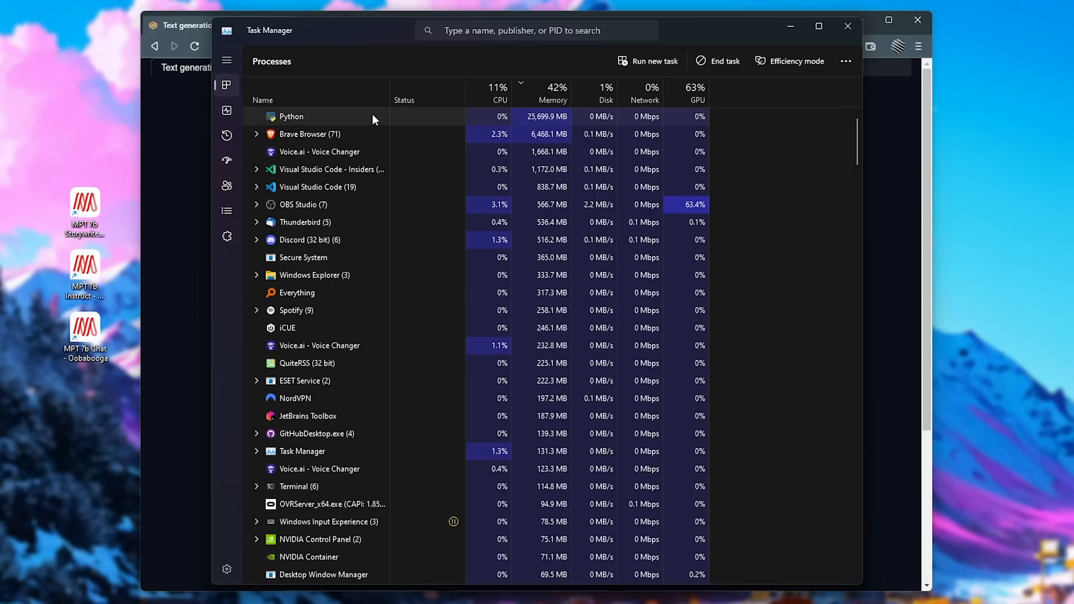
{"action": "right_click", "coordinate": [291, 116]}
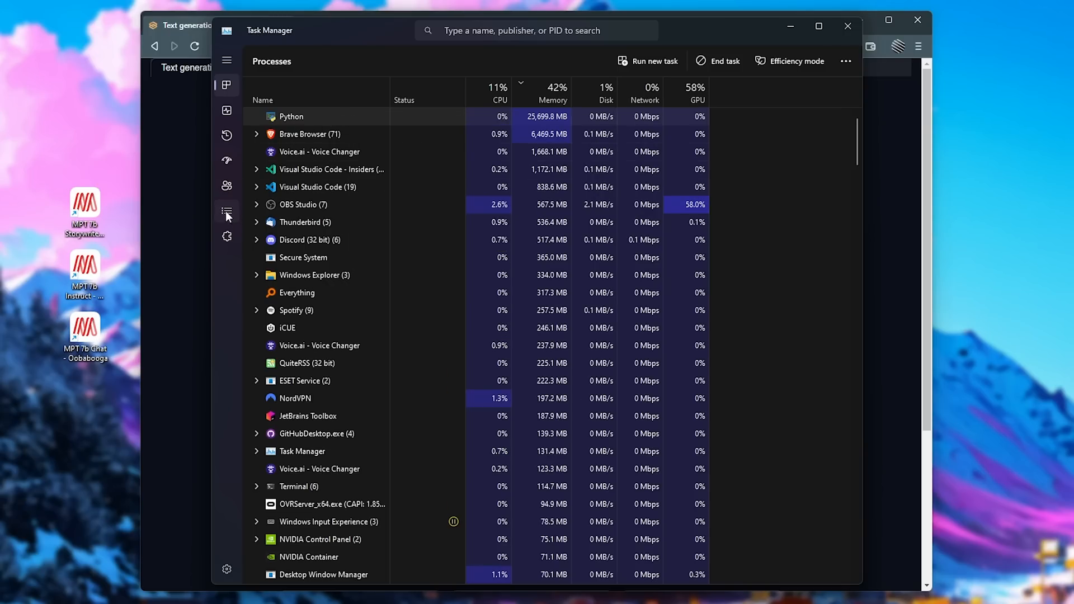
{"action": "left_click", "coordinate": [226, 210]}
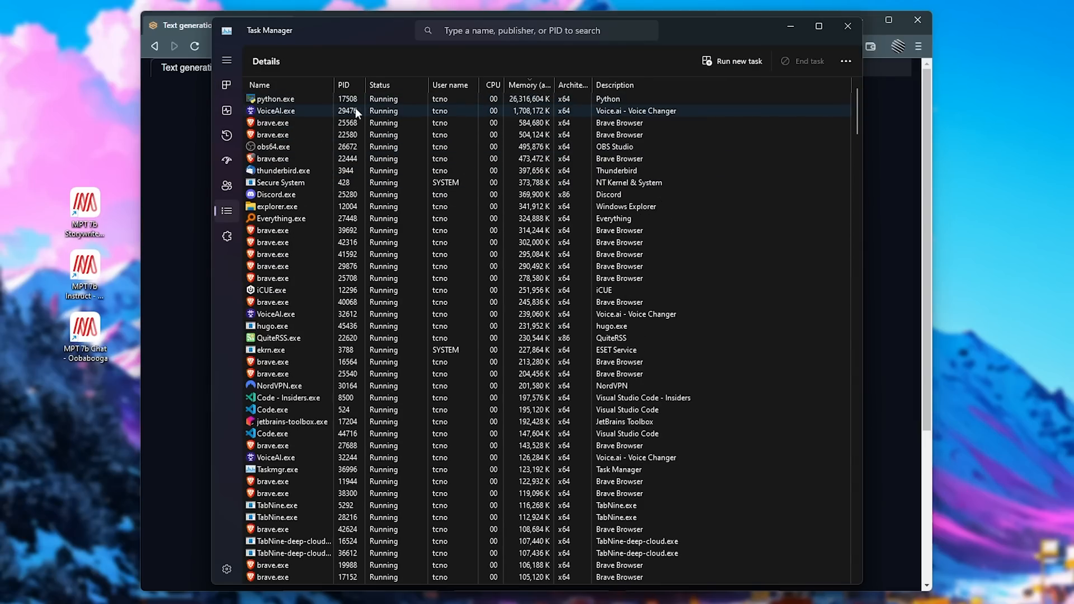
{"action": "right_click", "coordinate": [275, 98]}
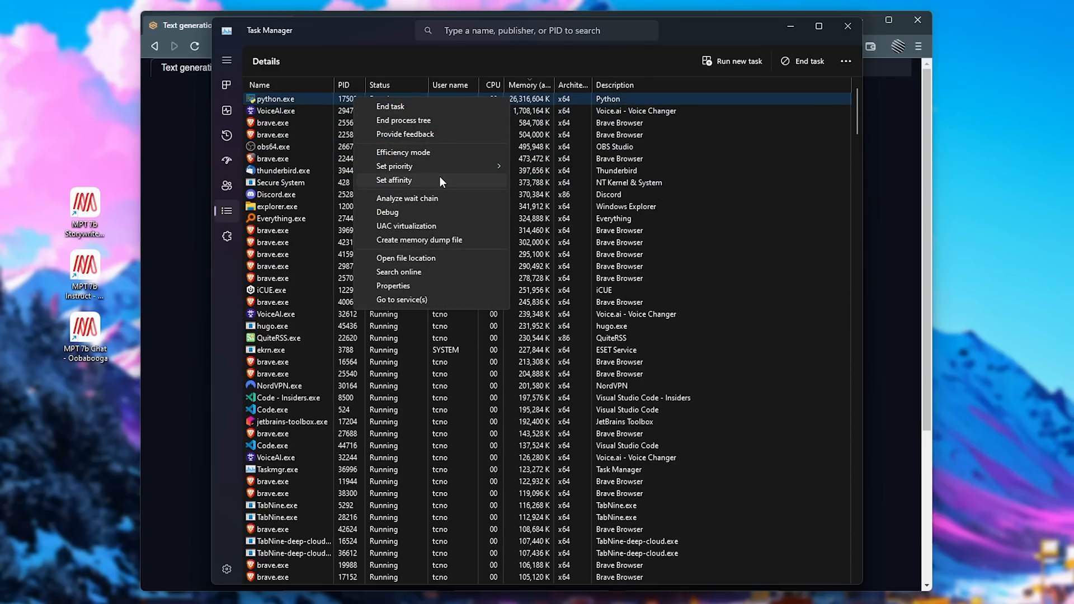
{"action": "left_click", "coordinate": [394, 180]}
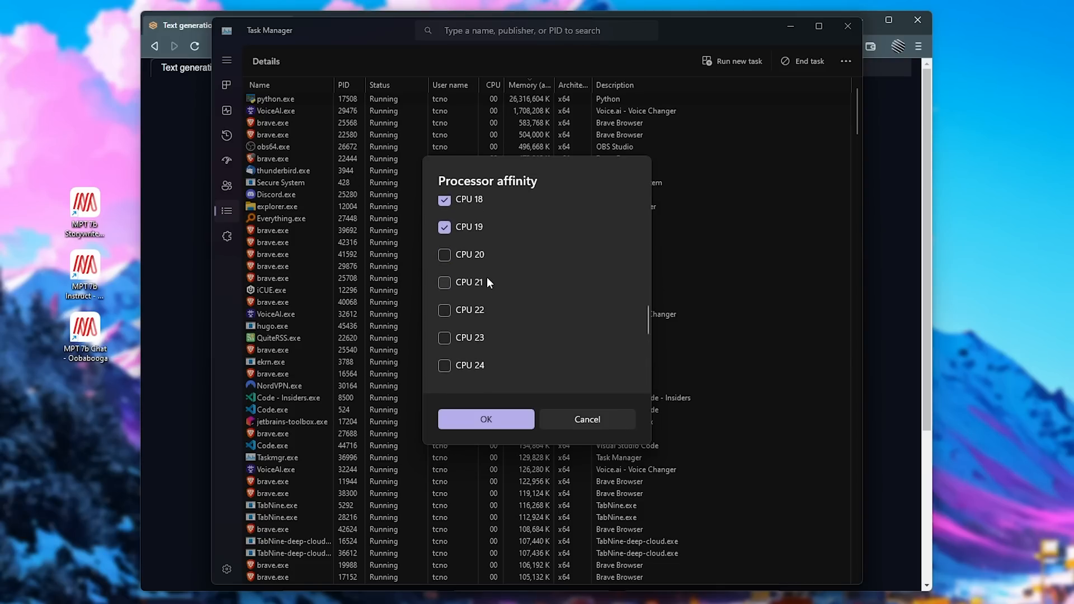
{"action": "scroll", "scroll_direction": "down", "scroll_amount": 3}
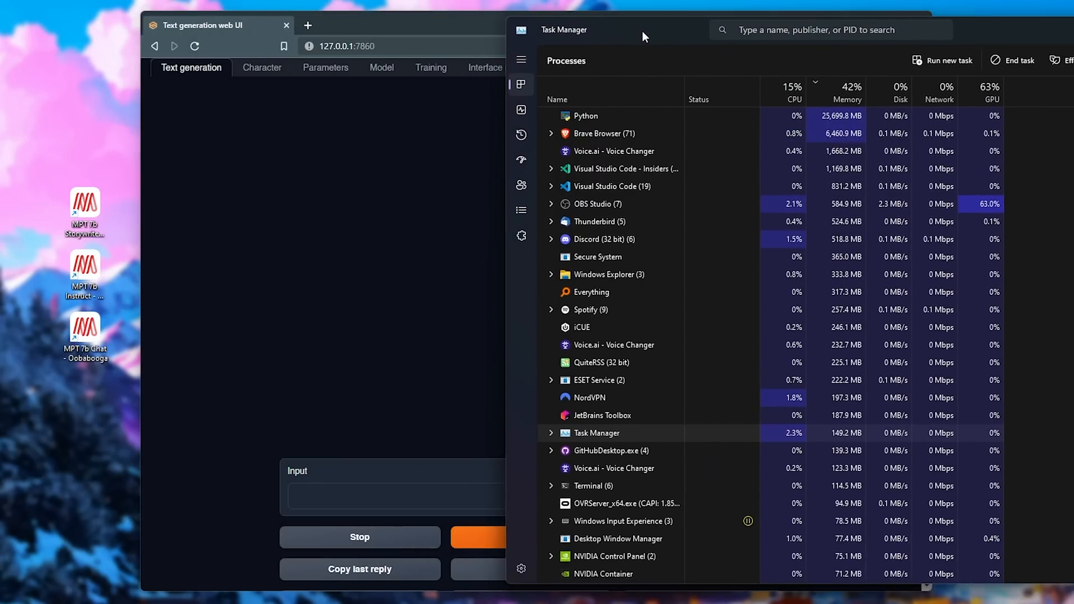
Send the greeting "Hi, how are you?" to MPT-7B-Chat and get its reply
{"action": "left_click", "coordinate": [520, 110]}
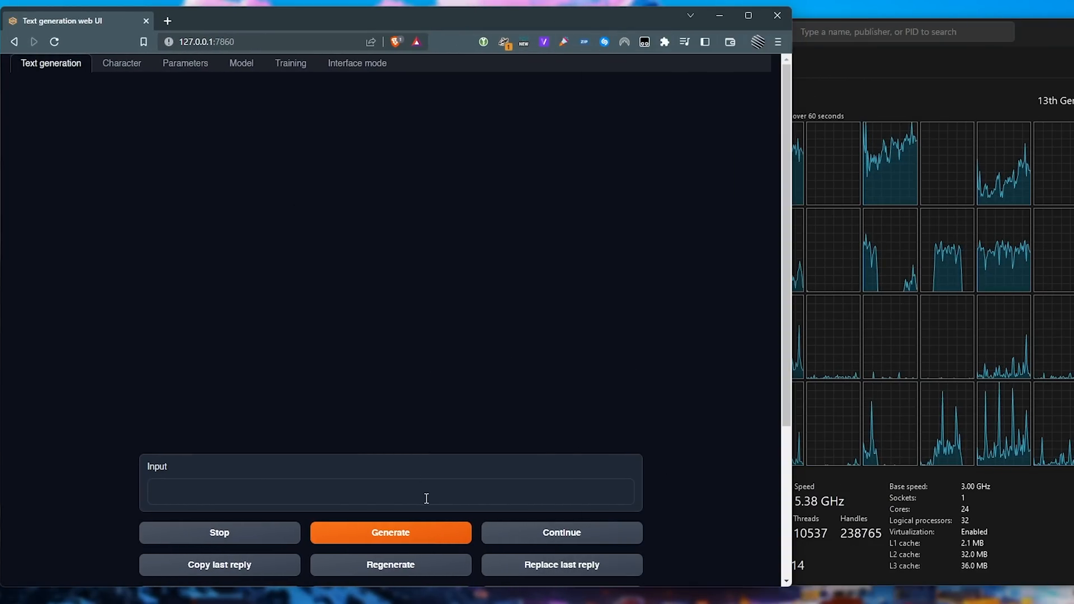
{"action": "type", "text": "Hi, how are yopu"}
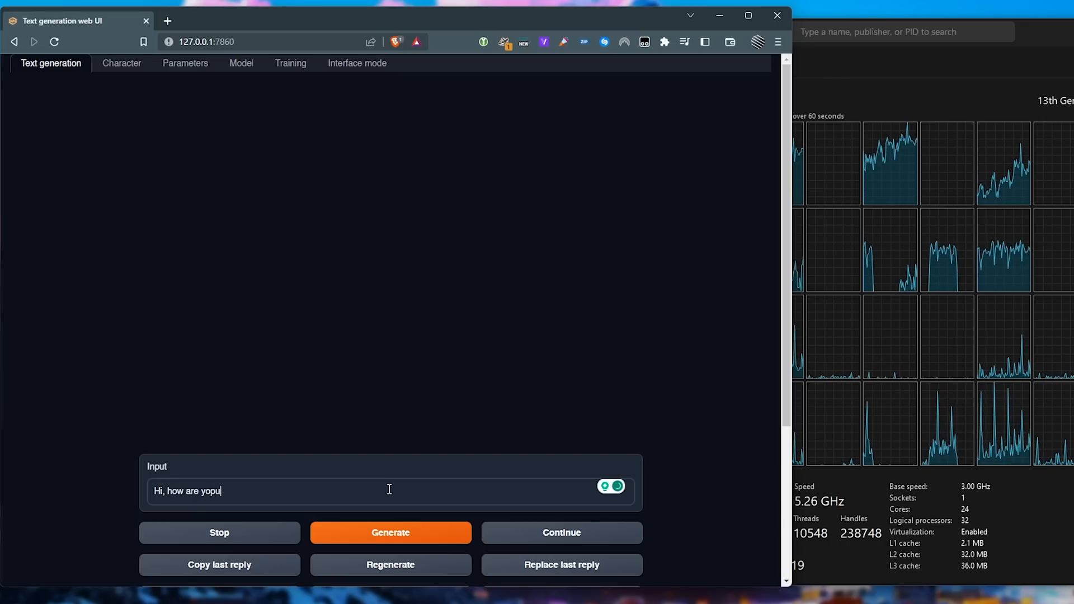
{"action": "left_click", "coordinate": [390, 531]}
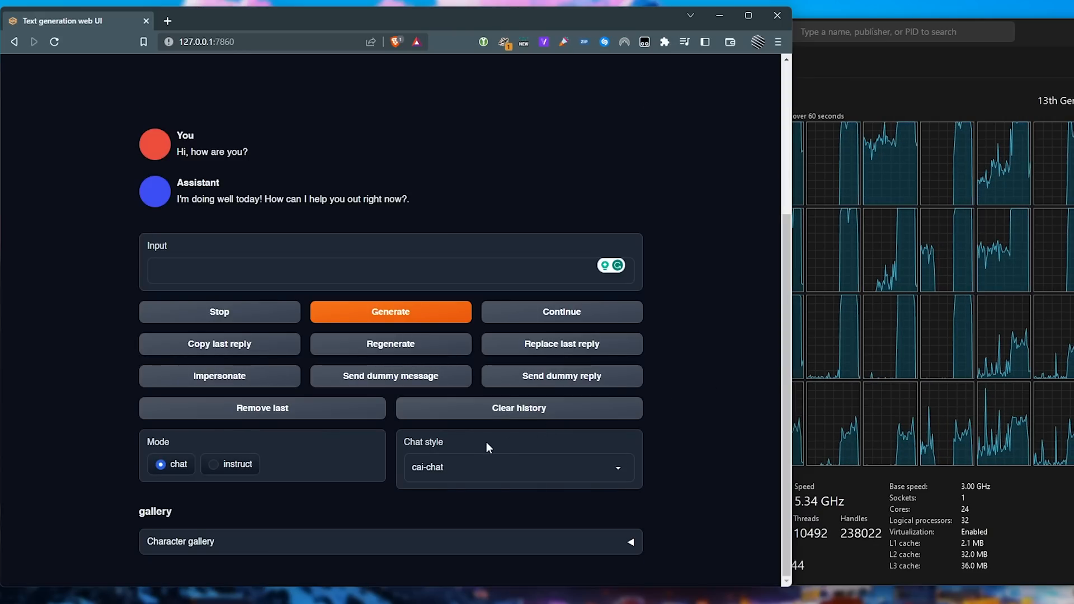
{"action": "mouse_move", "coordinate": [478, 426]}
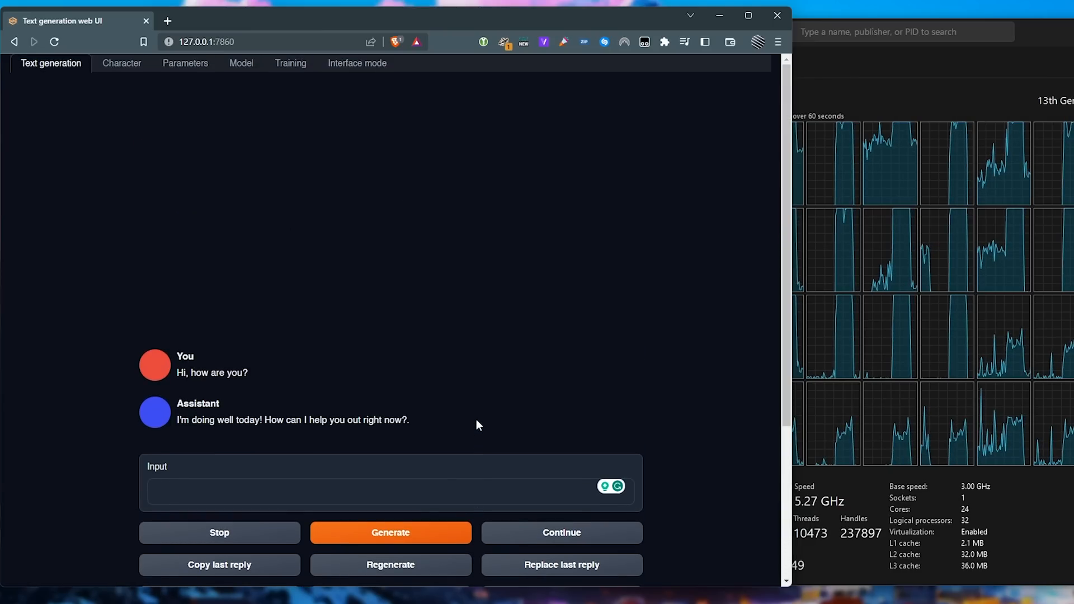
{"action": "mouse_move", "coordinate": [684, 215]}
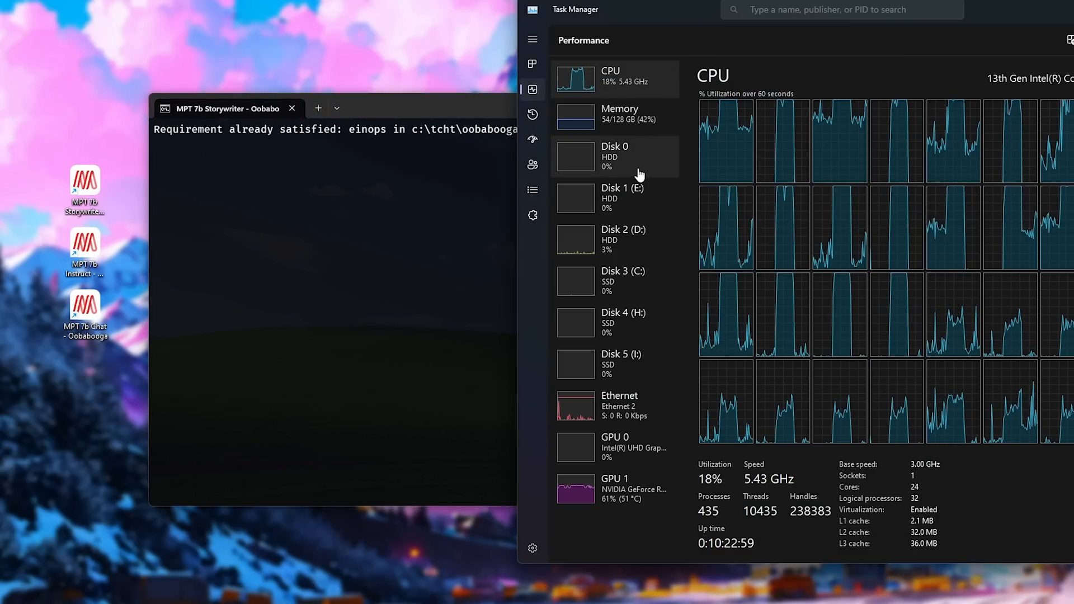
Watch the Task Manager Memory graph while MPT-7B StoryWriter loads
{"action": "left_click", "coordinate": [614, 114]}
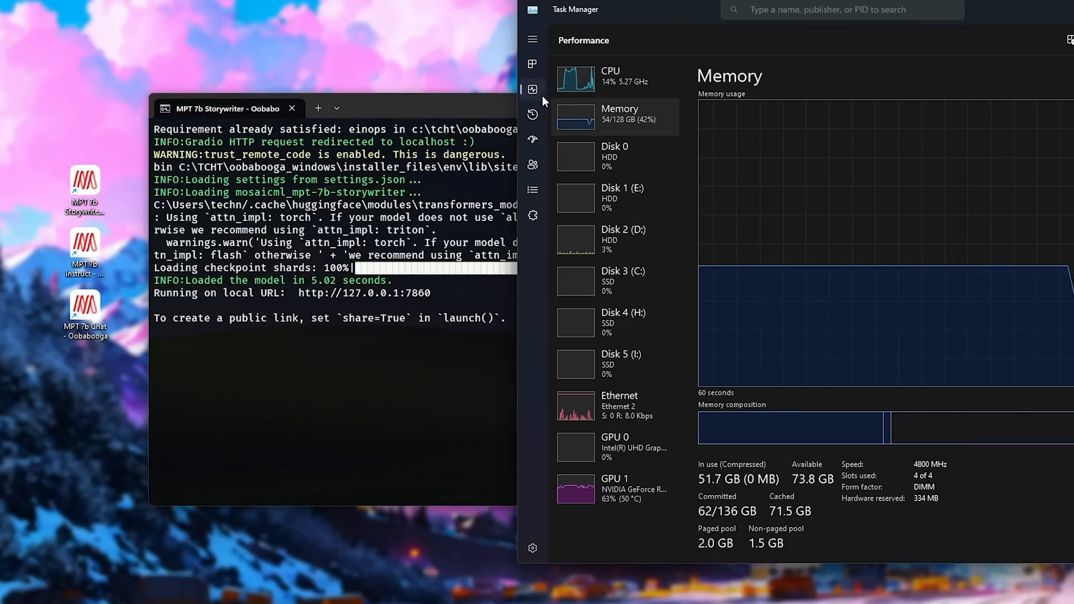
{"action": "left_click", "coordinate": [532, 189]}
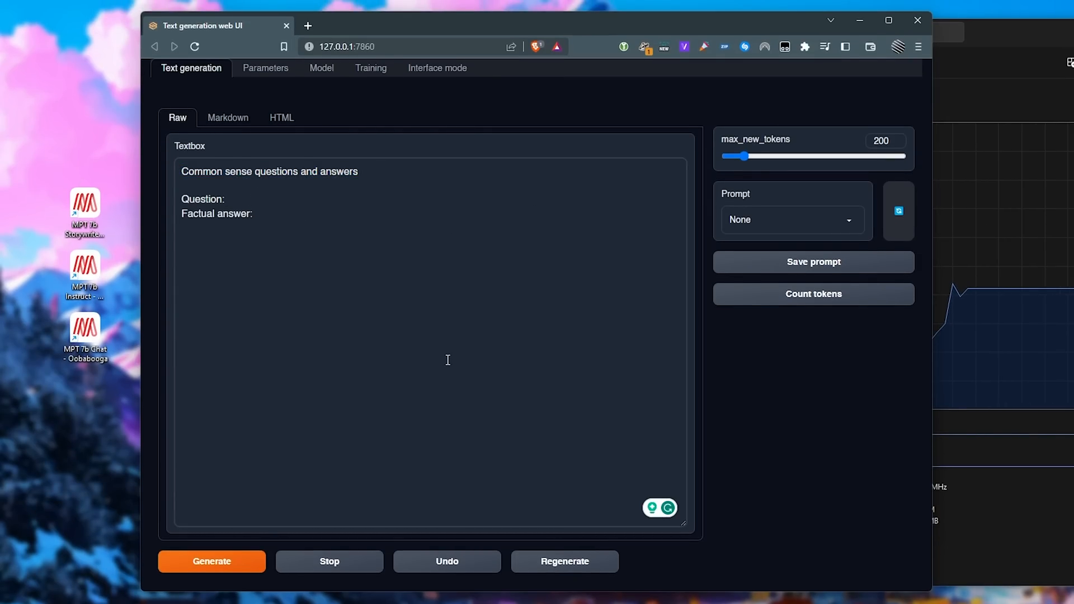
{"action": "mouse_move", "coordinate": [479, 326]}
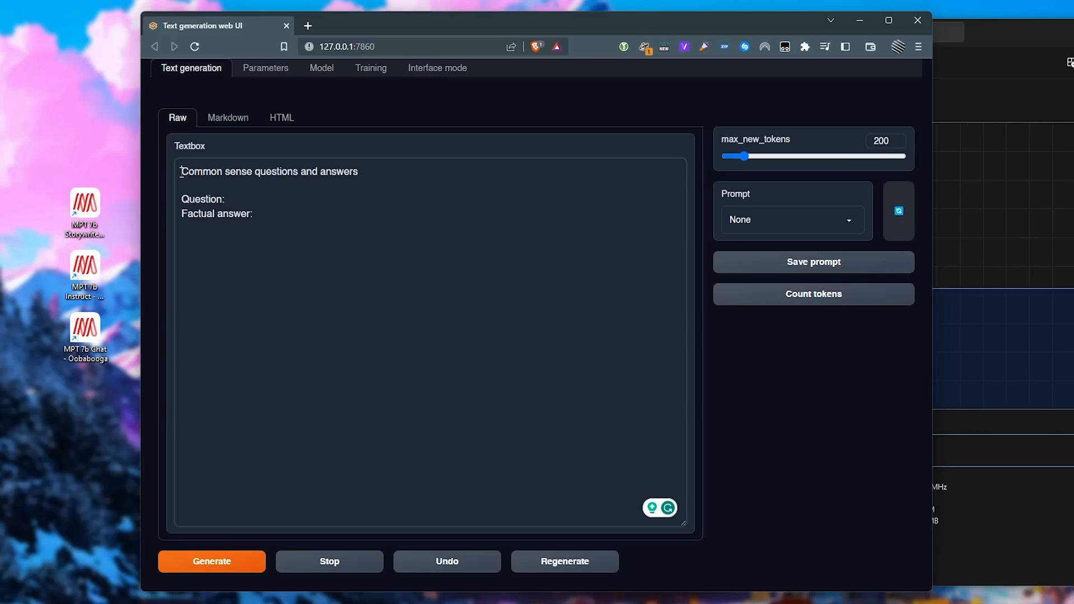
{"action": "mouse_move", "coordinate": [536, 374]}
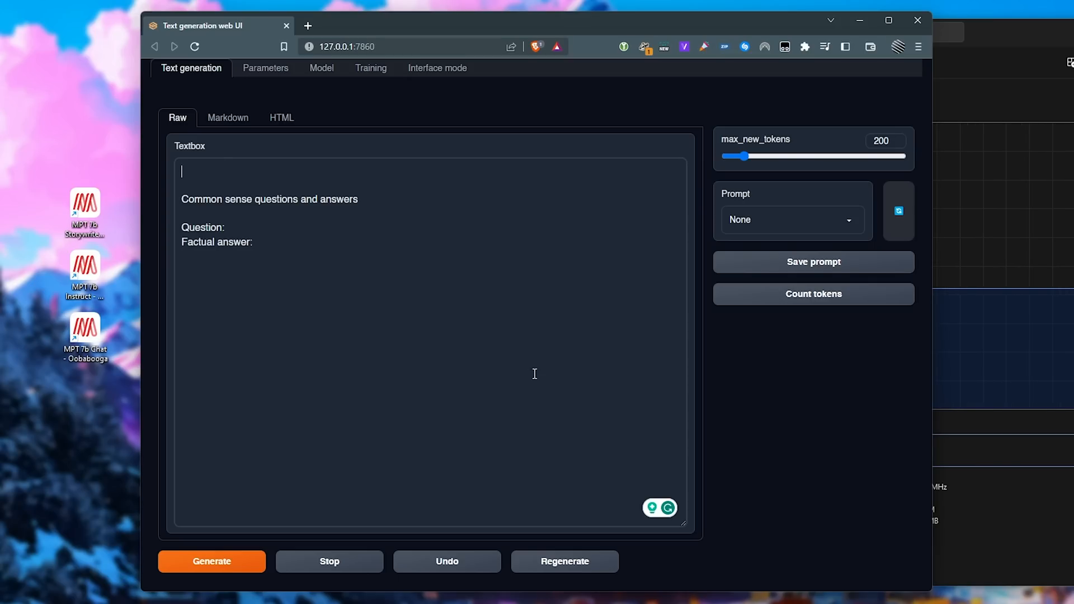
{"action": "mouse_move", "coordinate": [689, 262]}
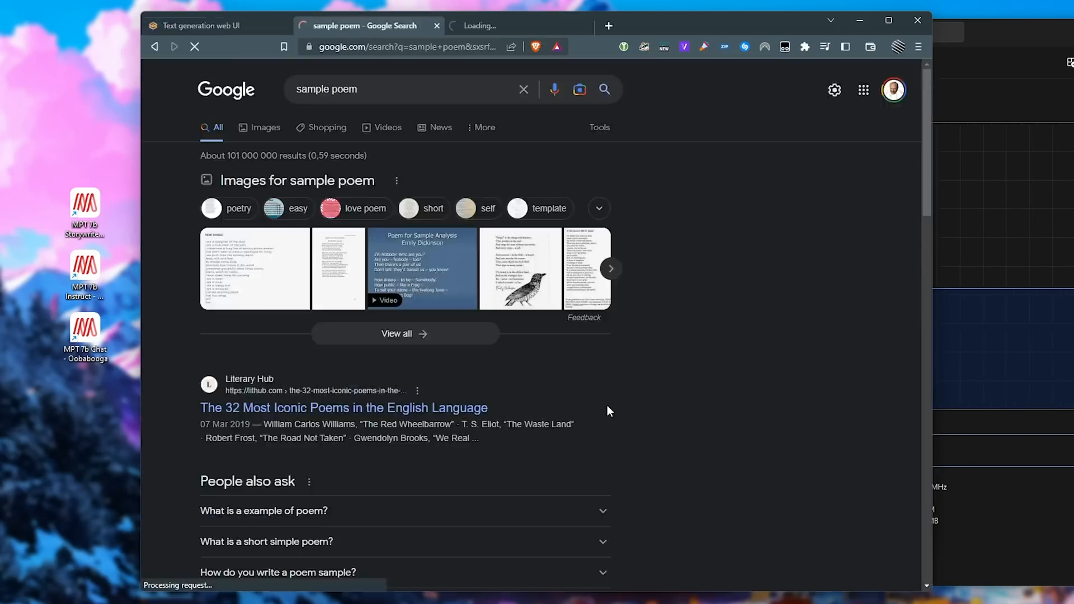
Paste Dickinson's "Because I could not stop for Death" from Lit Hub into the prompt
{"action": "left_click", "coordinate": [343, 407]}
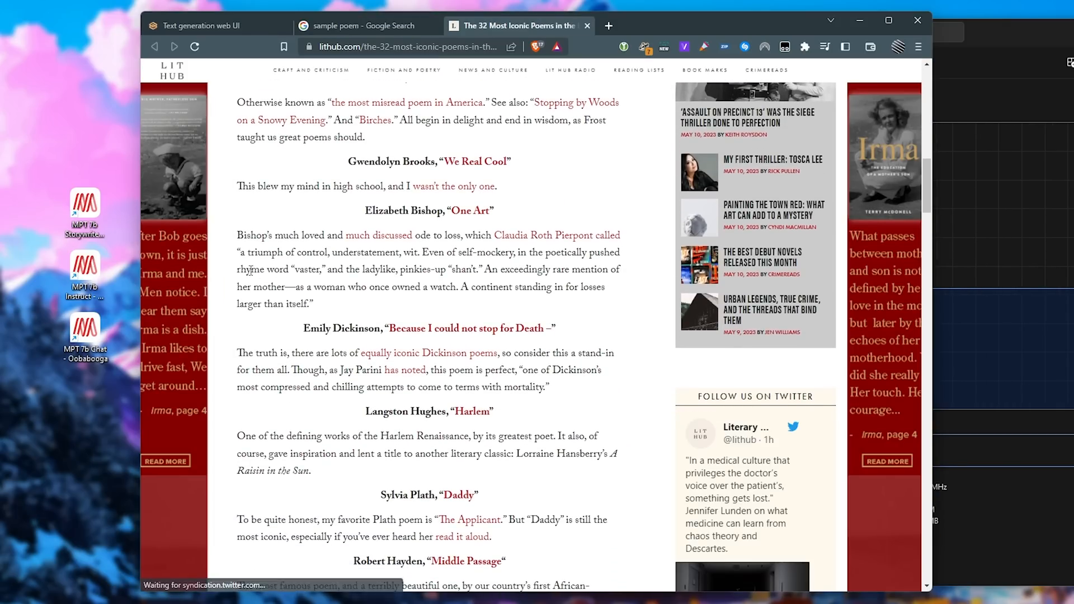
{"action": "scroll", "scroll_direction": "down", "scroll_amount": 3}
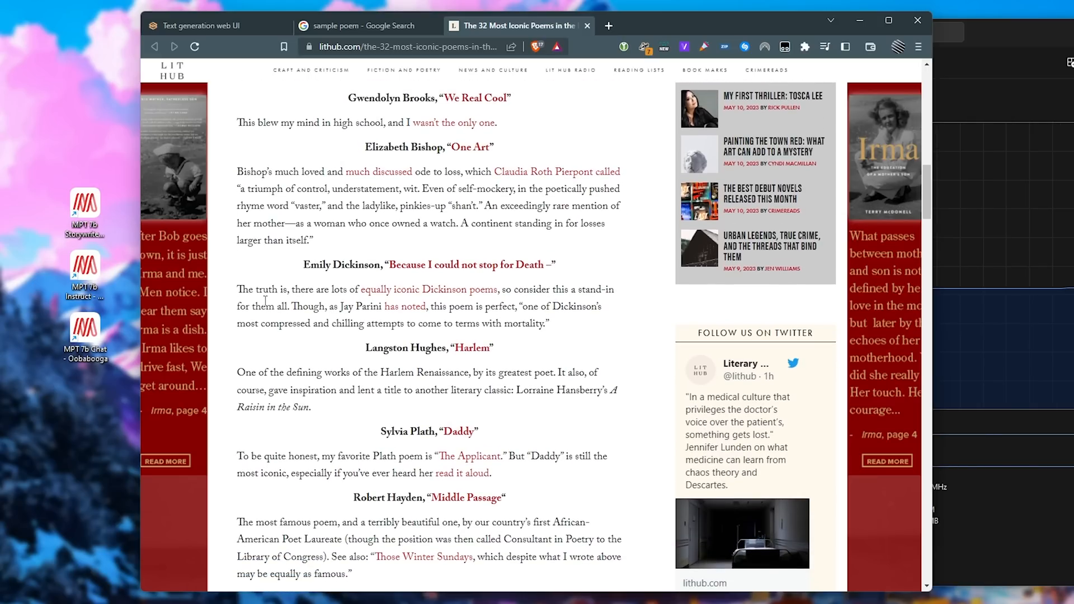
{"action": "mouse_move", "coordinate": [267, 308]}
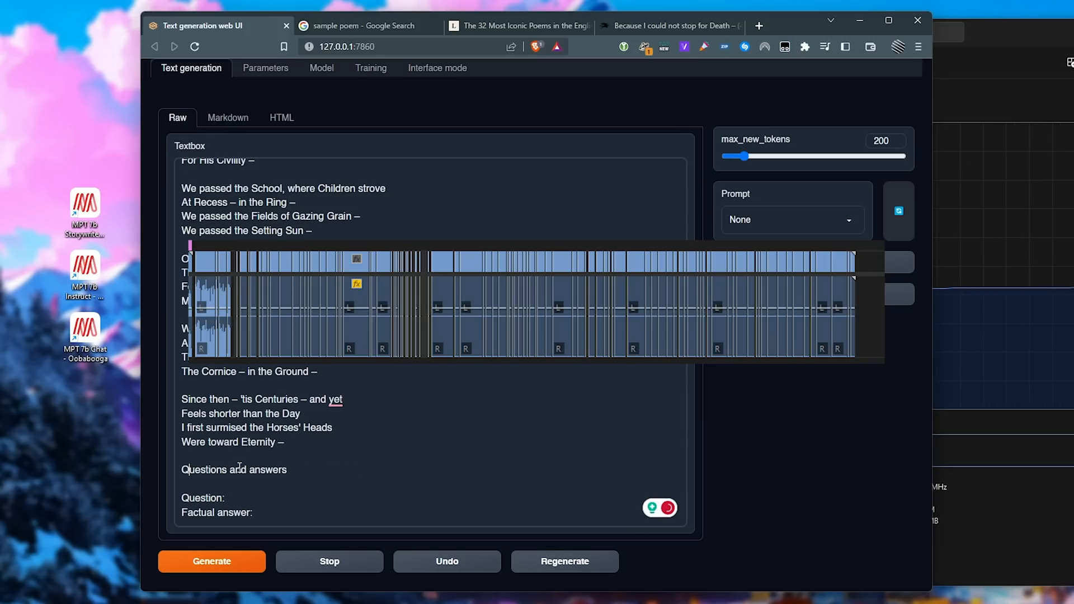
{"action": "type", "text": "a.org/wiki/2022_in_sci..."}
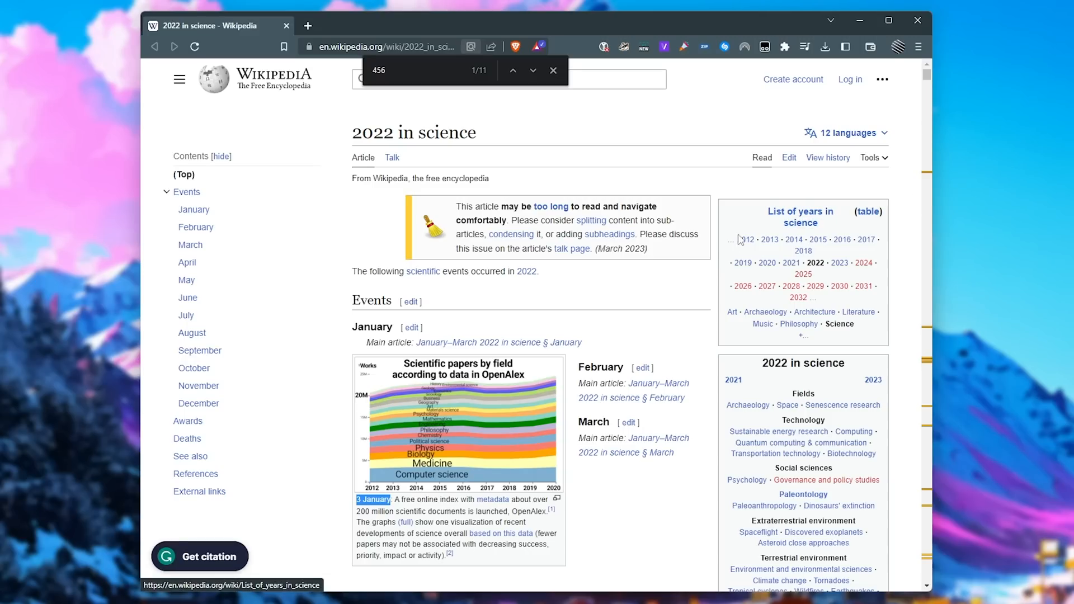
Dismiss find-in-page, scroll the copied article text, and close the Wikipedia window
{"action": "left_click", "coordinate": [553, 70]}
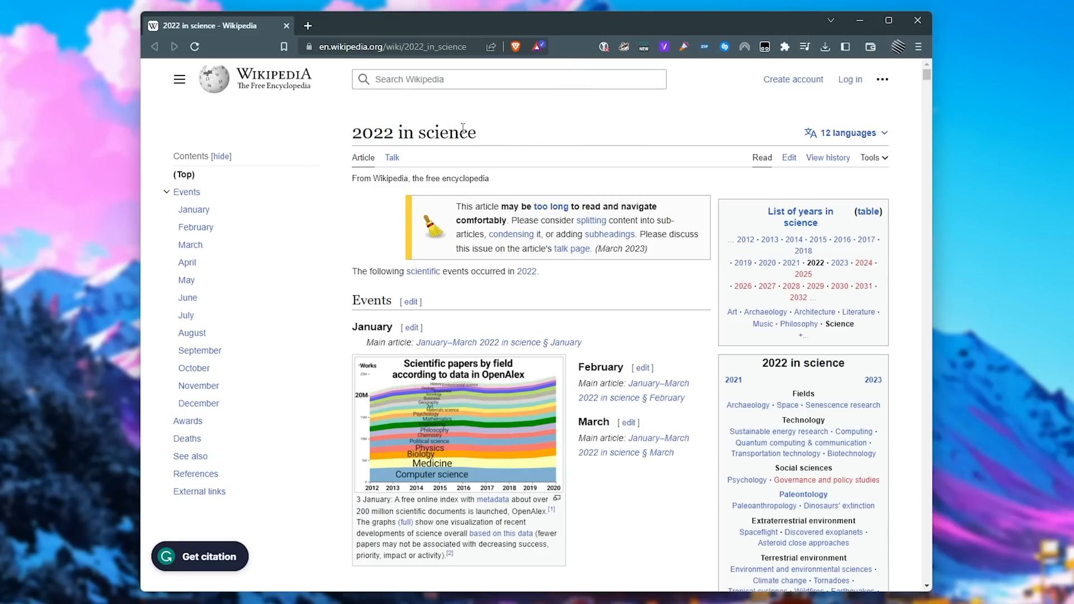
{"action": "scroll", "scroll_direction": "down", "scroll_amount": 3}
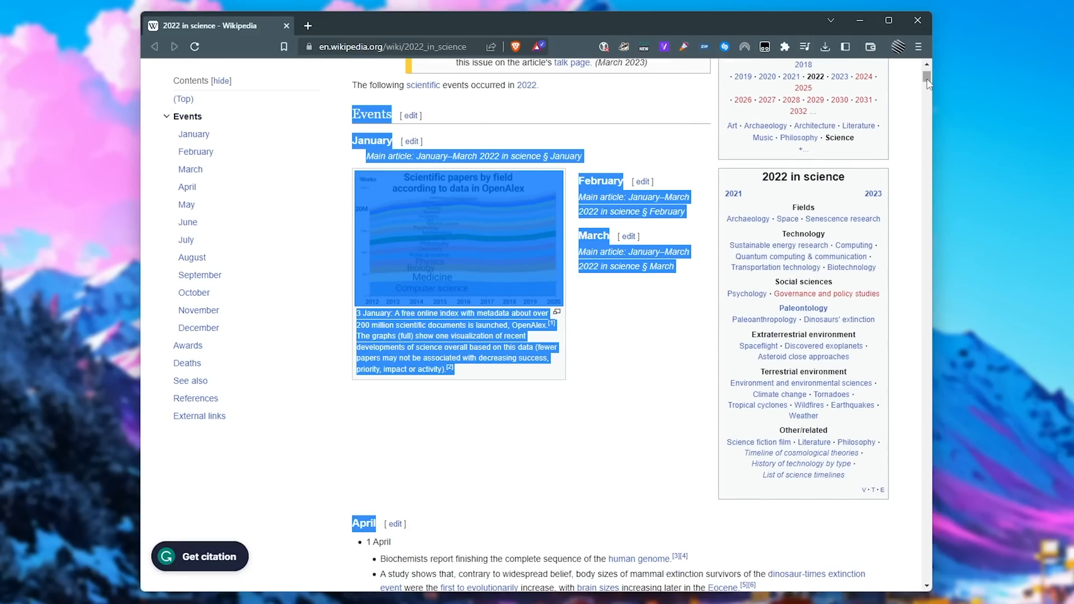
{"action": "scroll", "scroll_direction": "down", "scroll_amount": 3}
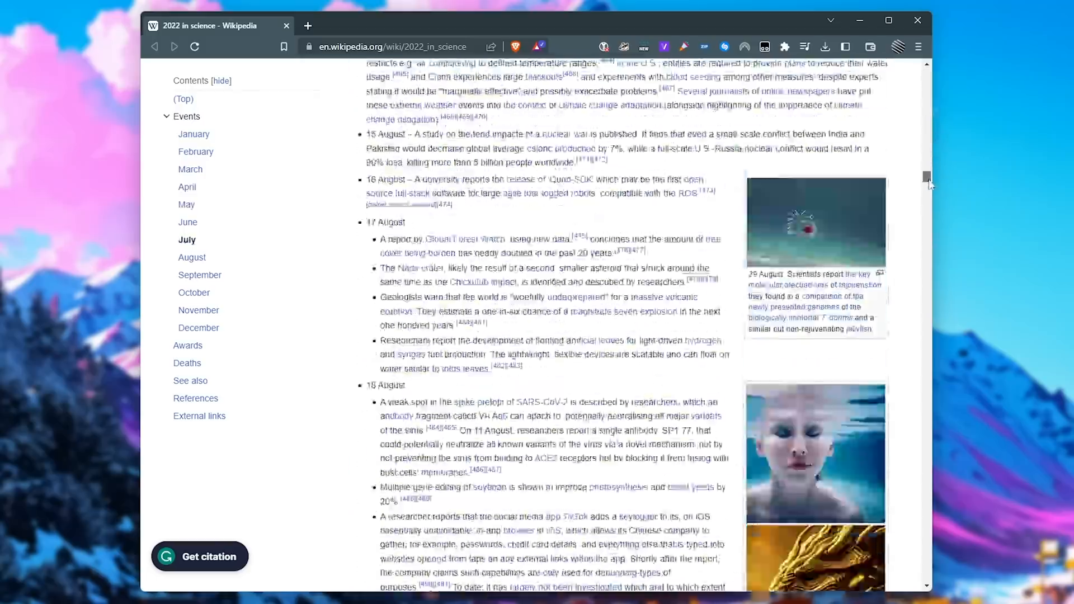
{"action": "scroll", "scroll_direction": "down", "scroll_amount": 3}
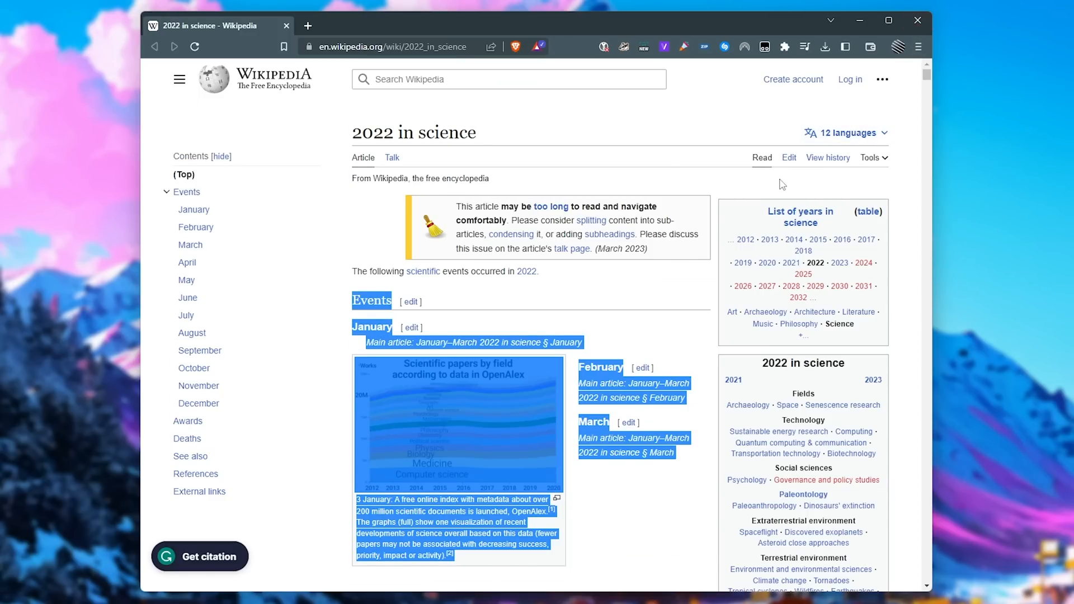
{"action": "scroll", "scroll_direction": "down", "scroll_amount": 3}
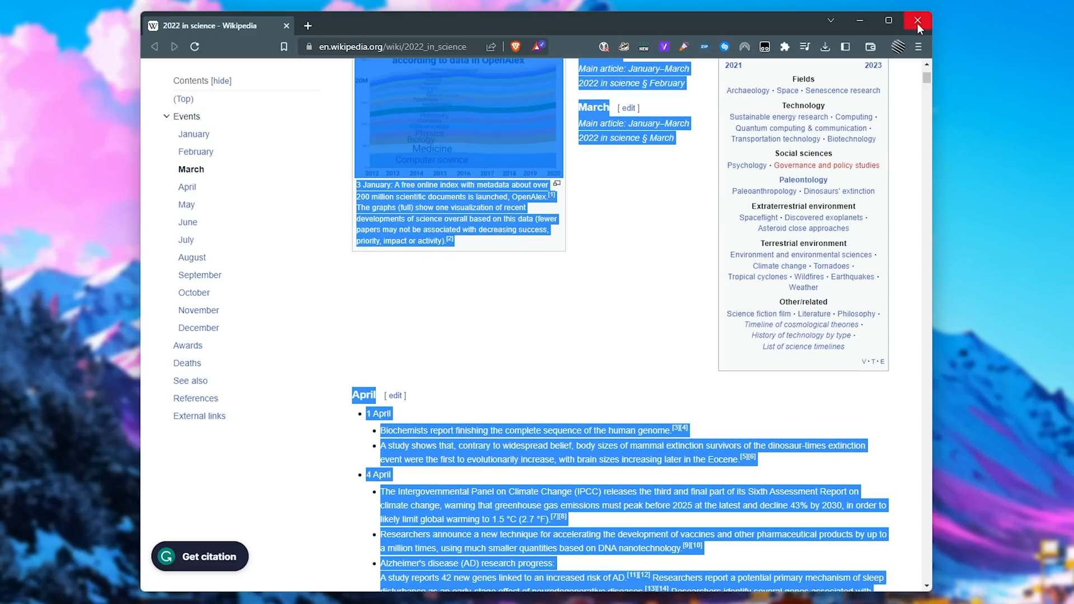
{"action": "left_click", "coordinate": [917, 21]}
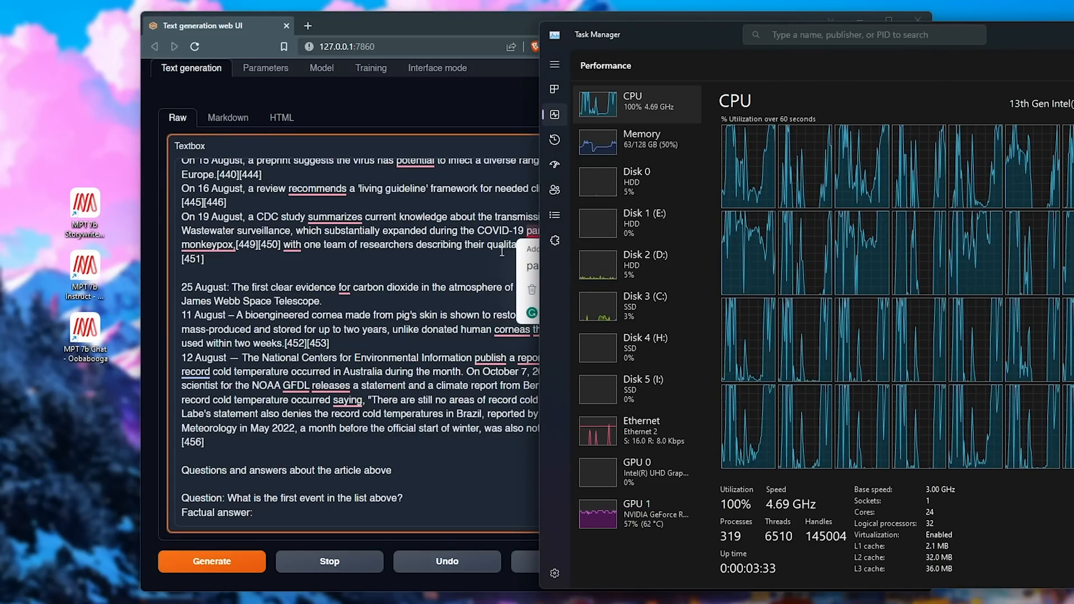
{"action": "mouse_move", "coordinate": [813, 326]}
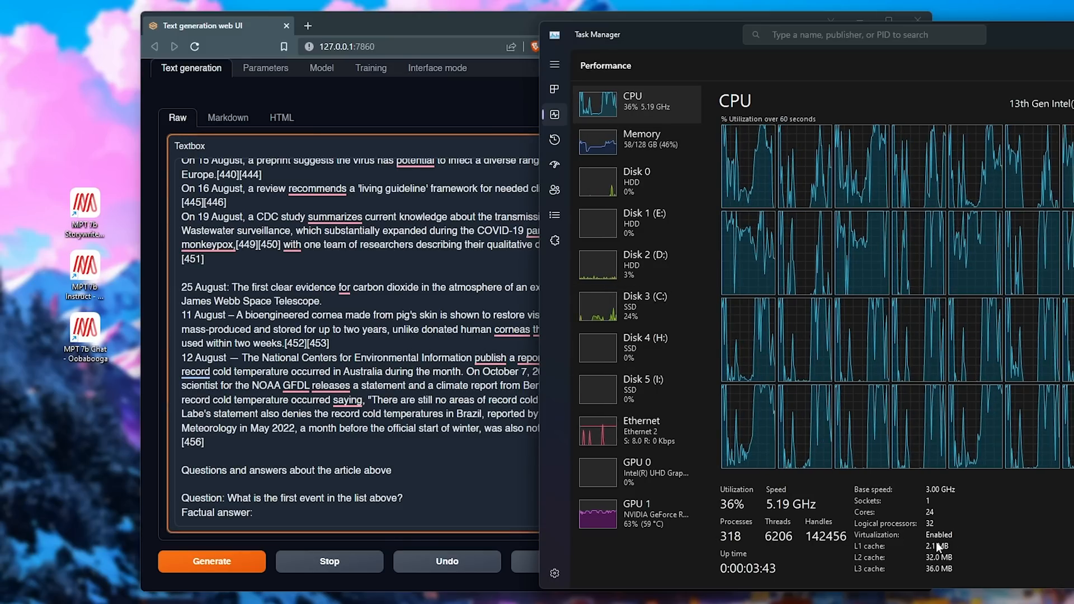
{"action": "mouse_move", "coordinate": [991, 533]}
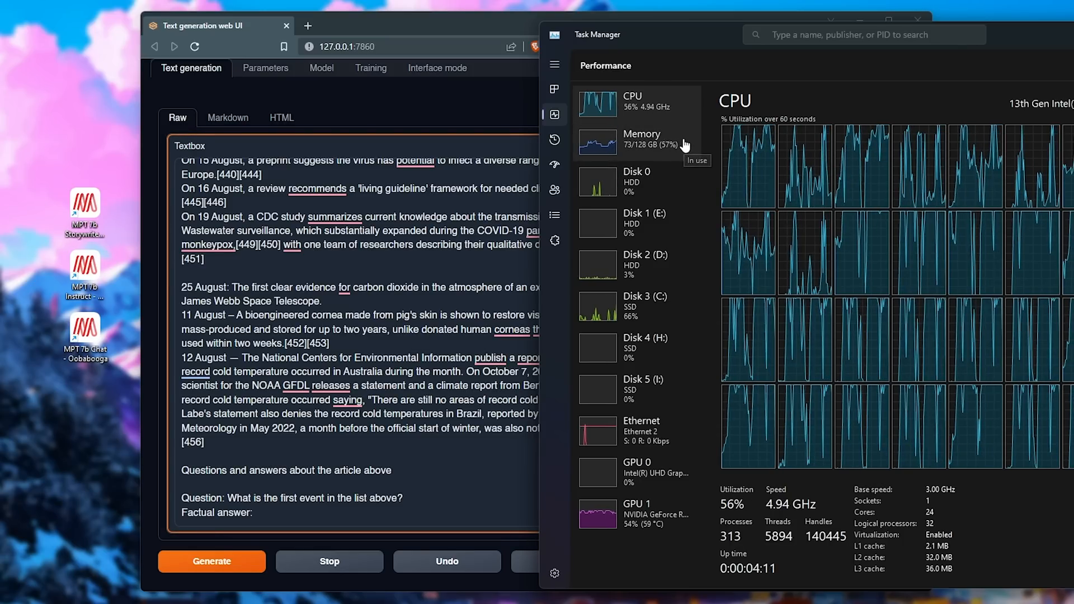
{"action": "left_click", "coordinate": [640, 140]}
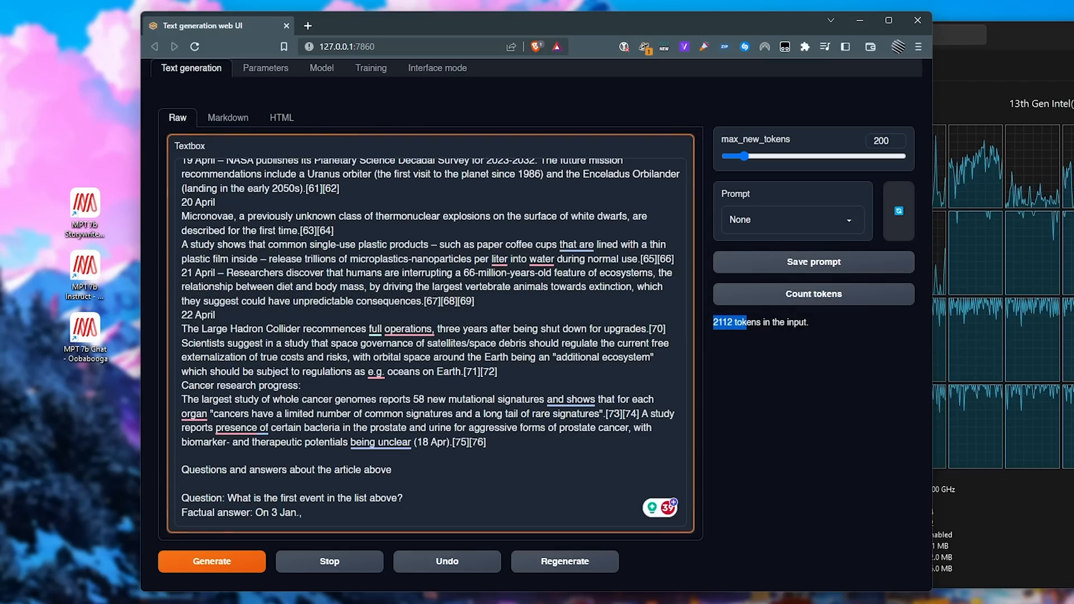
Select the 2112-token input count, then close the StoryWriter server console
{"action": "double_click", "coordinate": [276, 512]}
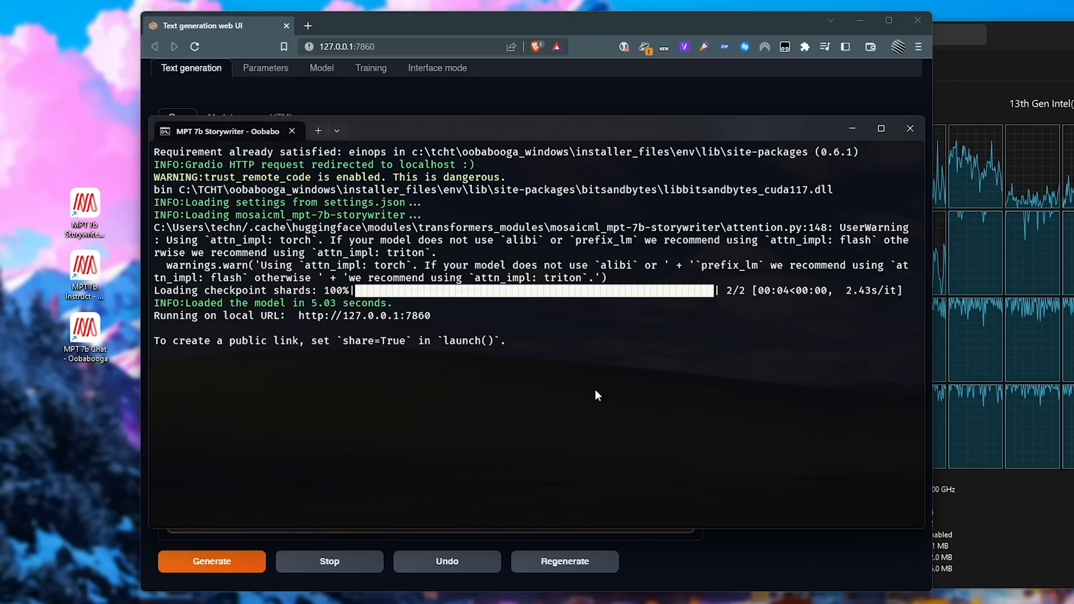
{"action": "mouse_move", "coordinate": [909, 129]}
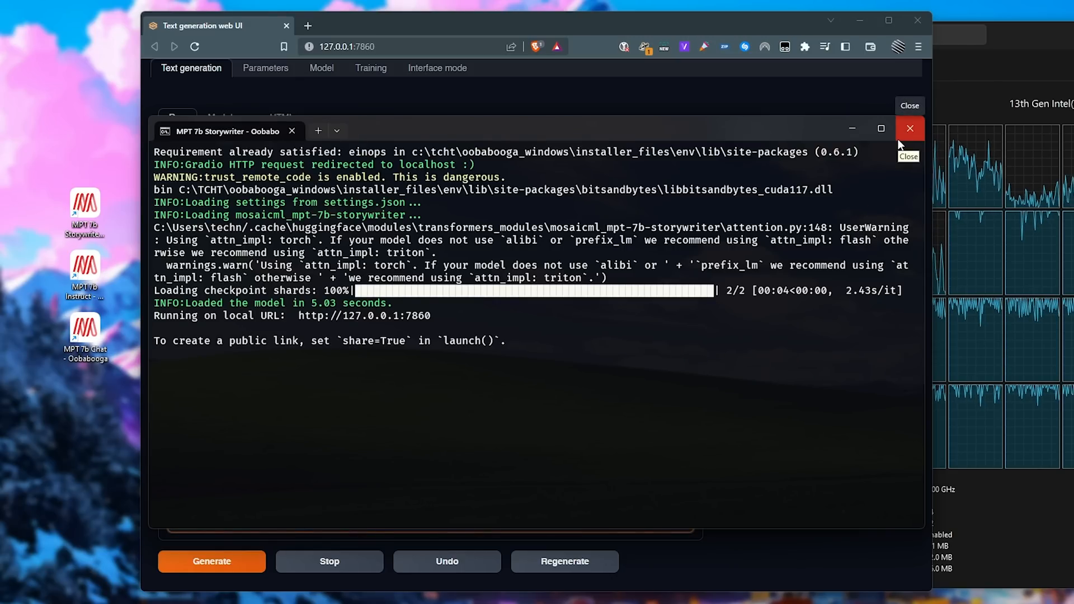
{"action": "left_click", "coordinate": [909, 129]}
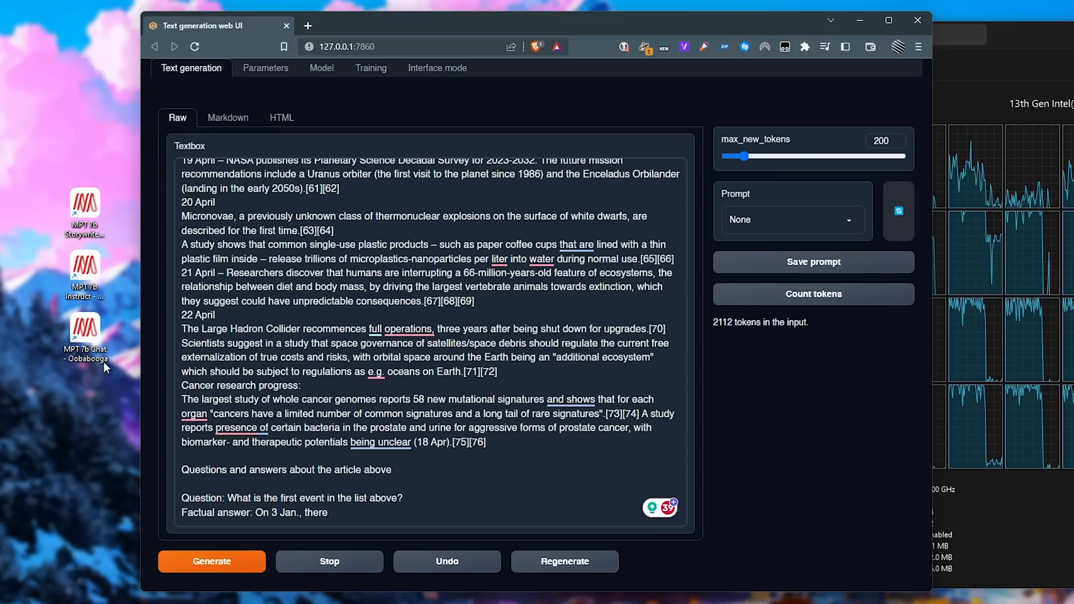
{"action": "mouse_move", "coordinate": [121, 297]}
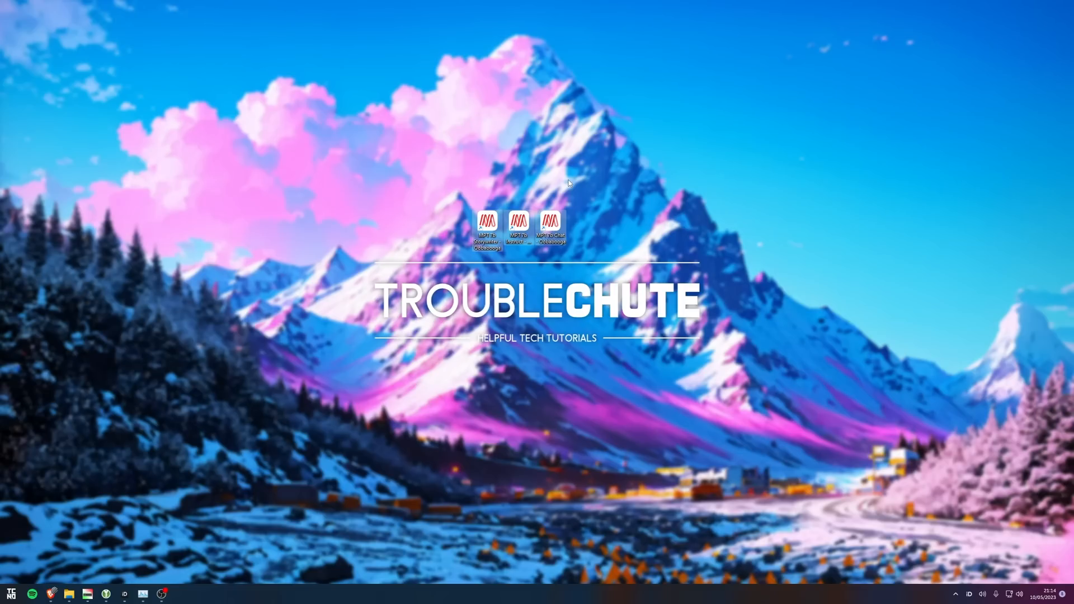
{"action": "mouse_move", "coordinate": [579, 197]}
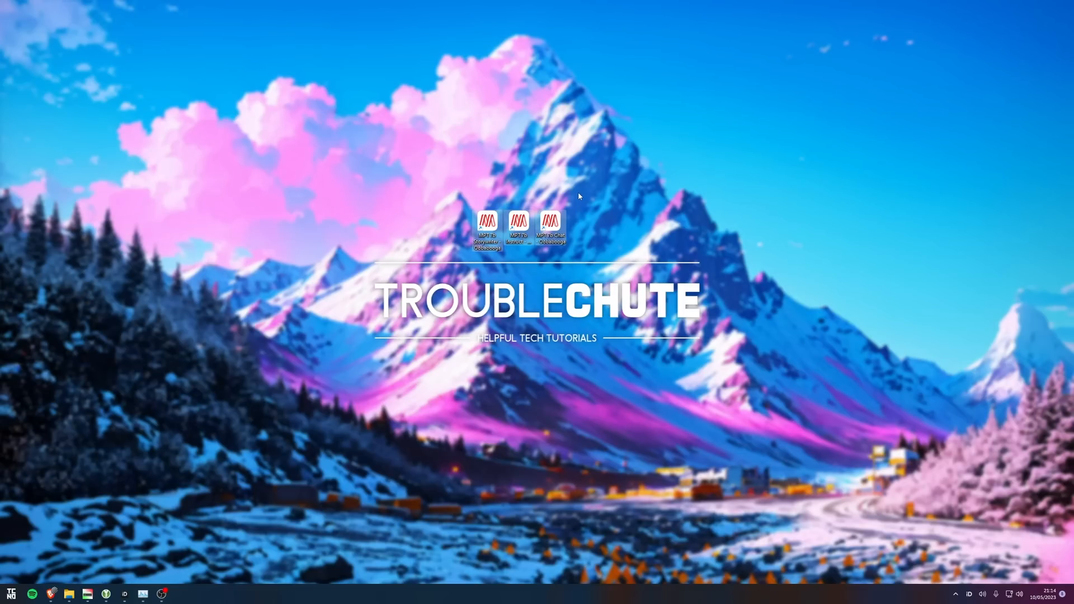
{"action": "mouse_move", "coordinate": [555, 208]}
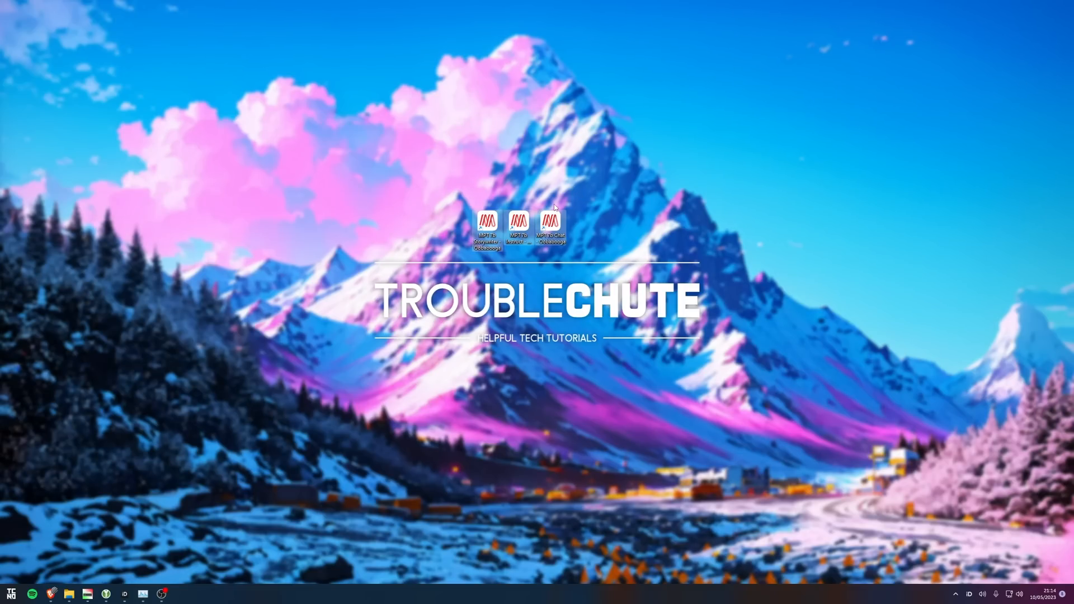
{"action": "mouse_move", "coordinate": [253, 299]}
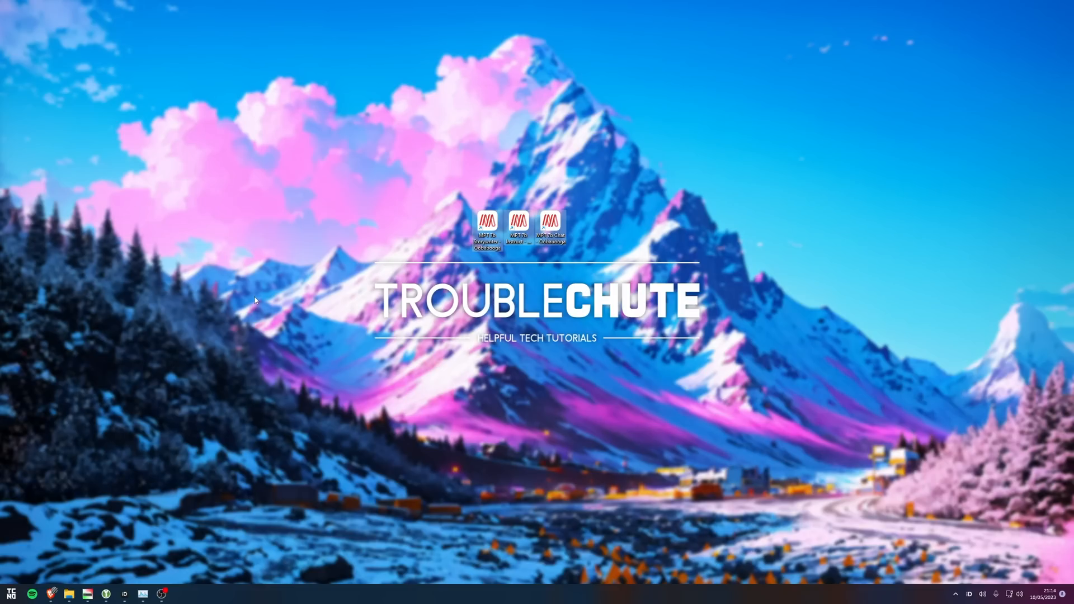
{"action": "mouse_move", "coordinate": [157, 345]}
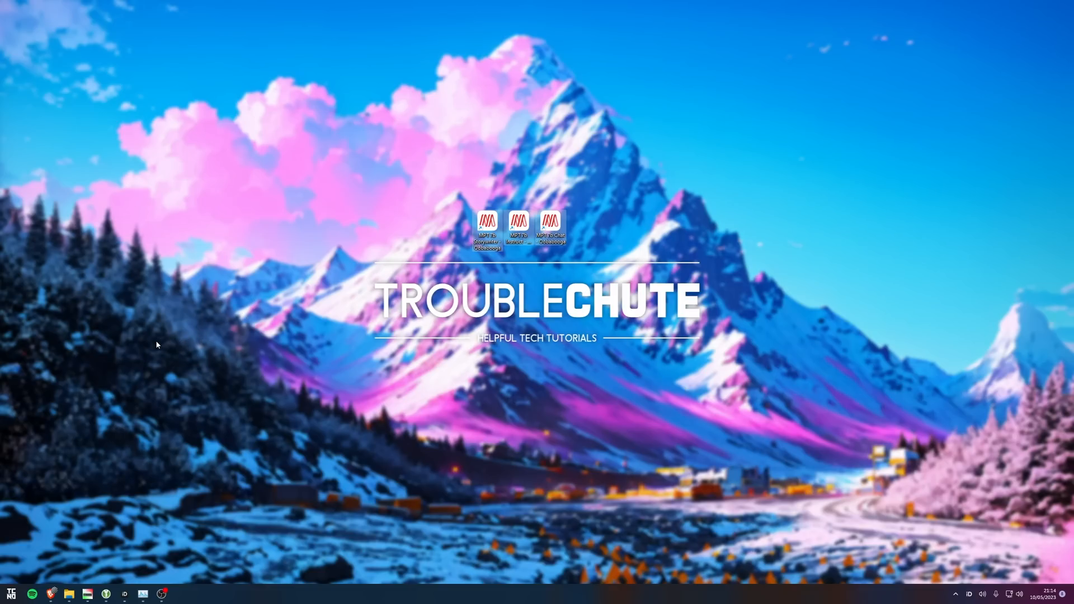
{"action": "mouse_move", "coordinate": [146, 348]}
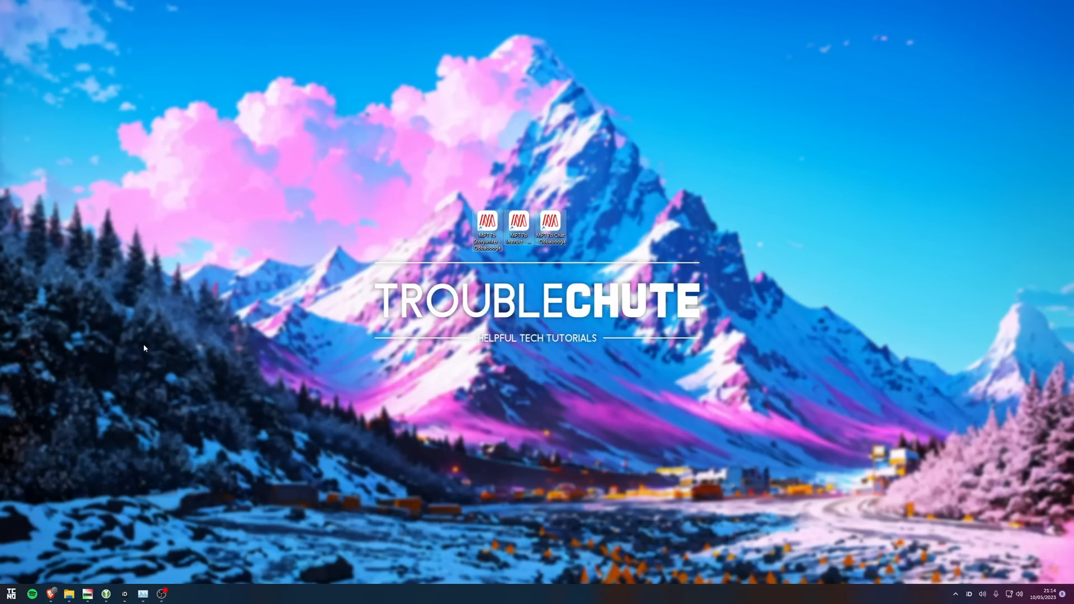
{"action": "mouse_move", "coordinate": [323, 304]}
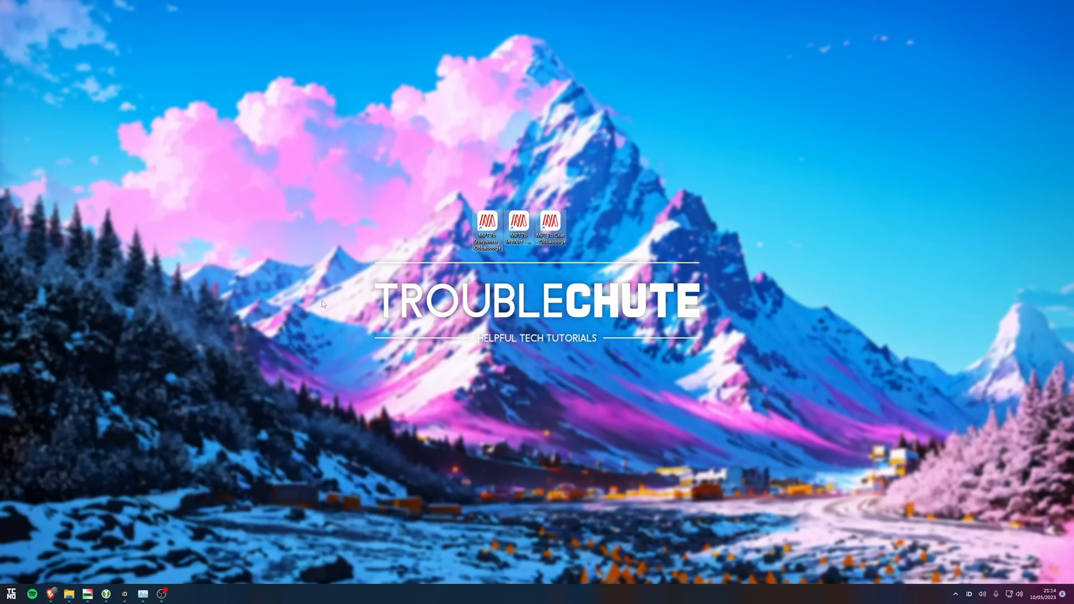
{"action": "mouse_move", "coordinate": [356, 293]}
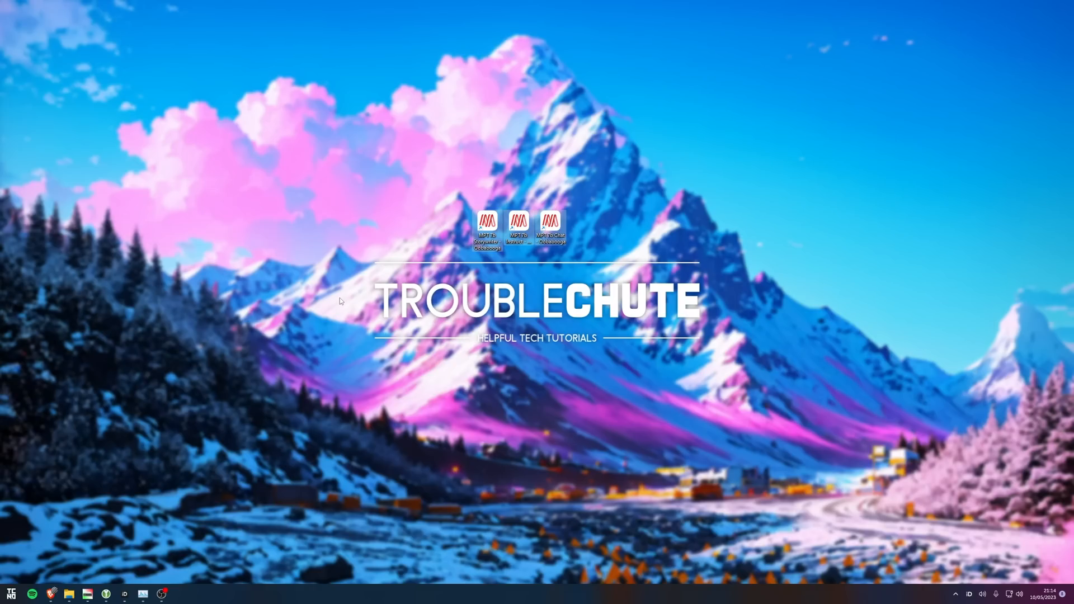
{"action": "mouse_move", "coordinate": [377, 304]}
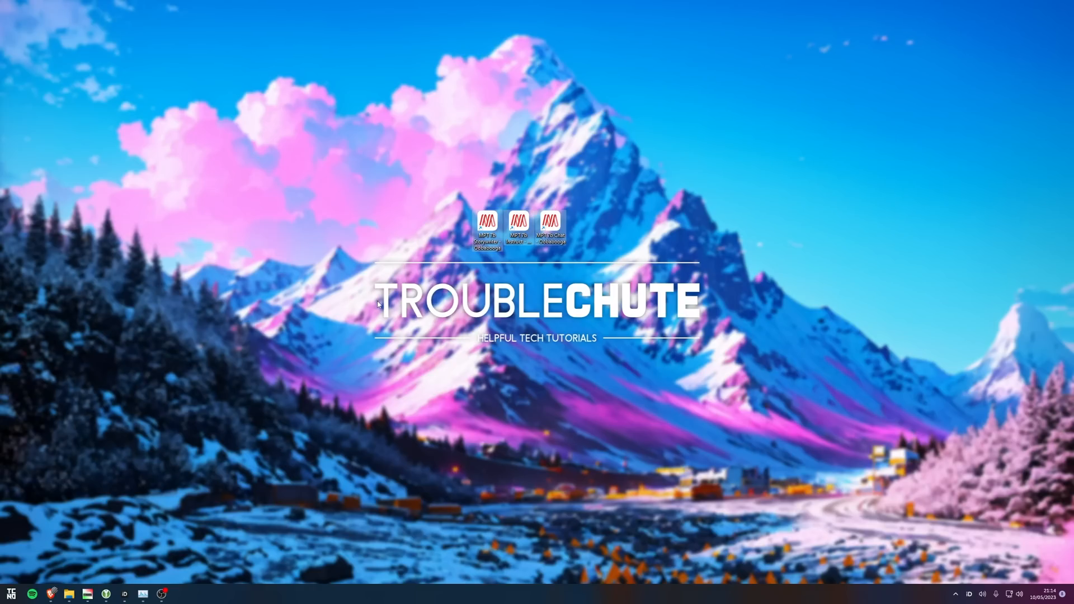
{"action": "mouse_move", "coordinate": [382, 318]}
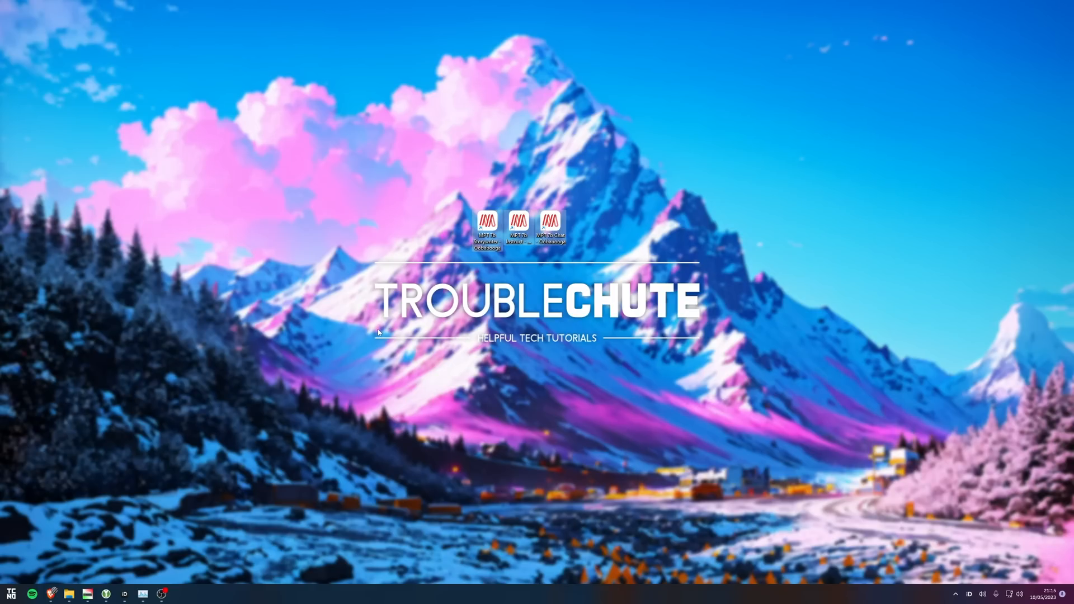
{"action": "mouse_move", "coordinate": [373, 336]}
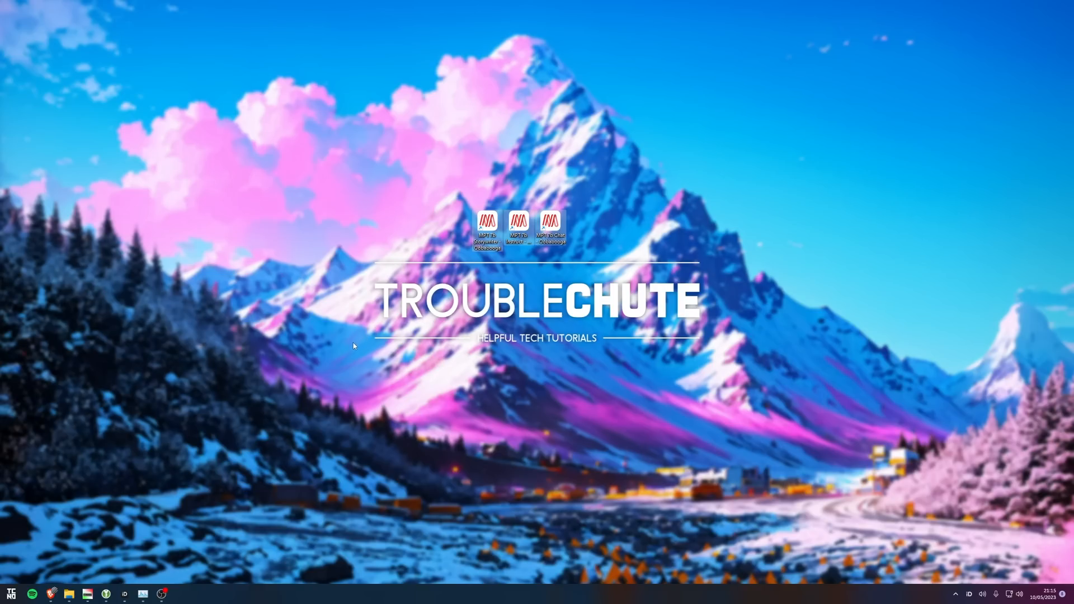
{"action": "mouse_move", "coordinate": [213, 391]}
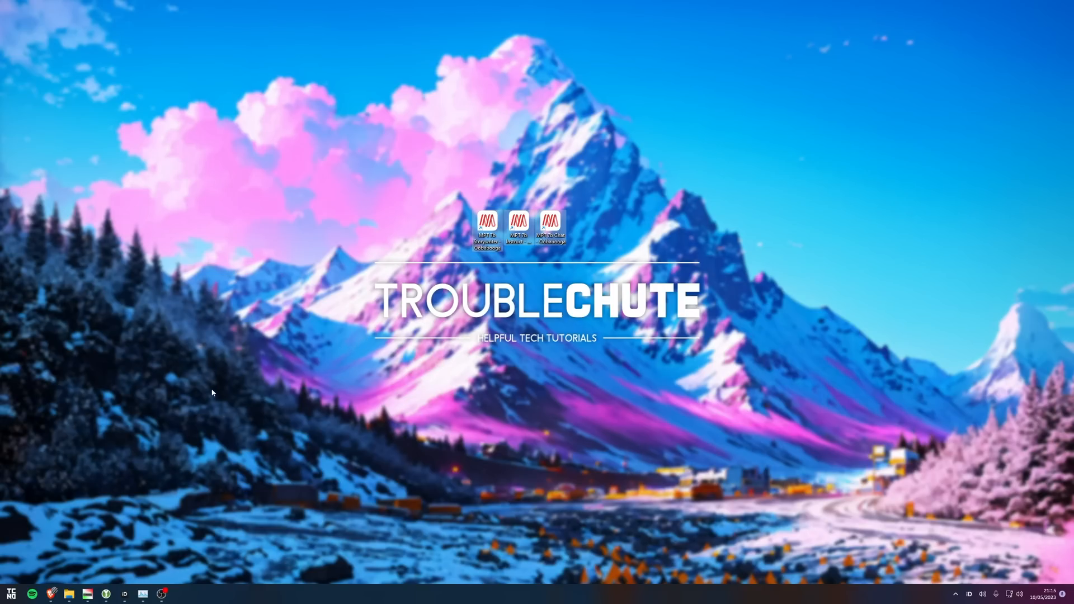